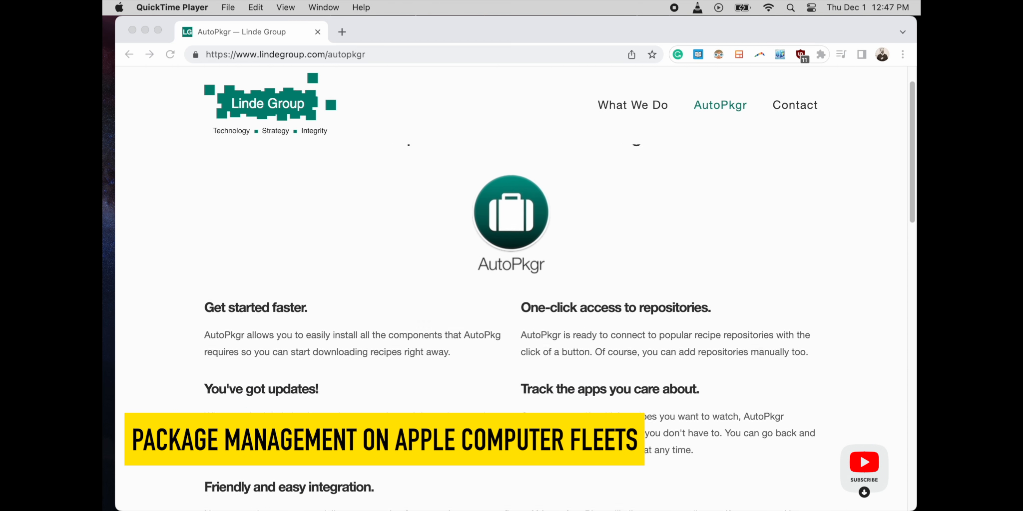
Scroll the AutoPkgr page and step through its screenshot slideshow toward the GitHub download link.
scroll(down, 3)
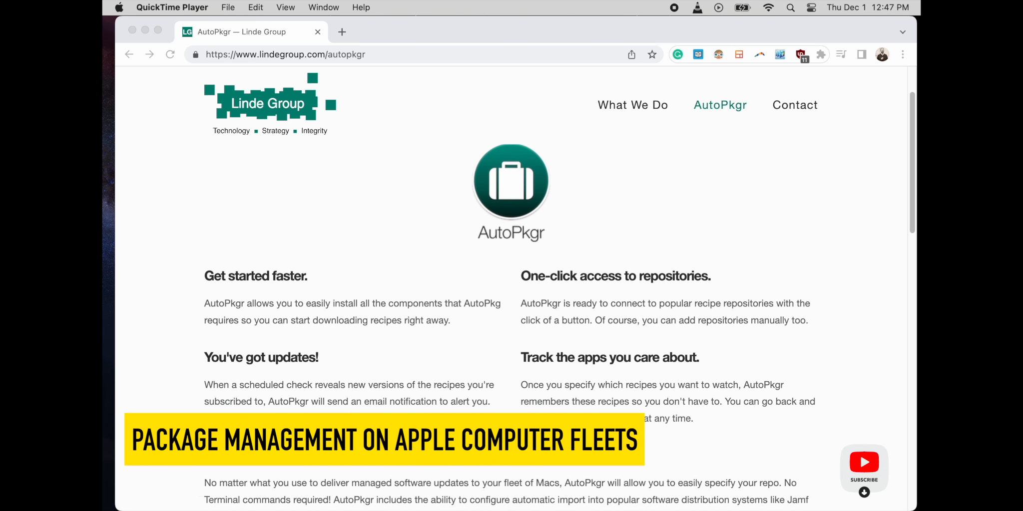
scroll(down, 3)
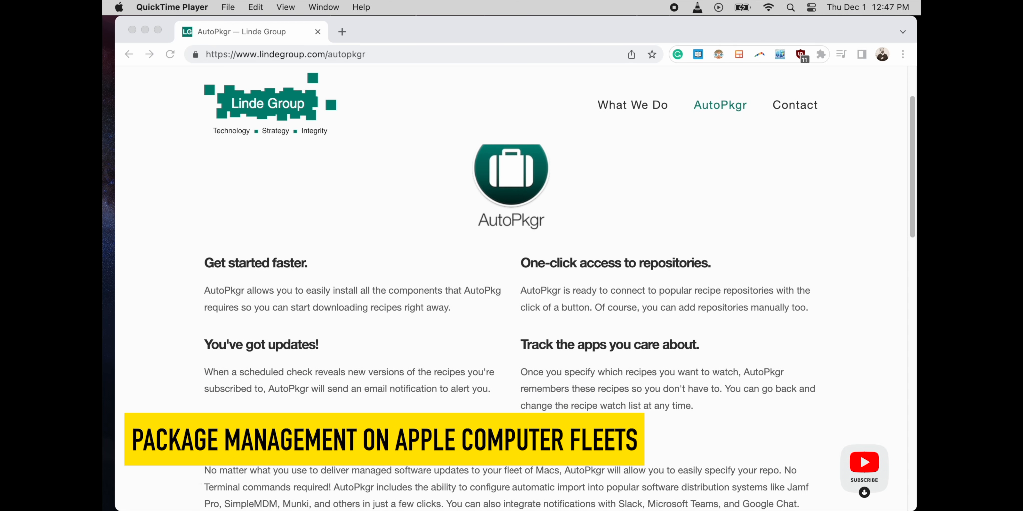
scroll(down, 3)
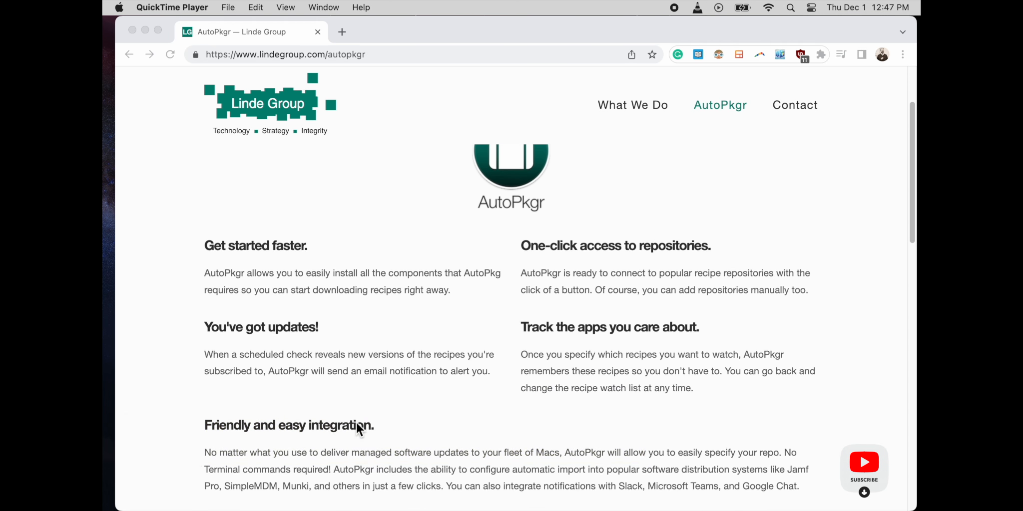
scroll(down, 3)
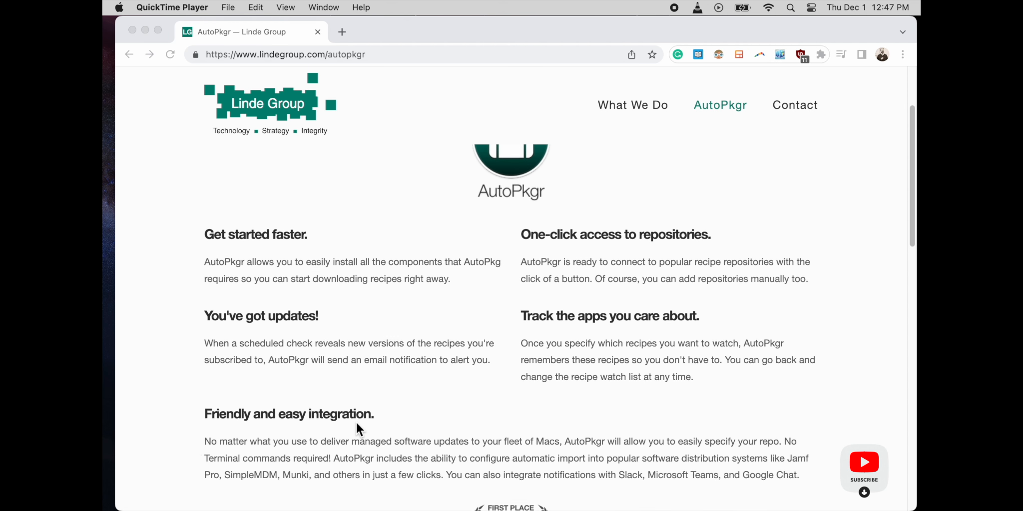
scroll(down, 3)
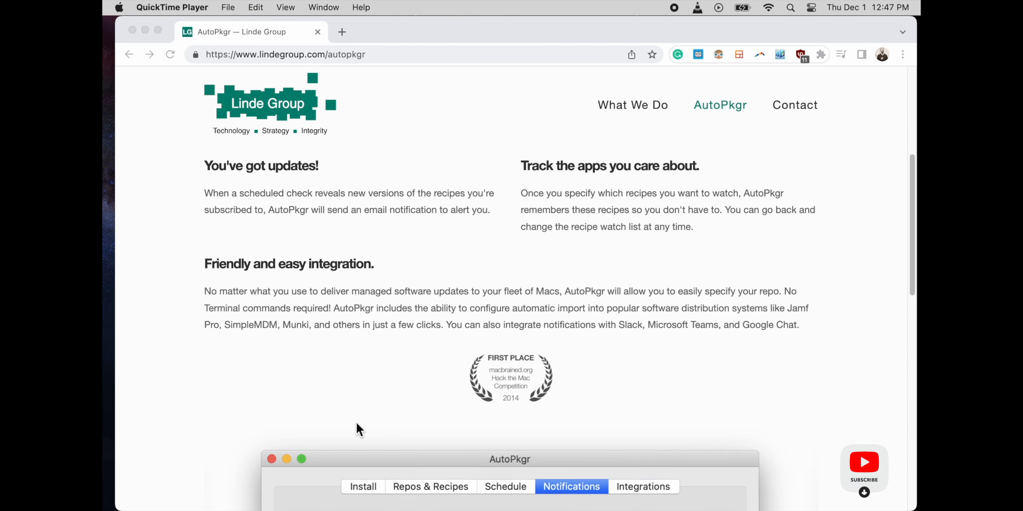
click(642, 487)
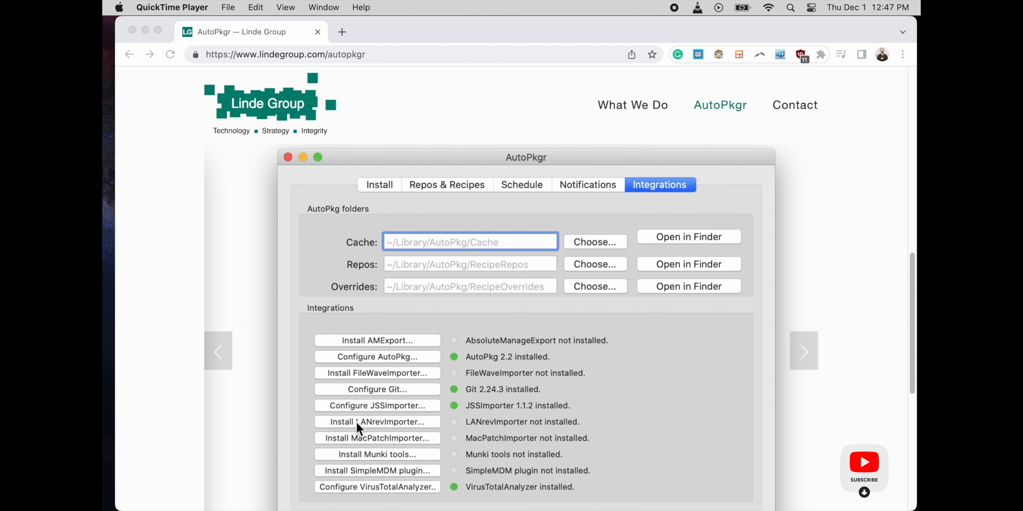
click(379, 184)
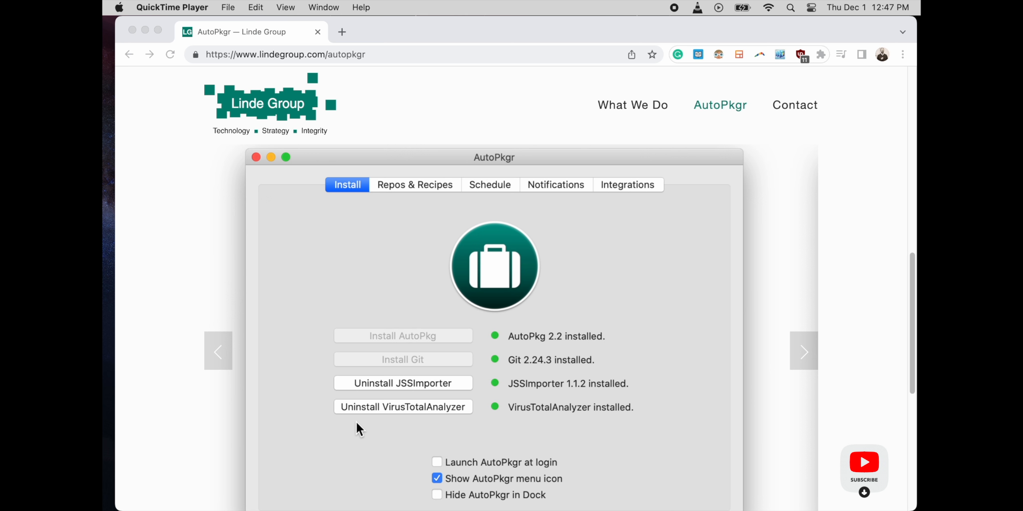
scroll(down, 3)
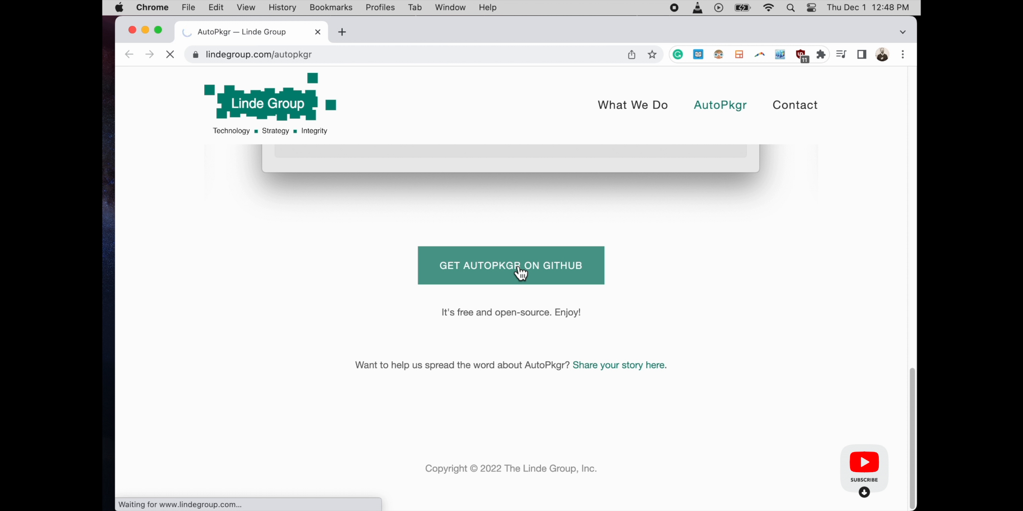
Open AutoPkgr's GitHub release page and the AutoPkgr Wiki's Jamf Pro page in a new tab.
click(510, 266)
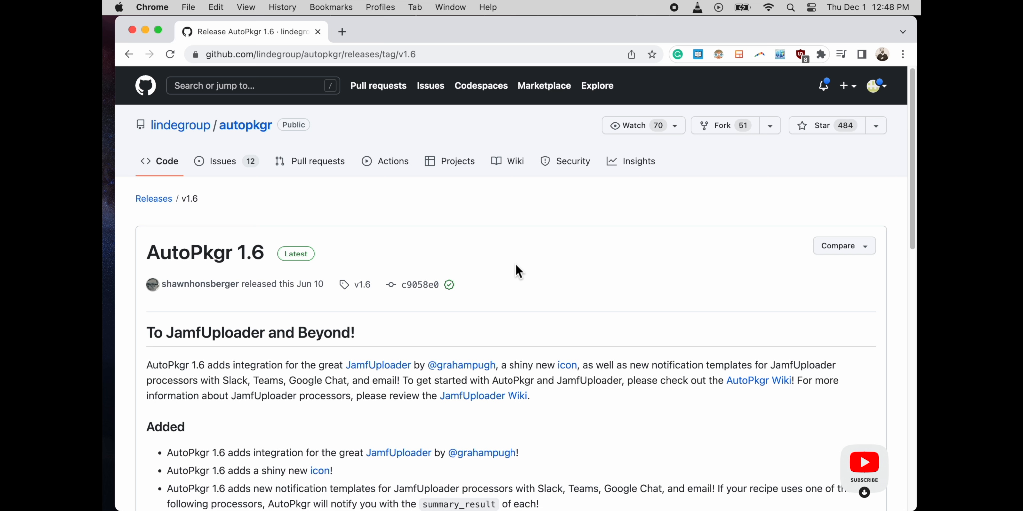
mouse_move(475, 403)
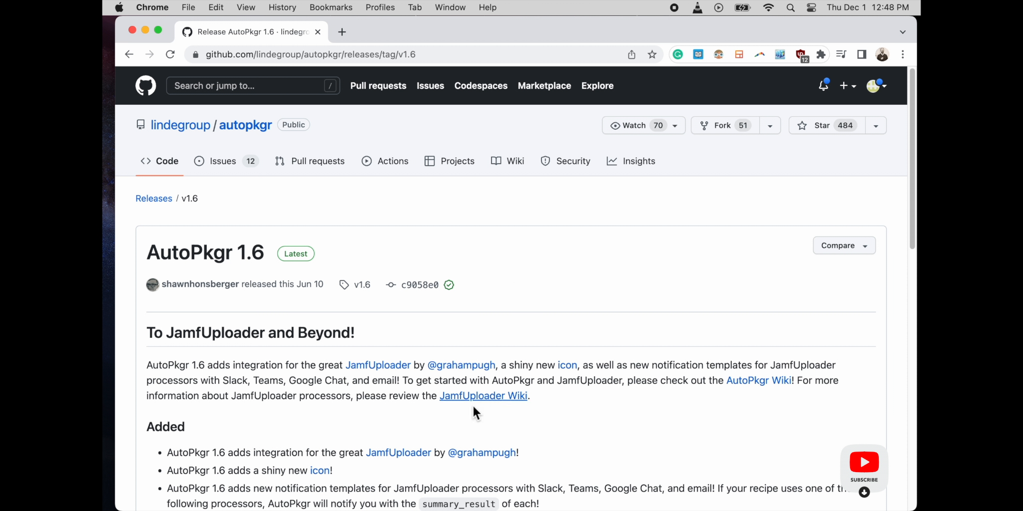
scroll(down, 3)
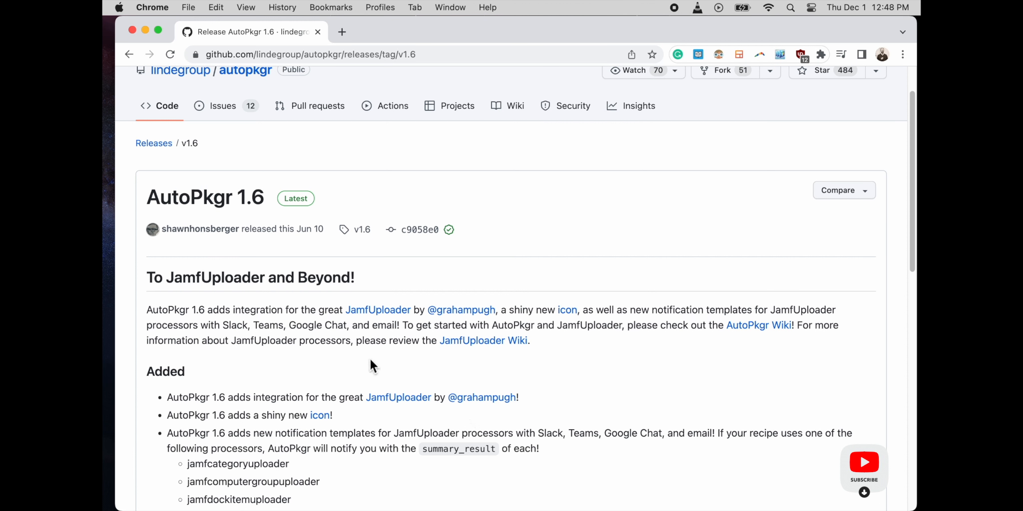
scroll(down, 3)
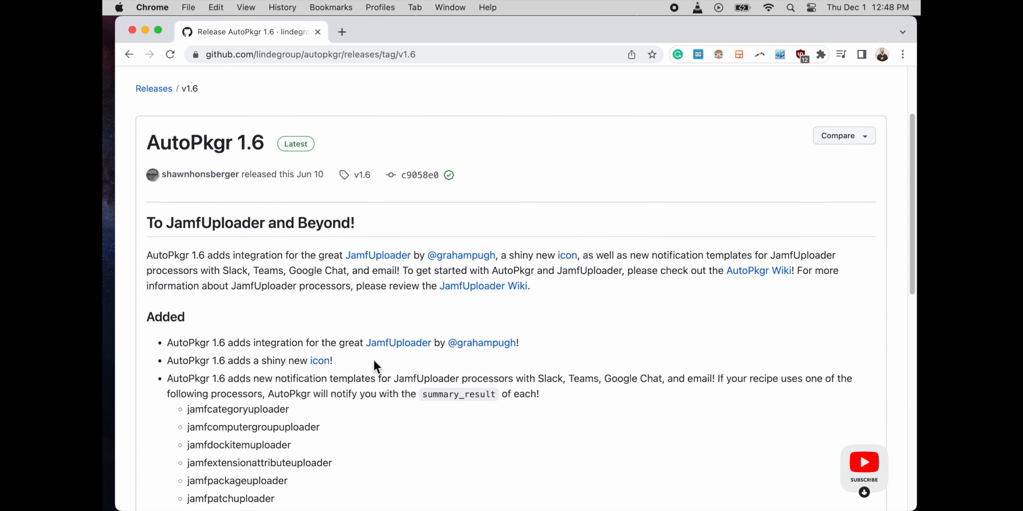
scroll(down, 3)
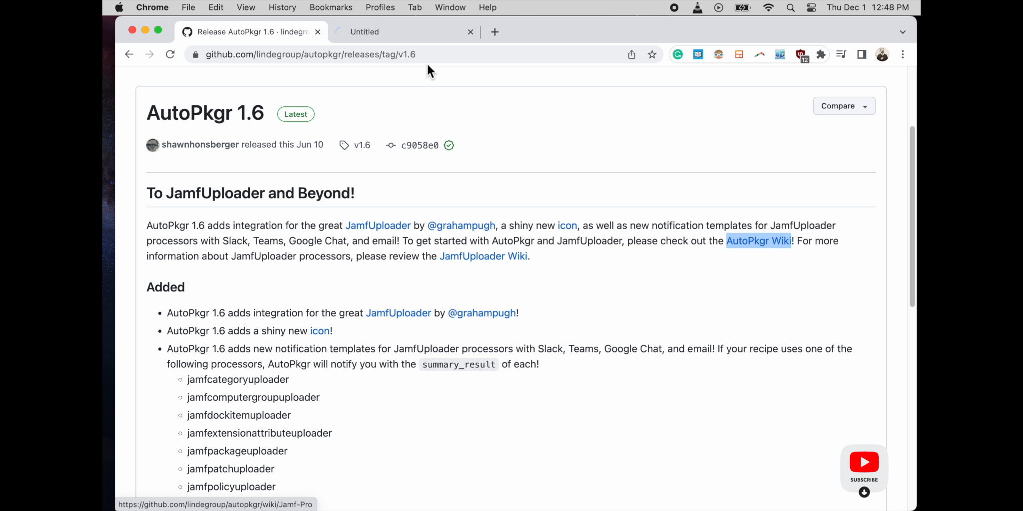
click(757, 241)
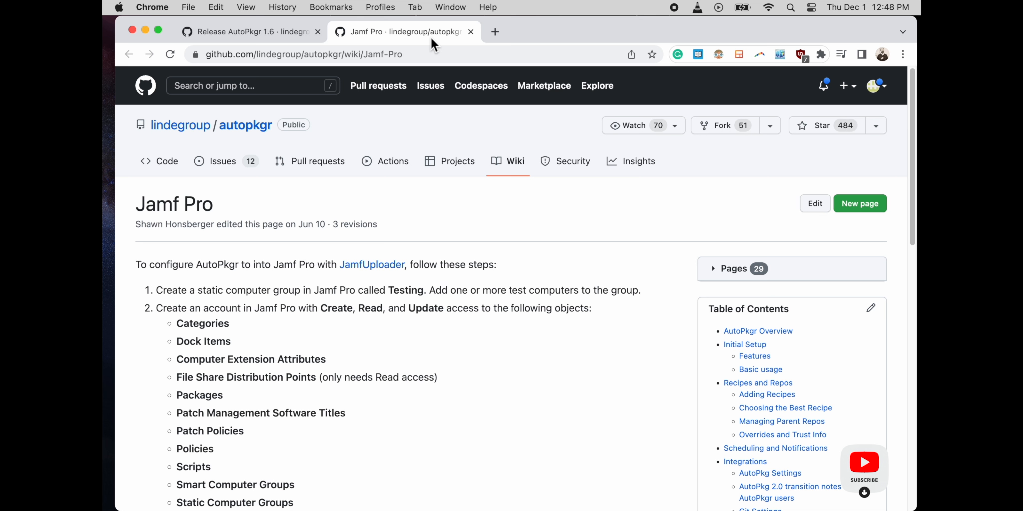
mouse_move(391, 343)
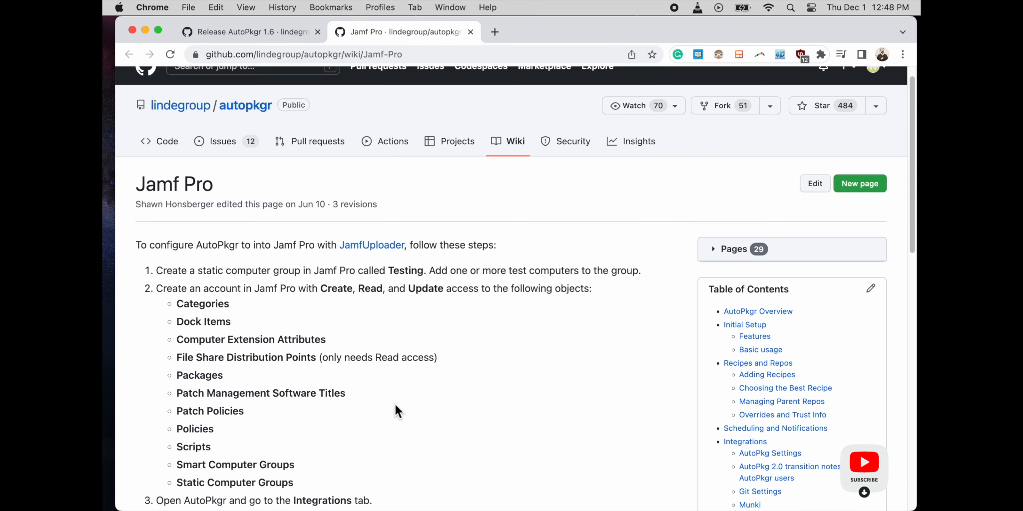
scroll(down, 3)
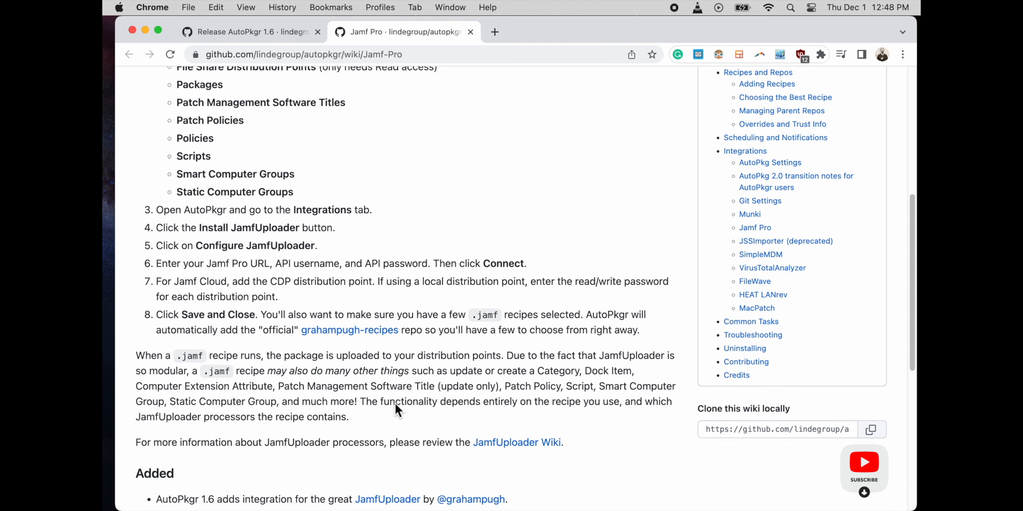
scroll(down, 3)
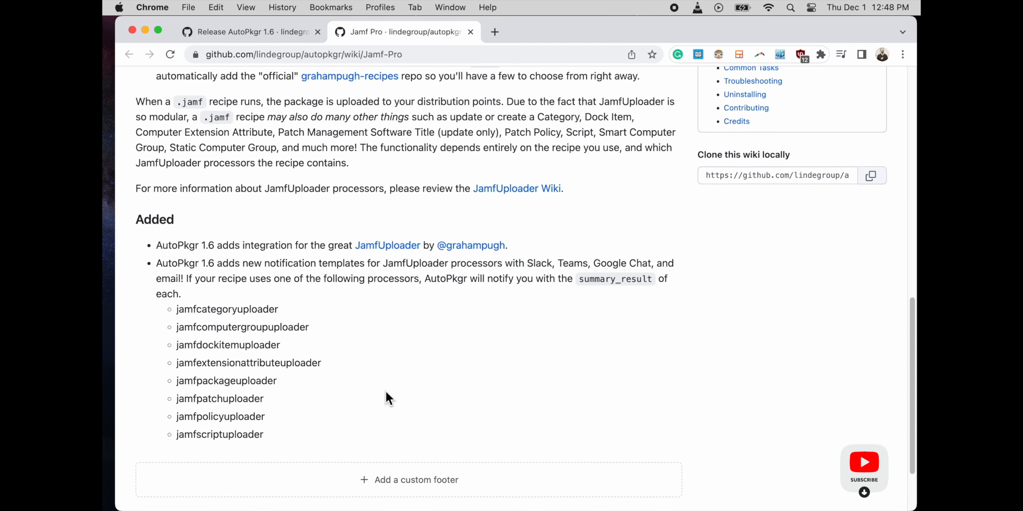
Return to the AutoPkgr 1.6 release notes and review them down to the Assets listing.
click(251, 31)
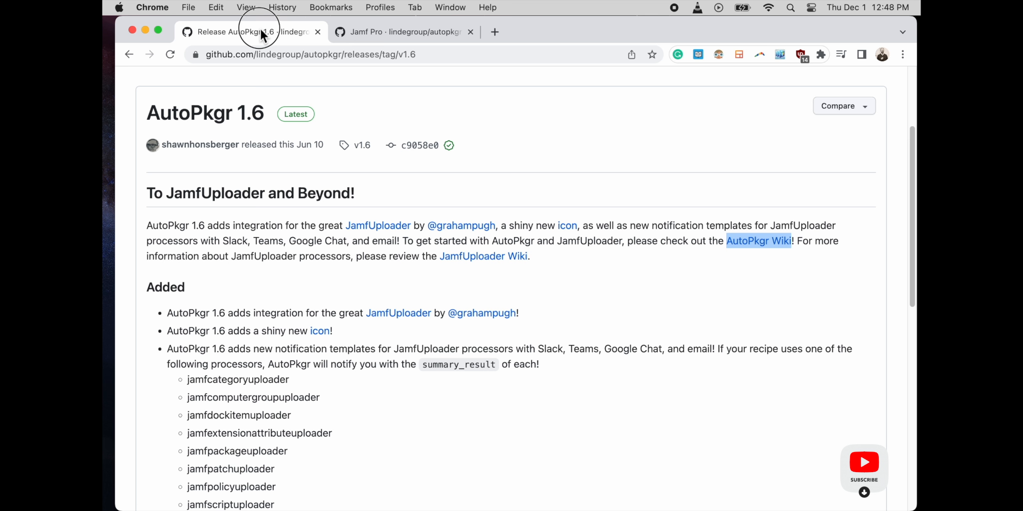
scroll(down, 3)
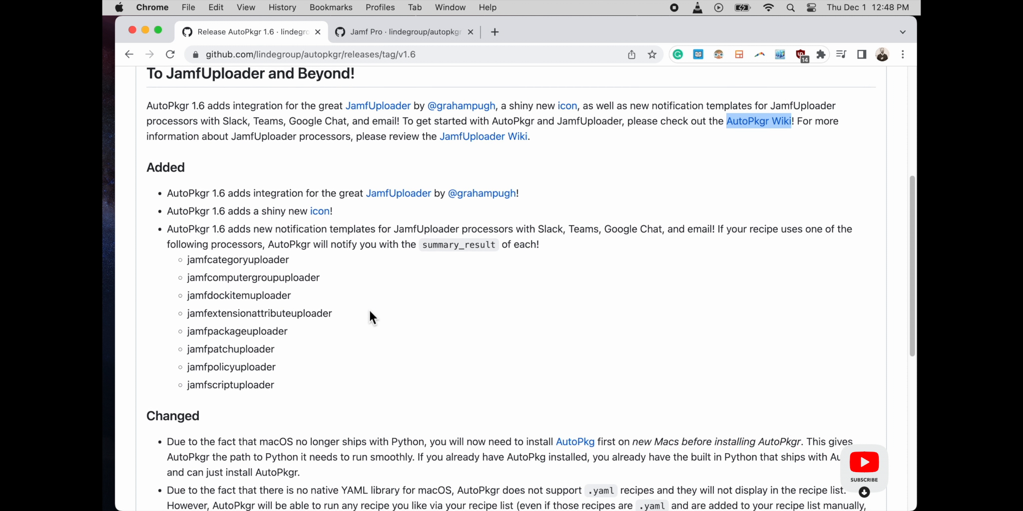
scroll(down, 3)
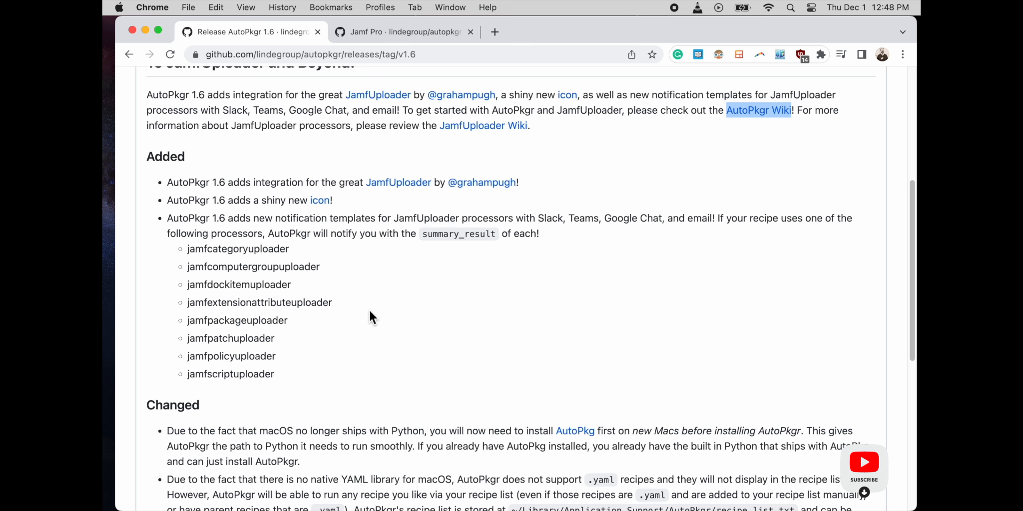
scroll(down, 3)
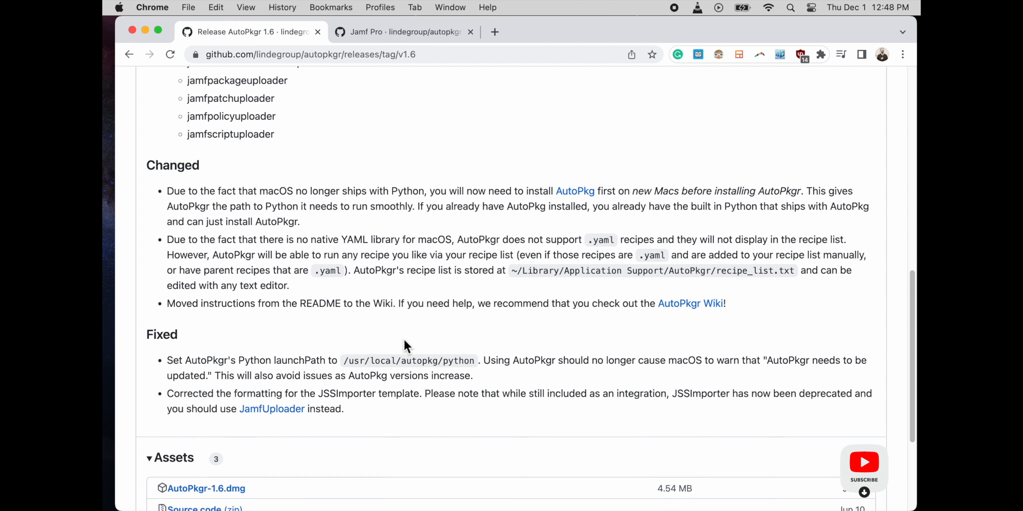
scroll(down, 3)
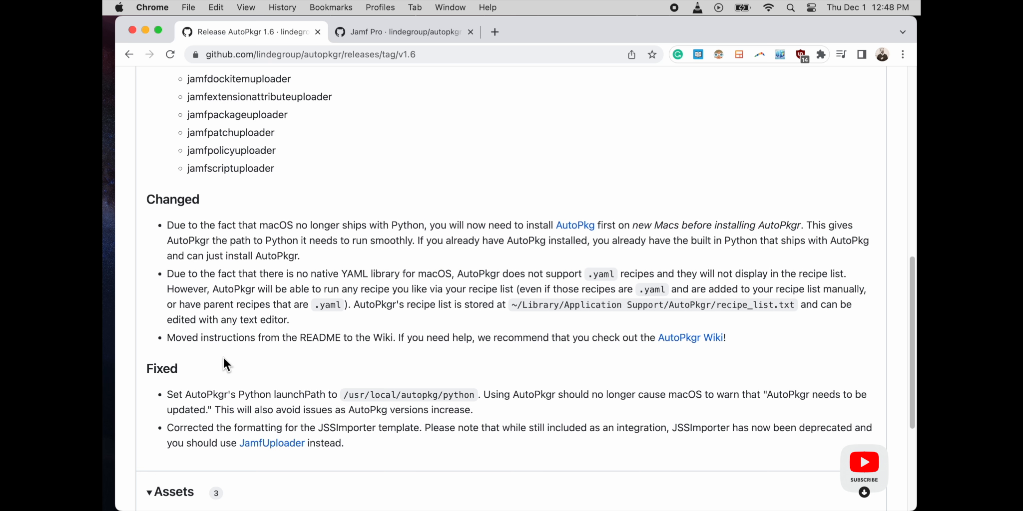
scroll(down, 3)
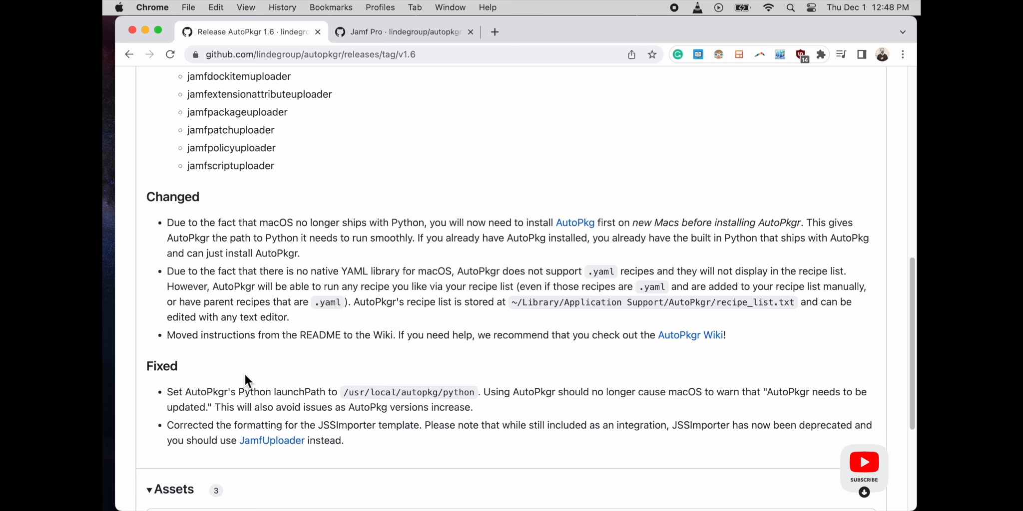
scroll(down, 3)
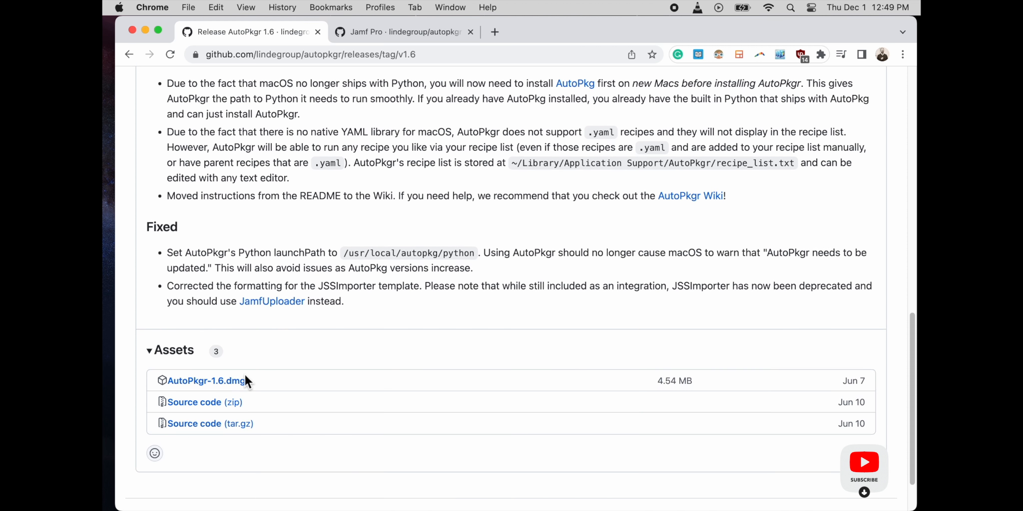
scroll(up, 3)
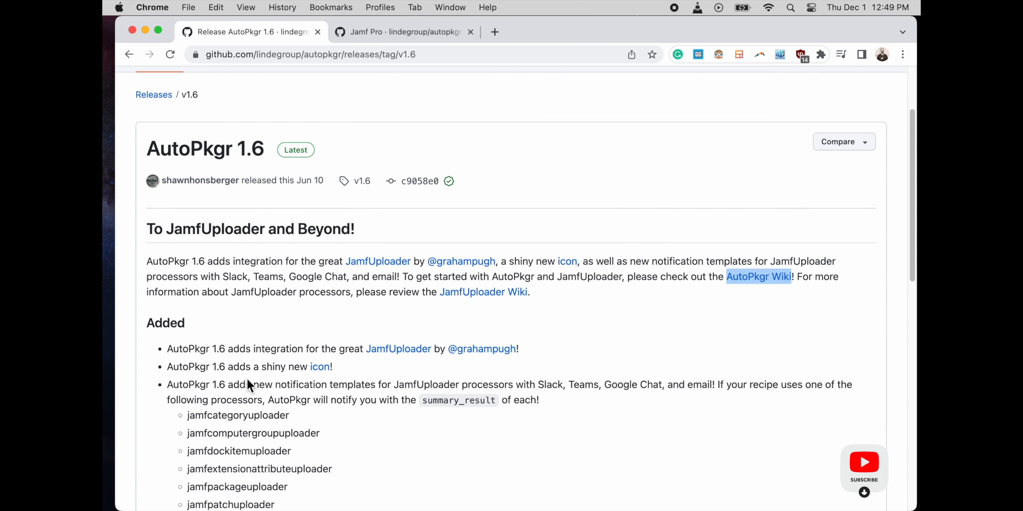
Download the AutoPkgr-1.6.dmg installer from the release's Assets.
click(205, 320)
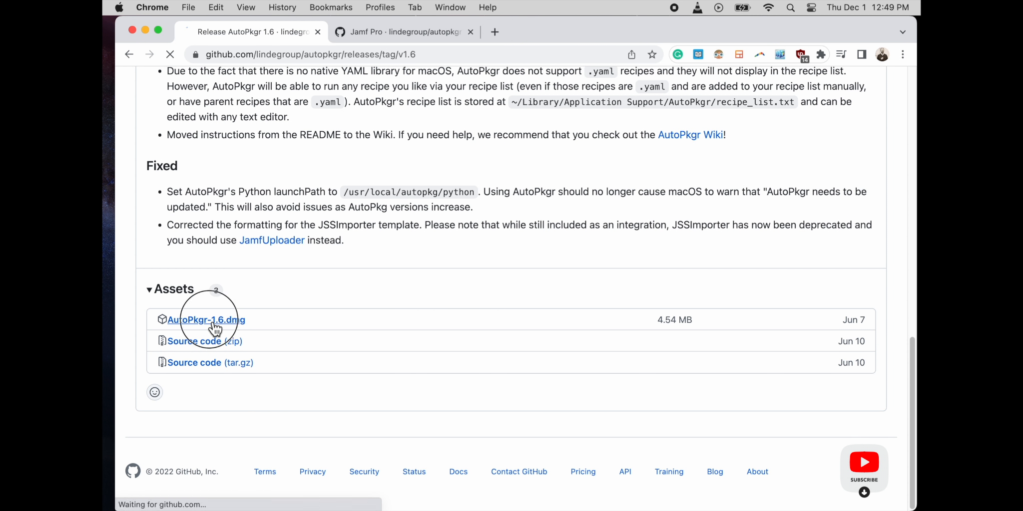
click(206, 320)
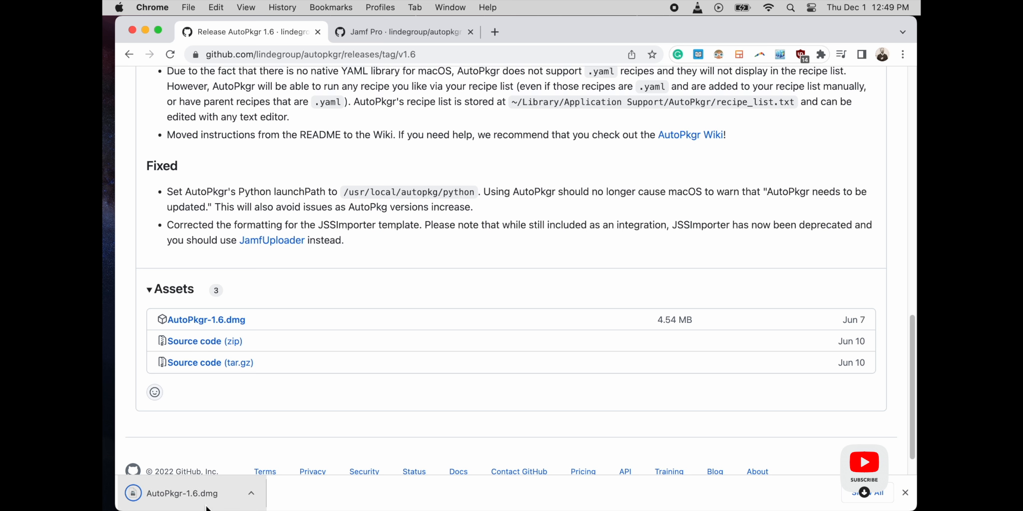
mouse_move(329, 383)
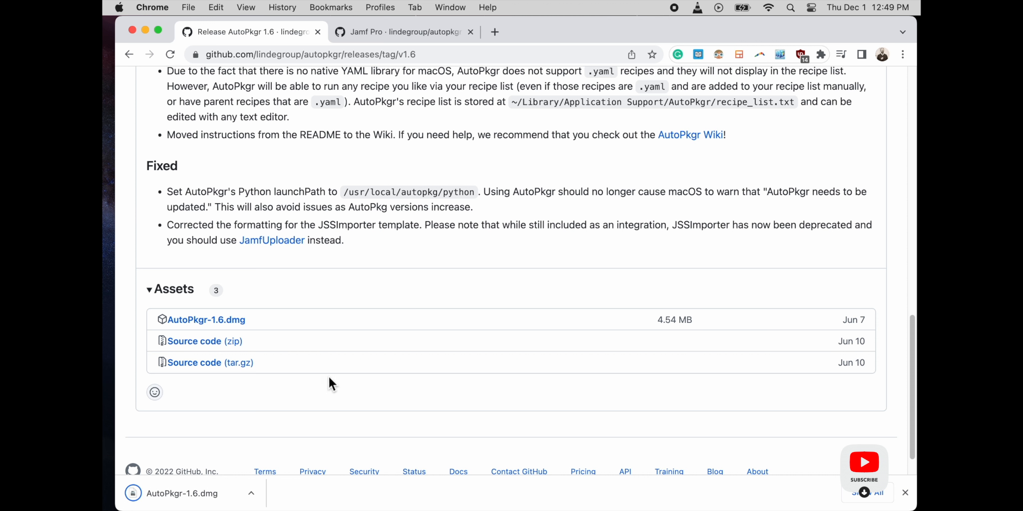
mouse_move(316, 340)
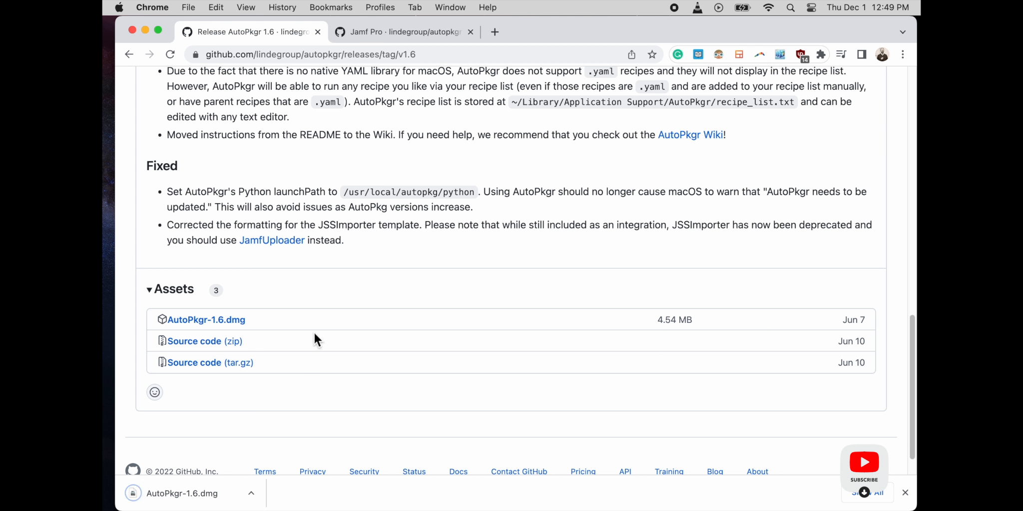
mouse_move(309, 324)
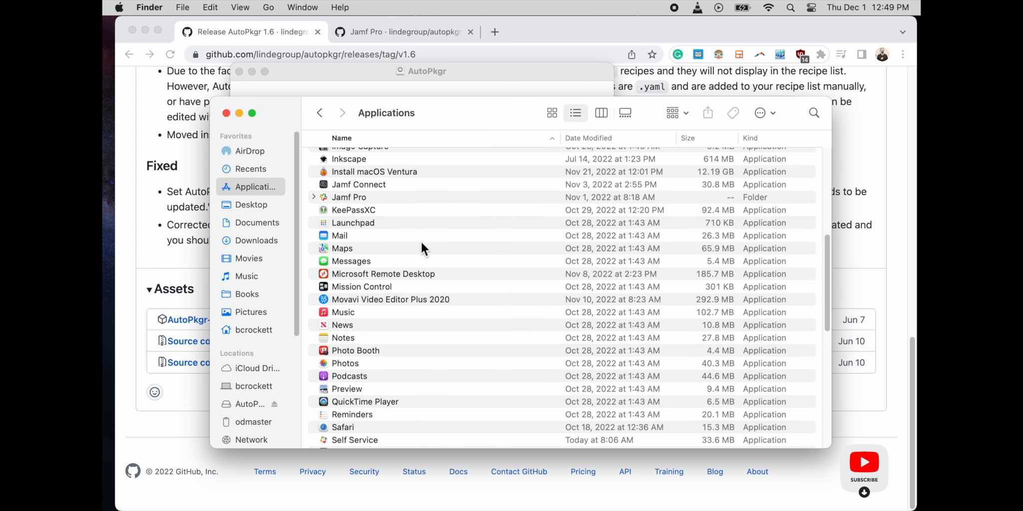
Enter the administrator password and approve installing the AutoPkgr helper tool.
text(••••••)
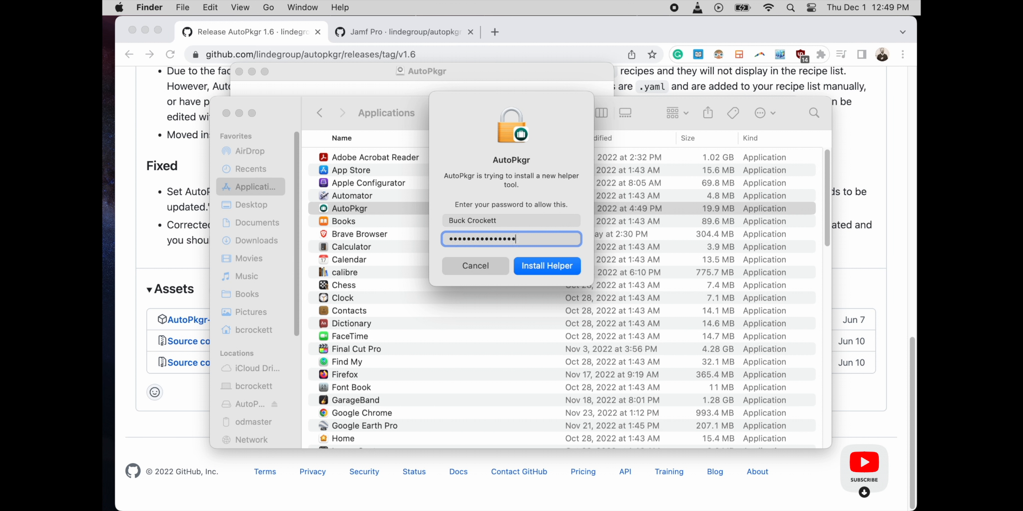
click(546, 266)
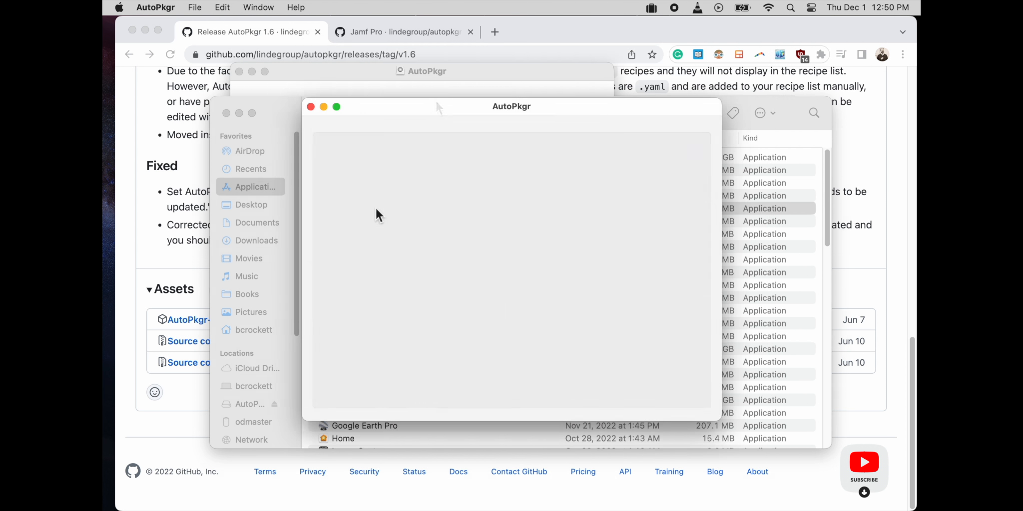
mouse_move(443, 110)
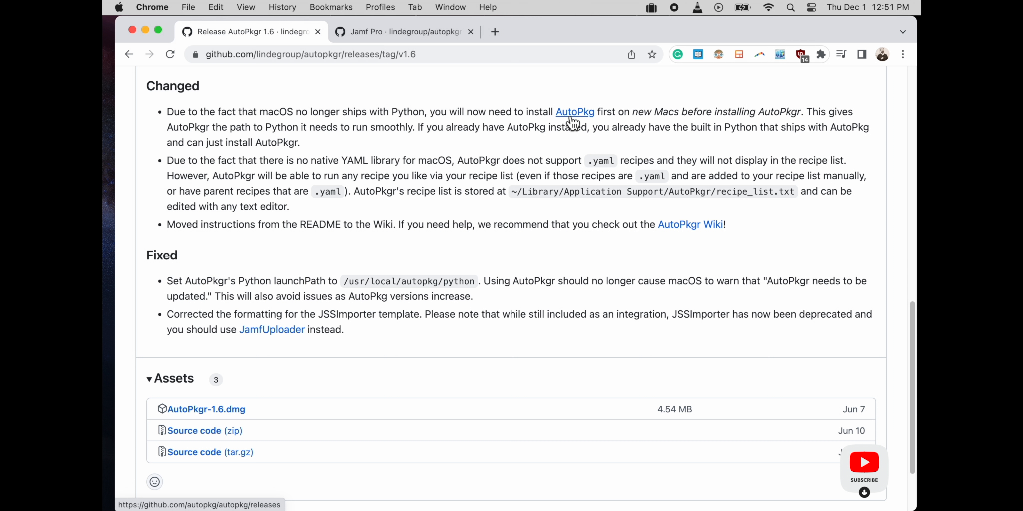
mouse_move(577, 106)
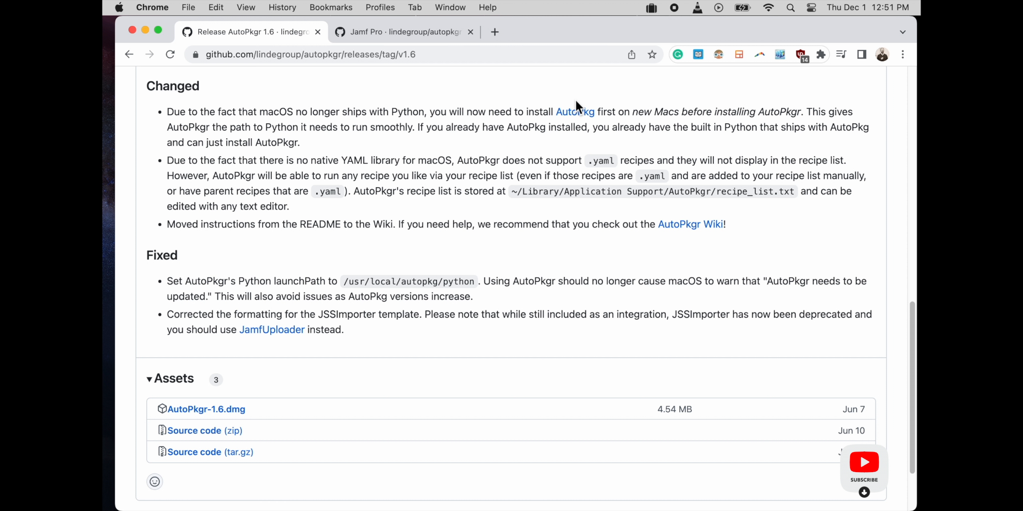
mouse_move(829, 129)
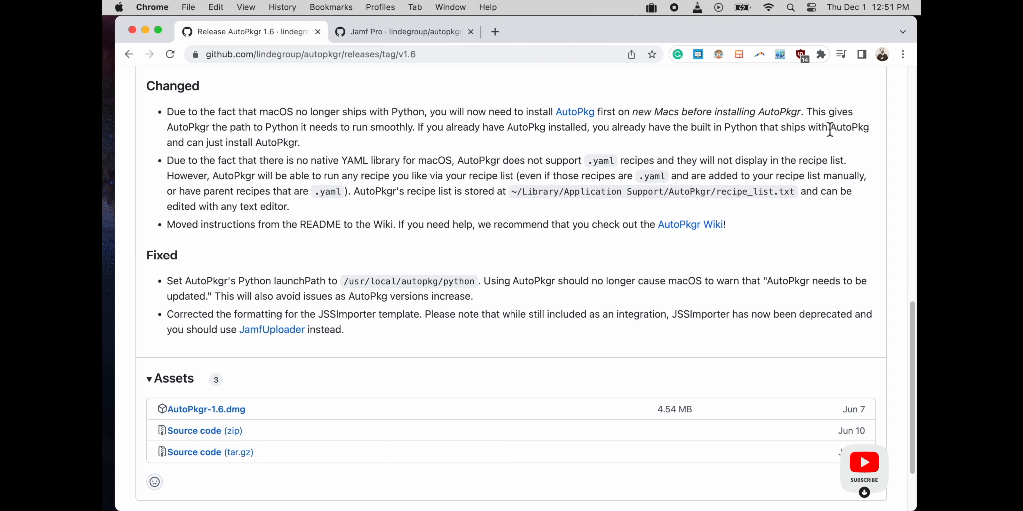
mouse_move(593, 127)
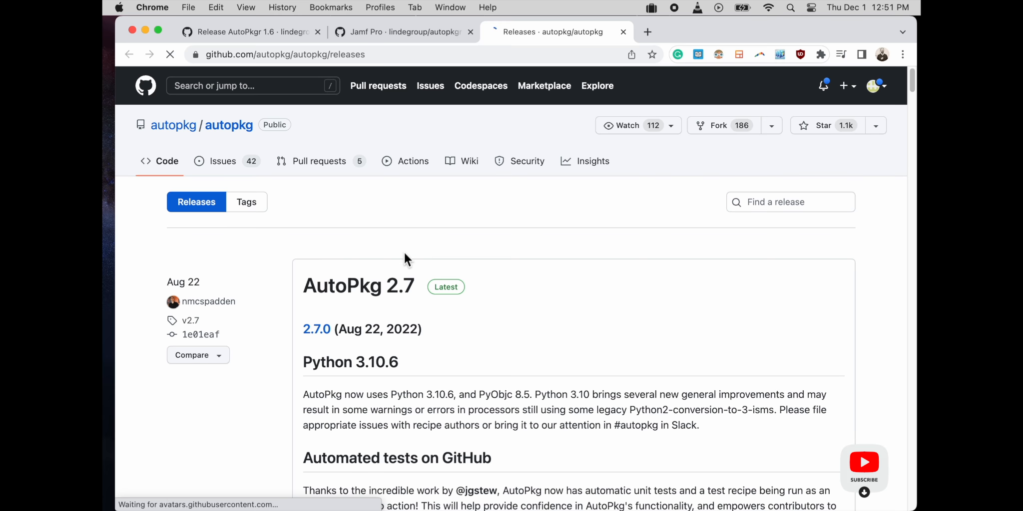
Download autopkg-2.7.pkg from the AutoPkg 2.7 release's Assets.
scroll(down, 3)
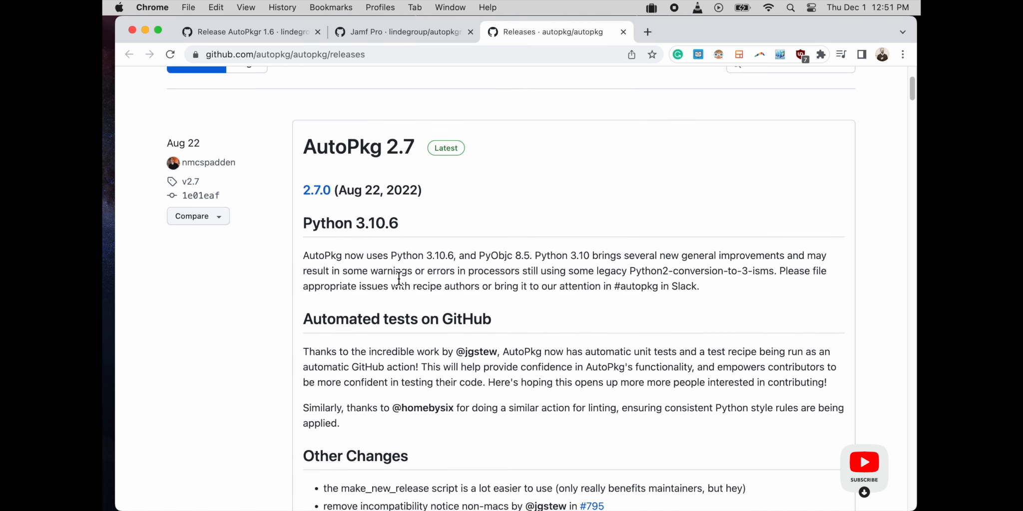
scroll(down, 3)
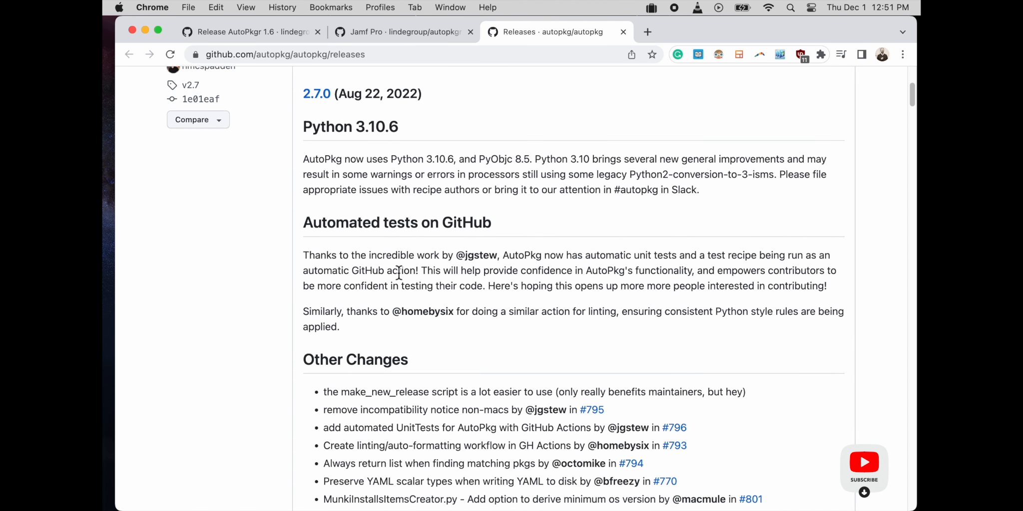
scroll(down, 3)
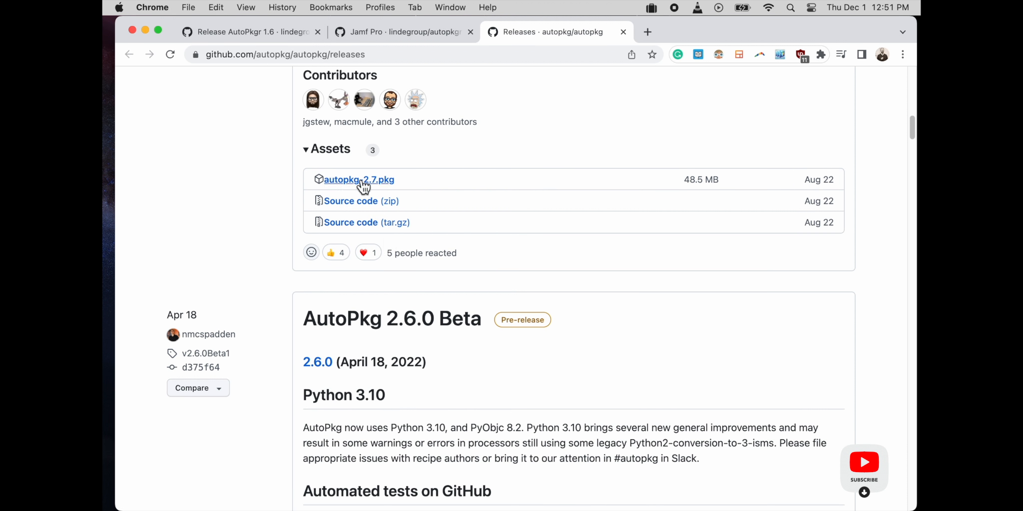
click(358, 180)
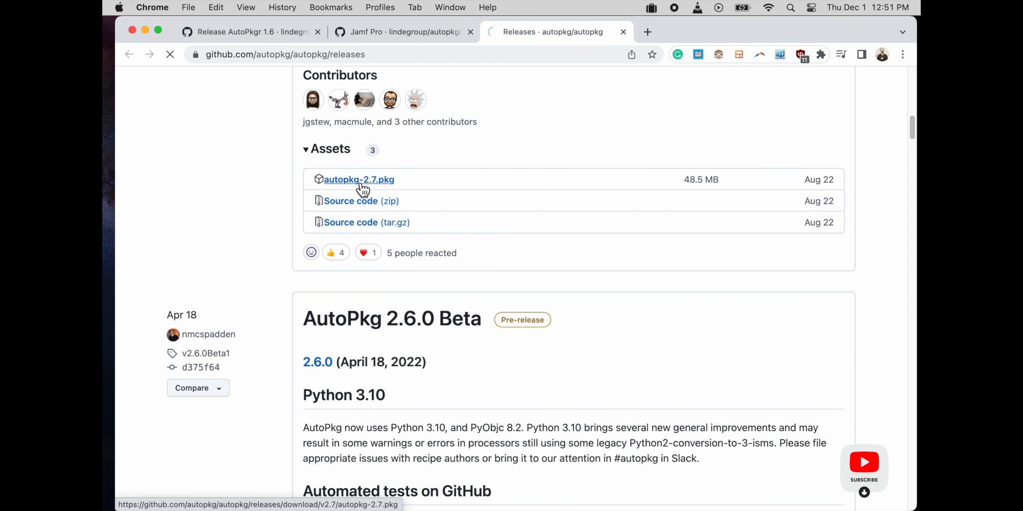
click(358, 180)
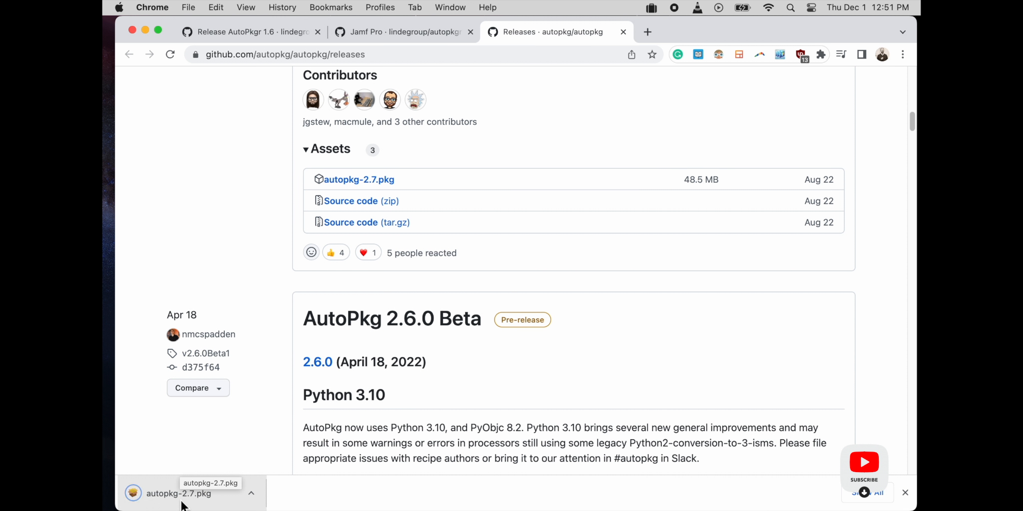
Run the downloaded autopkg-2.7 package through macOS Installer and authorize its installation.
click(180, 493)
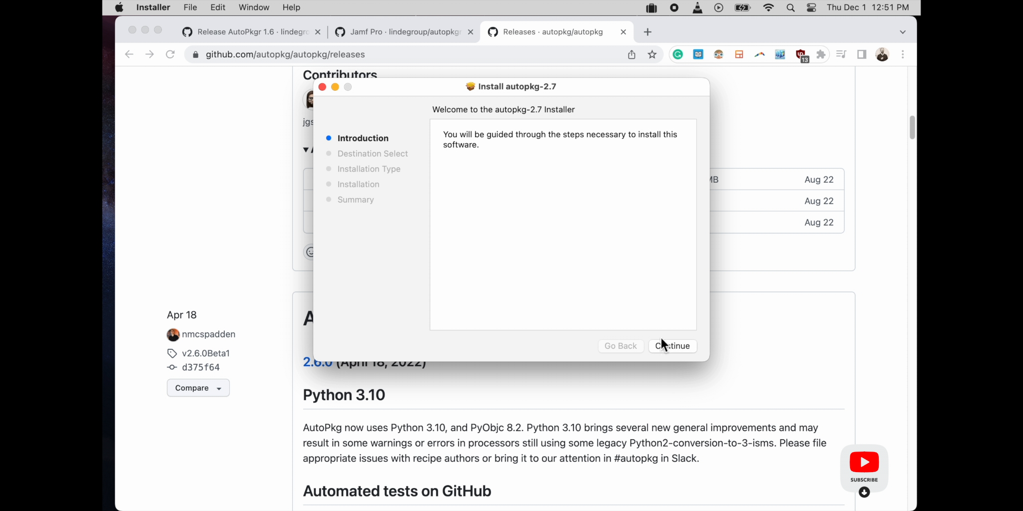
click(674, 347)
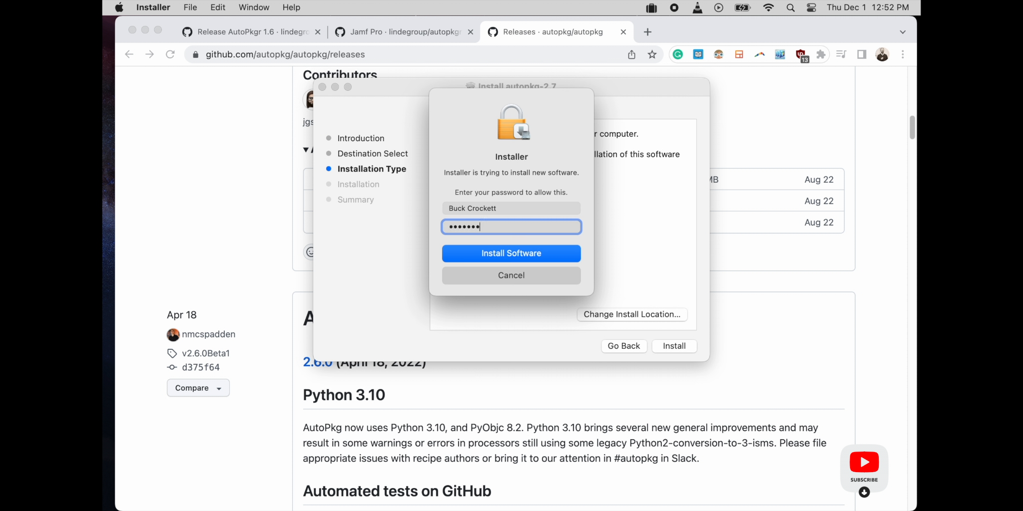
click(511, 253)
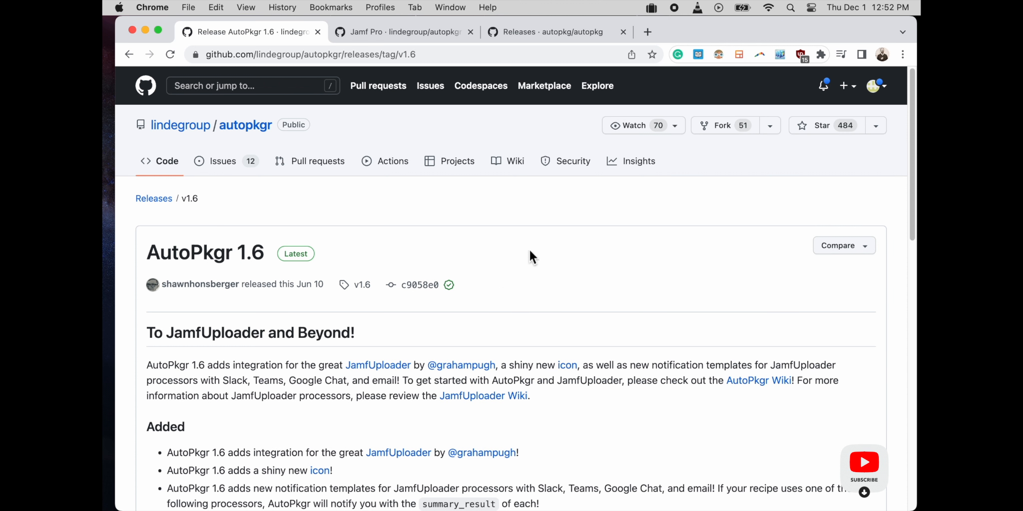
click(823, 125)
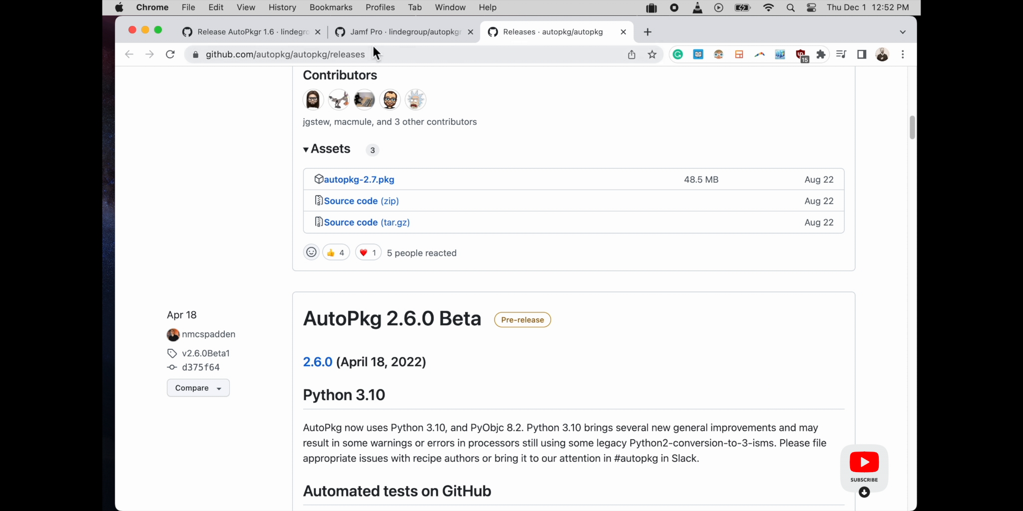
mouse_move(518, 151)
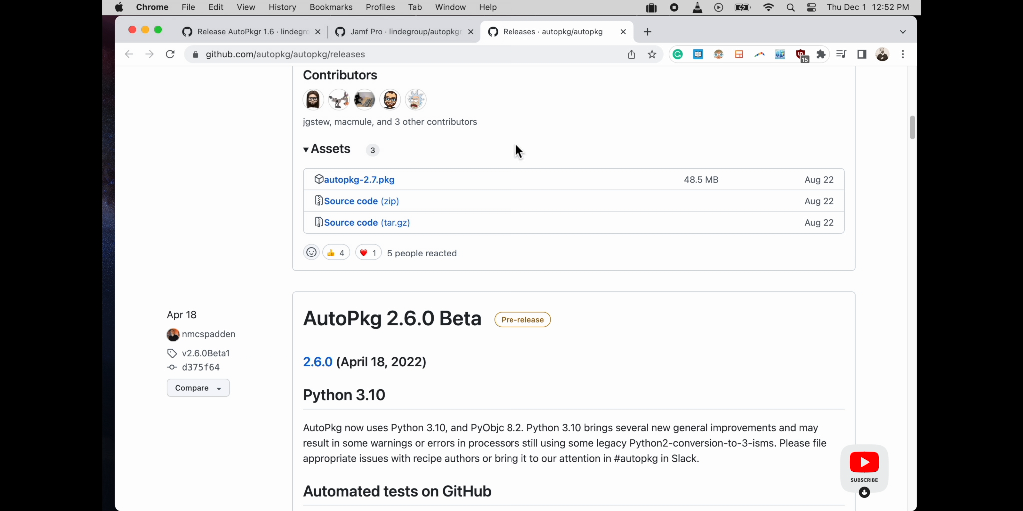
mouse_move(251, 31)
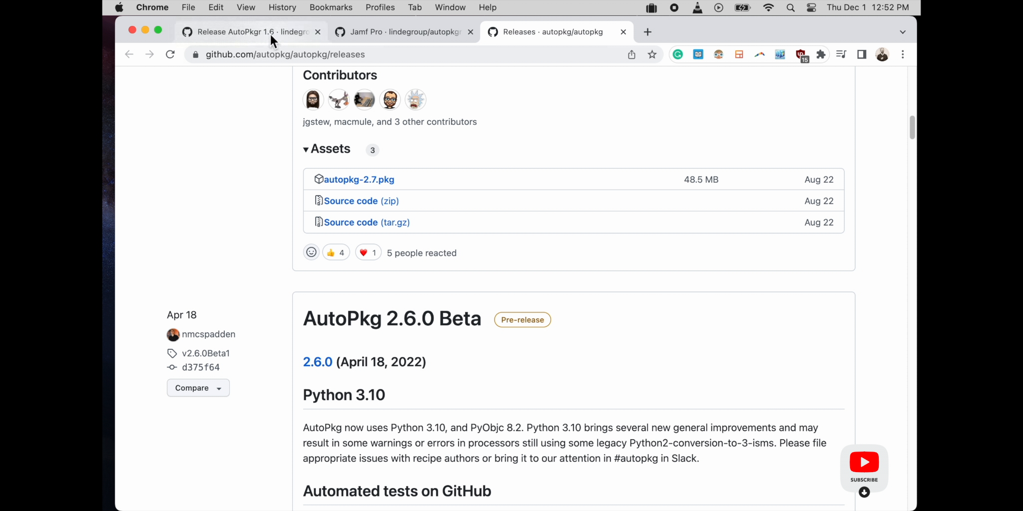
click(247, 31)
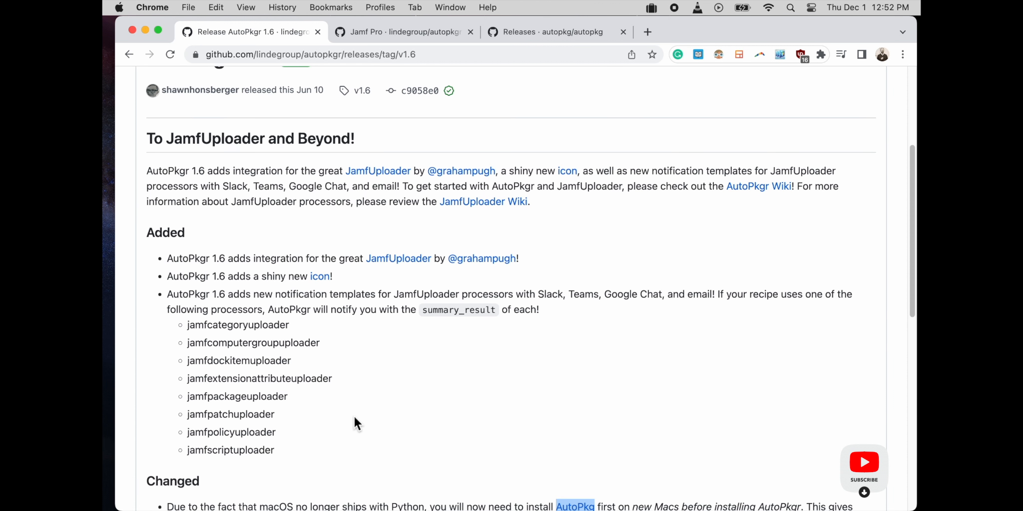
scroll(down, 3)
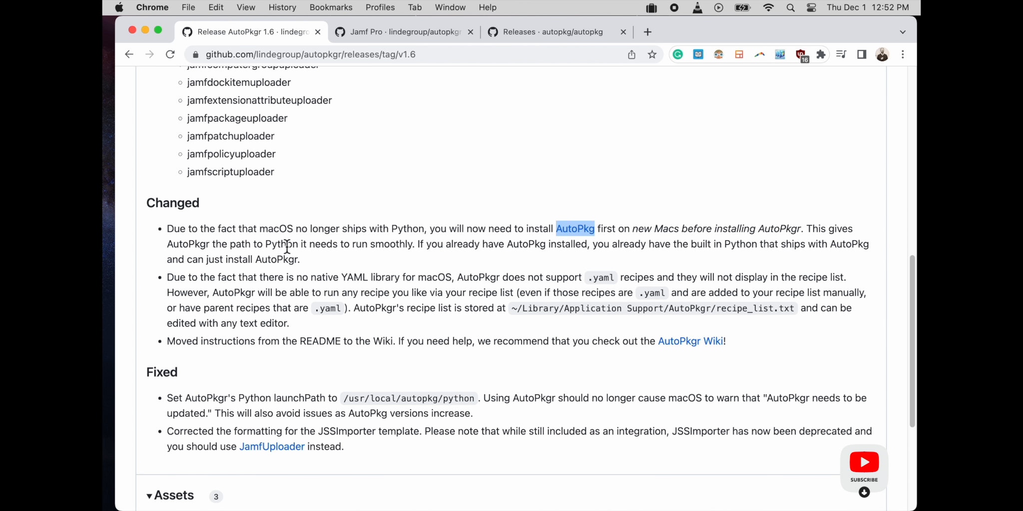
click(120, 7)
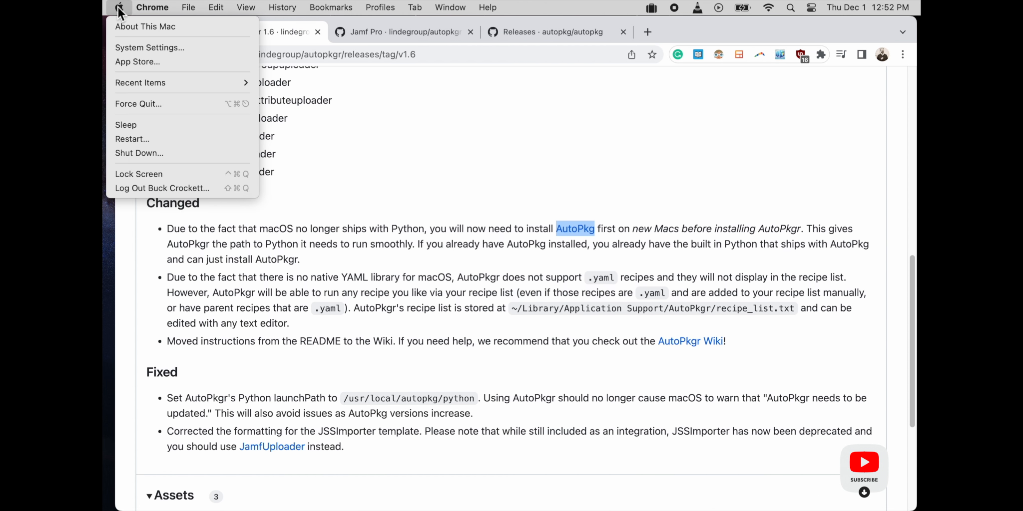
click(145, 26)
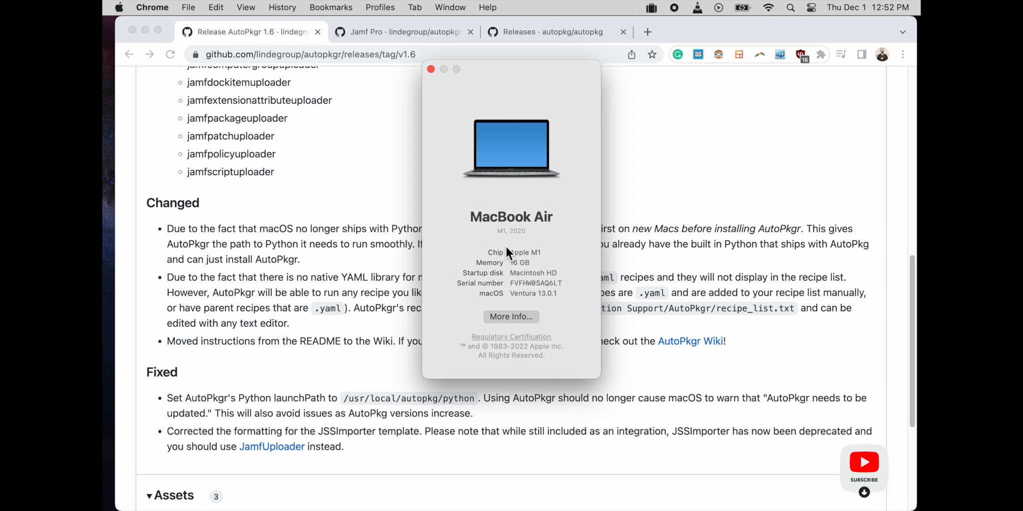
mouse_move(554, 297)
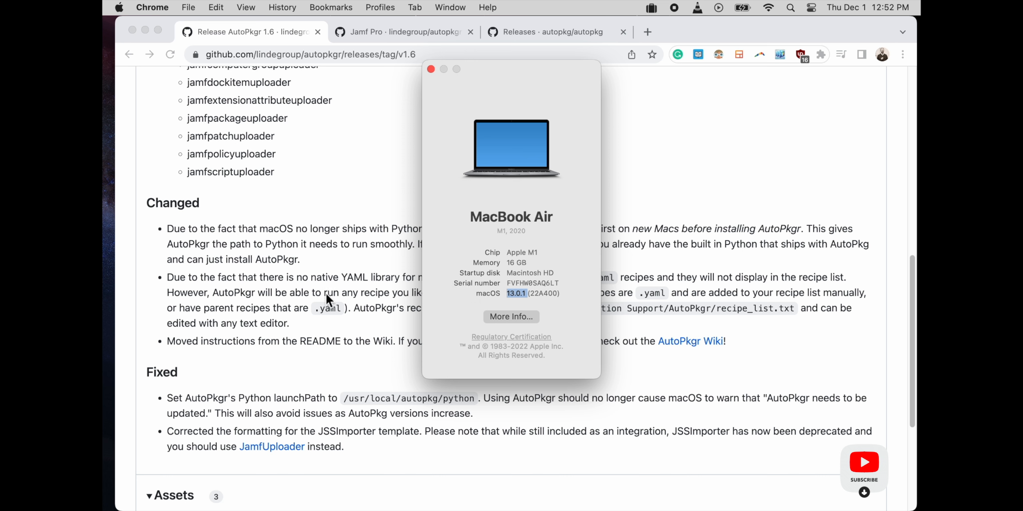
click(430, 69)
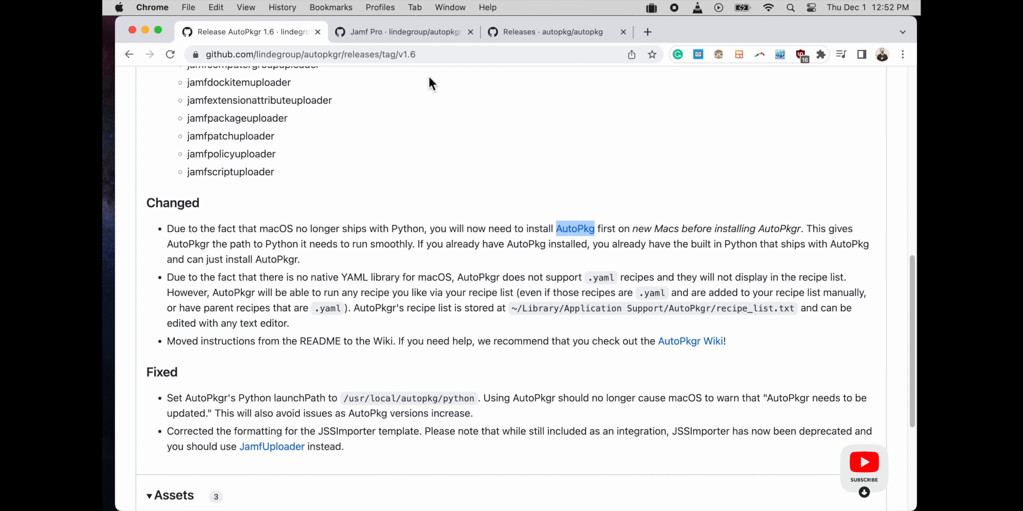
scroll(down, 3)
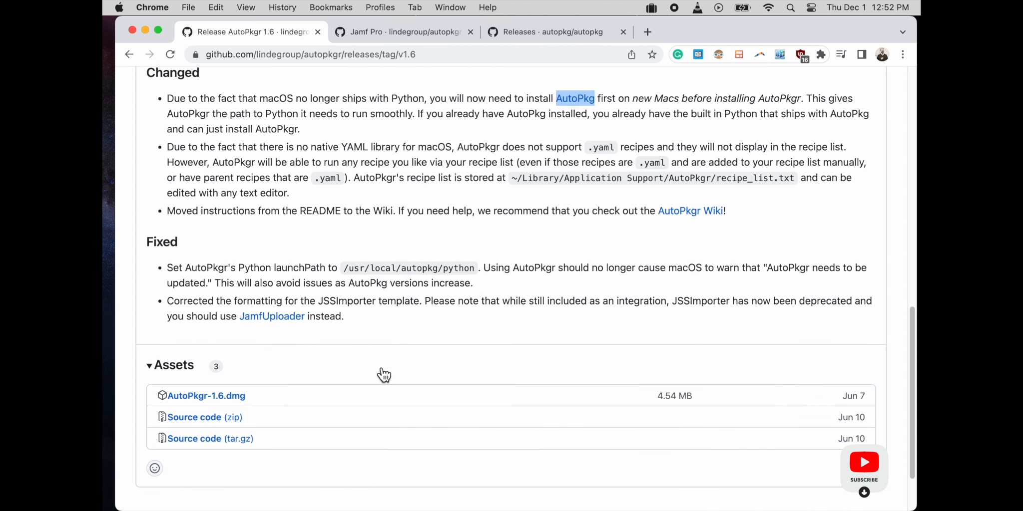
scroll(down, 3)
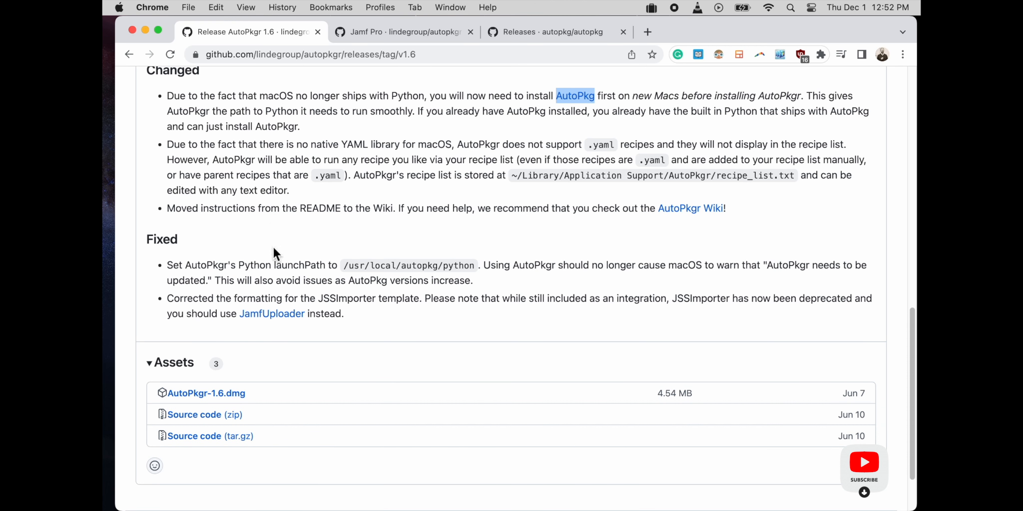
scroll(down, 3)
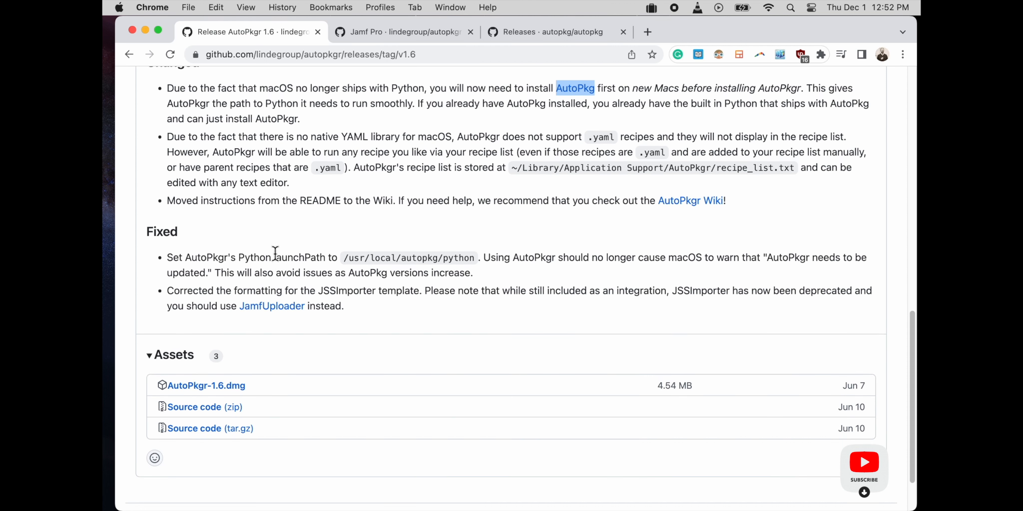
scroll(down, 3)
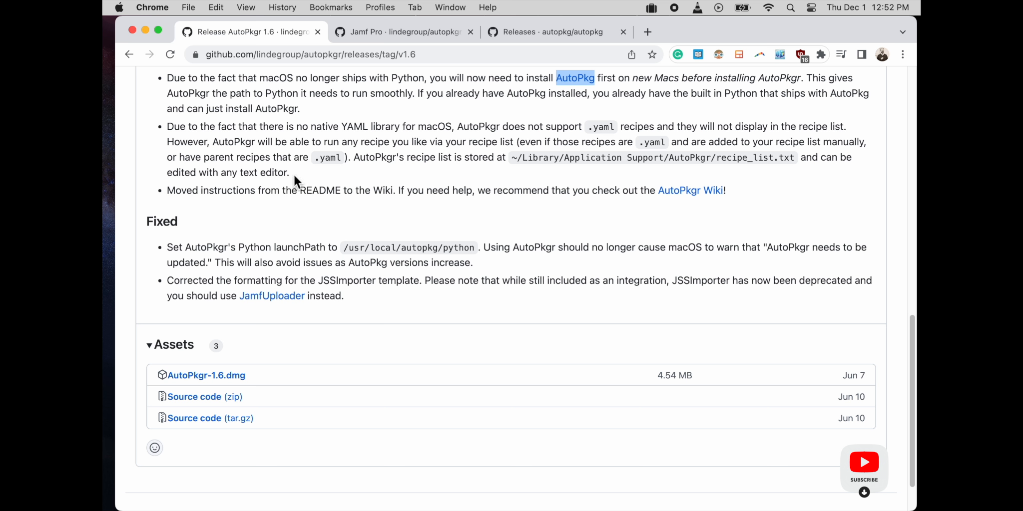
scroll(down, 3)
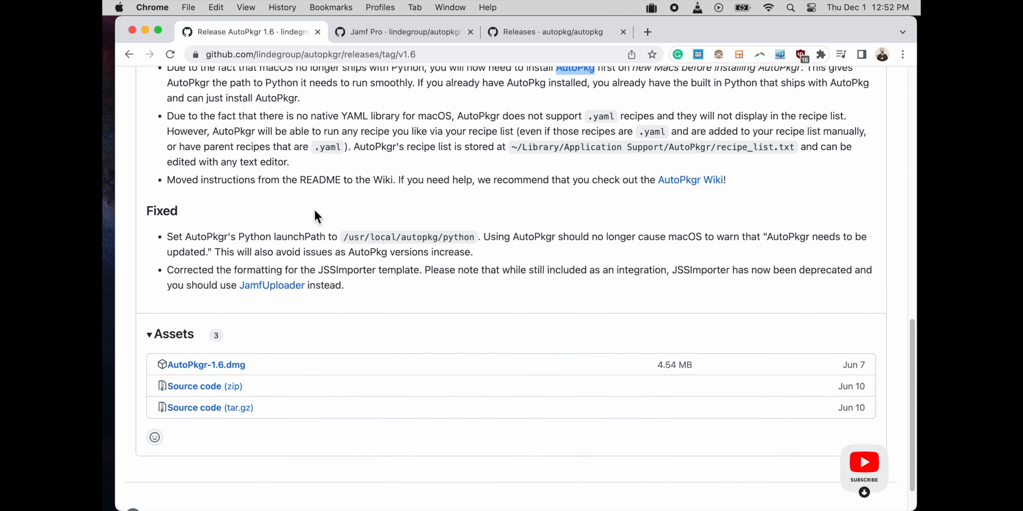
scroll(down, 3)
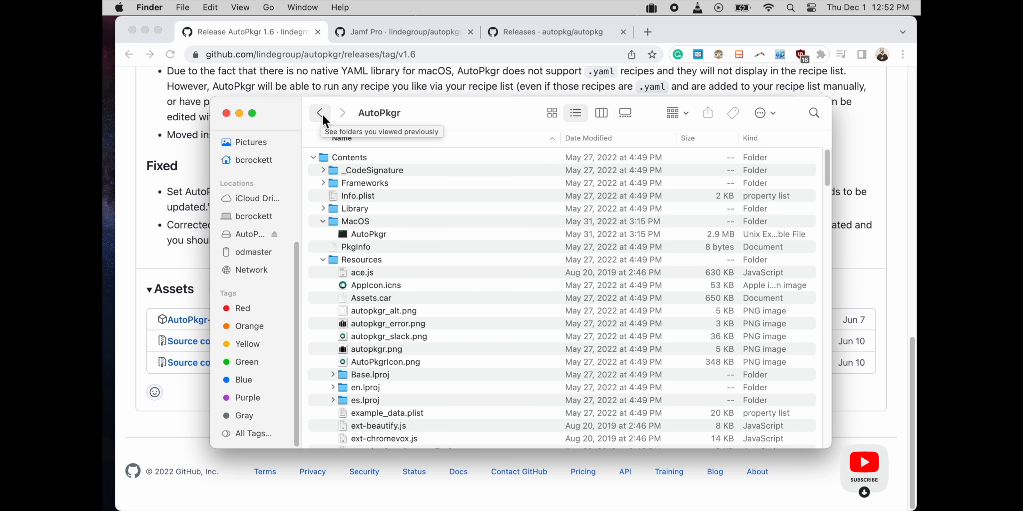
Show AutoPkgr's package contents in Applications and launch its Contents/MacOS executable in Terminal.
click(318, 113)
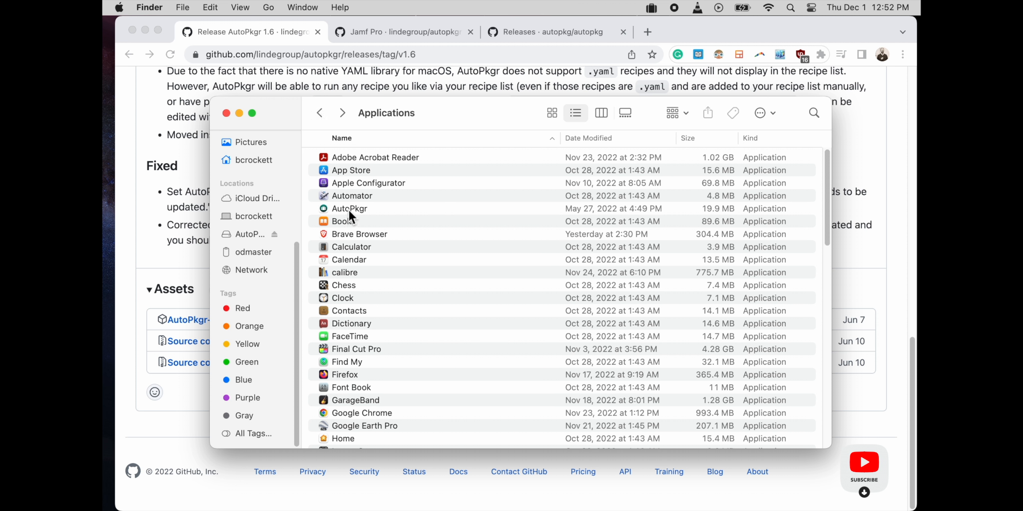
double_click(349, 208)
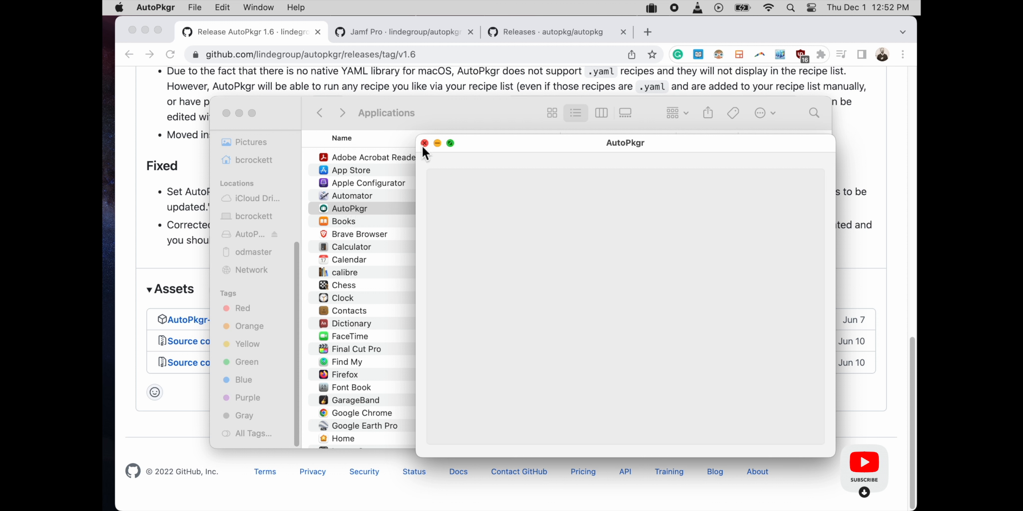
mouse_move(357, 215)
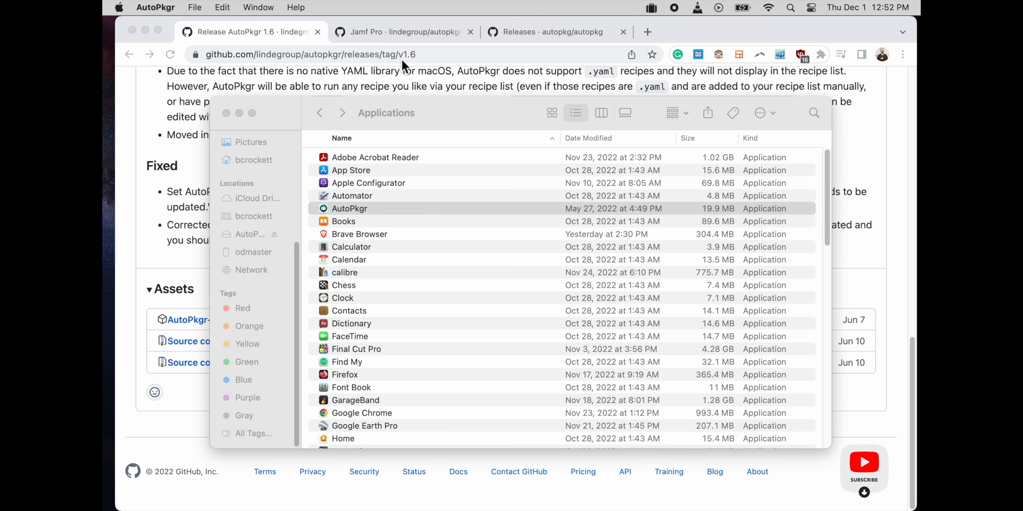
right_click(348, 208)
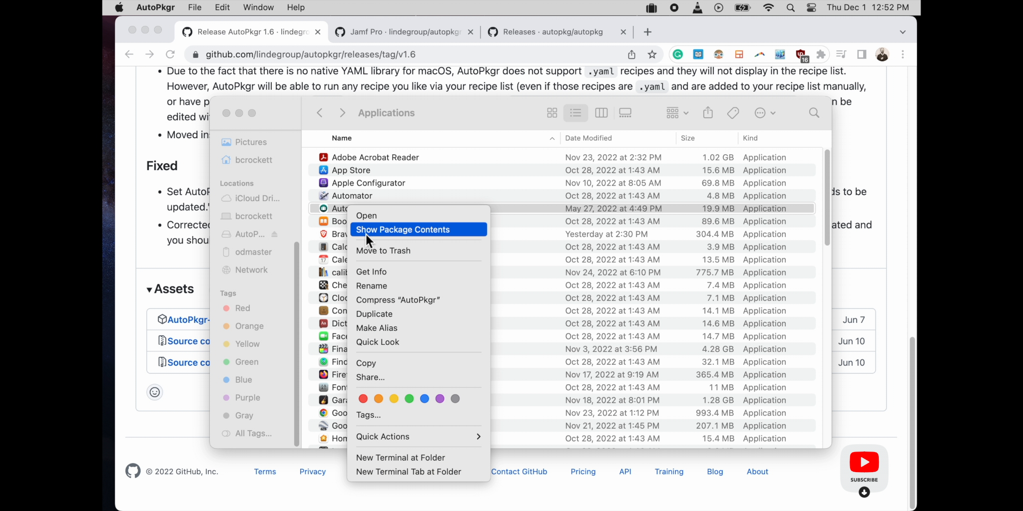
click(402, 230)
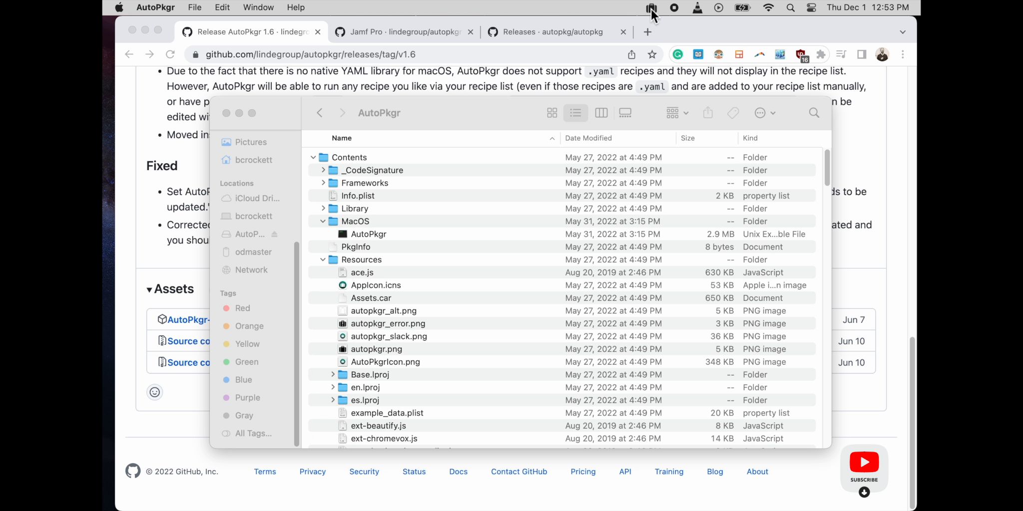
click(650, 7)
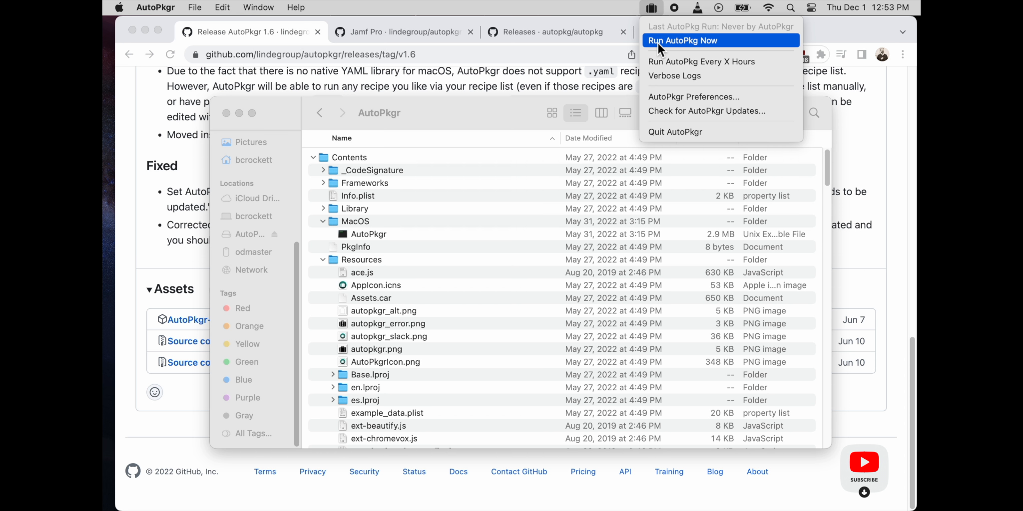
mouse_move(666, 132)
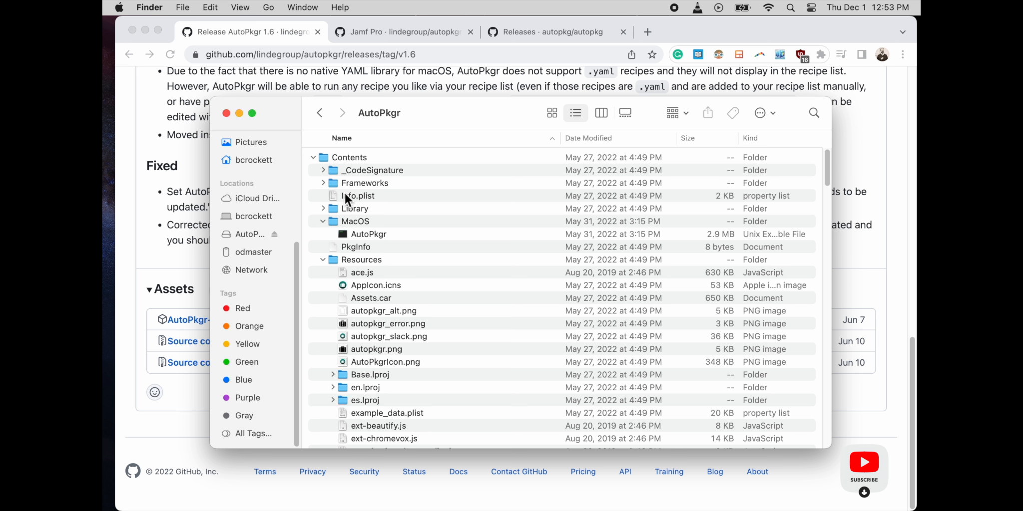
click(368, 233)
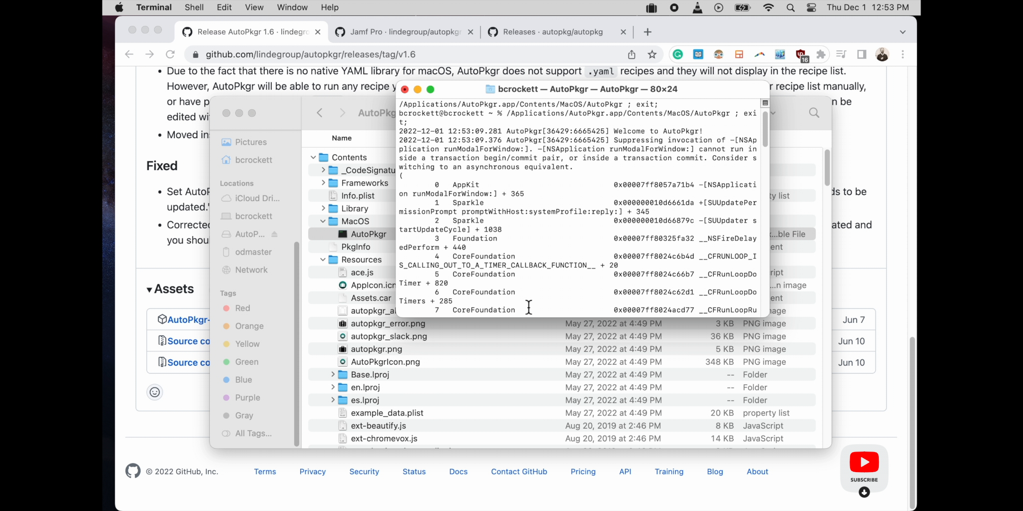
Scroll through AutoPkgr's startup log and stack trace in Terminal.
scroll(down, 3)
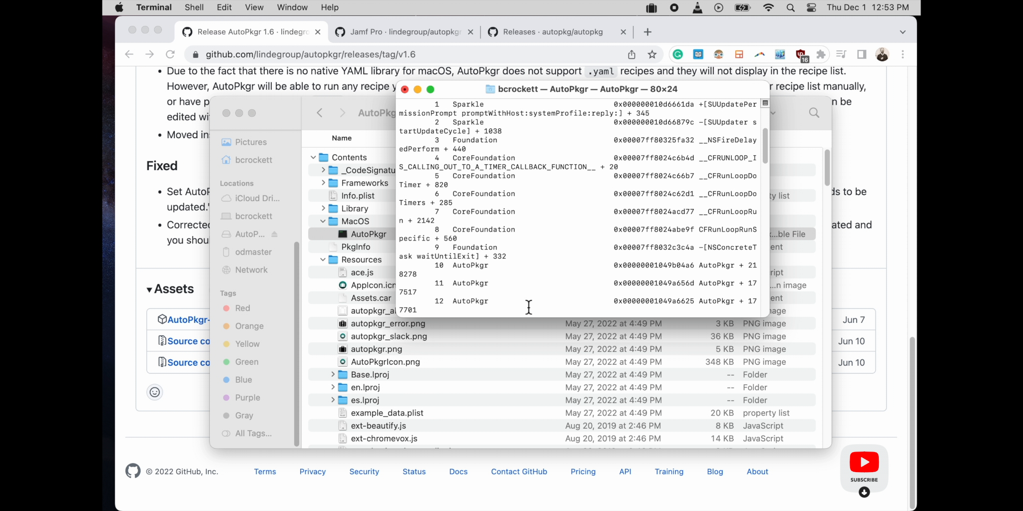
mouse_move(753, 323)
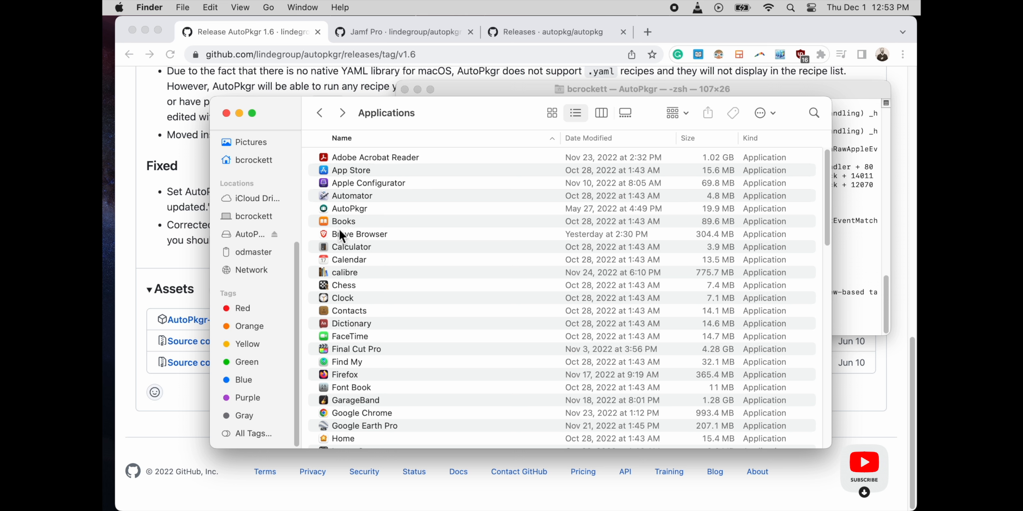
Relaunch AutoPkgr from Applications, its Install tab showing AutoPkg 2.7 and Git 2.37.1 installed.
scroll(down, 3)
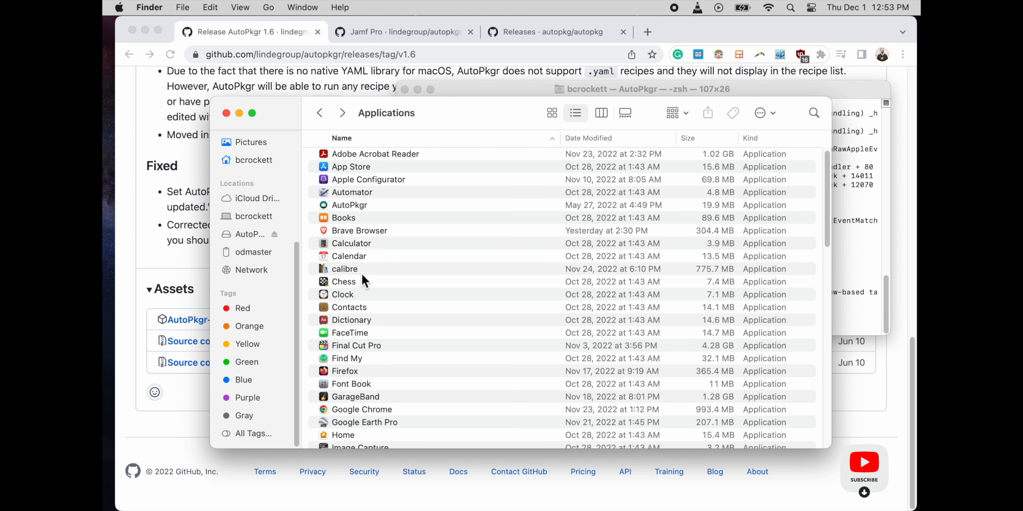
click(348, 203)
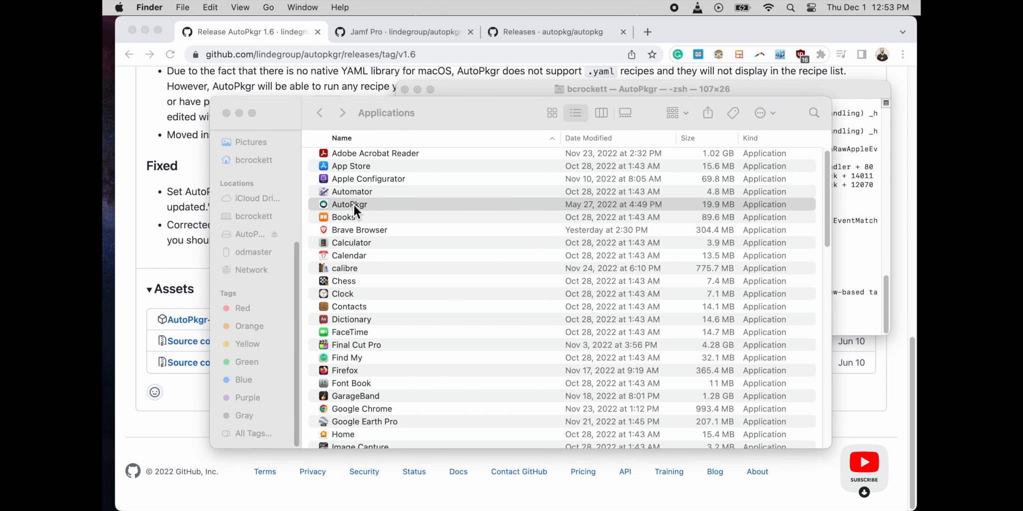
double_click(349, 204)
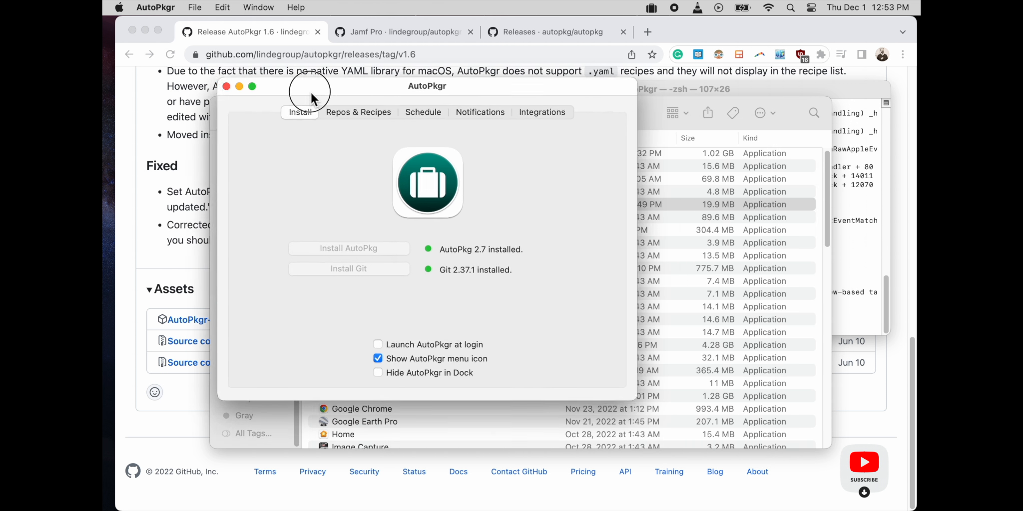
drag(310, 91, 323, 95)
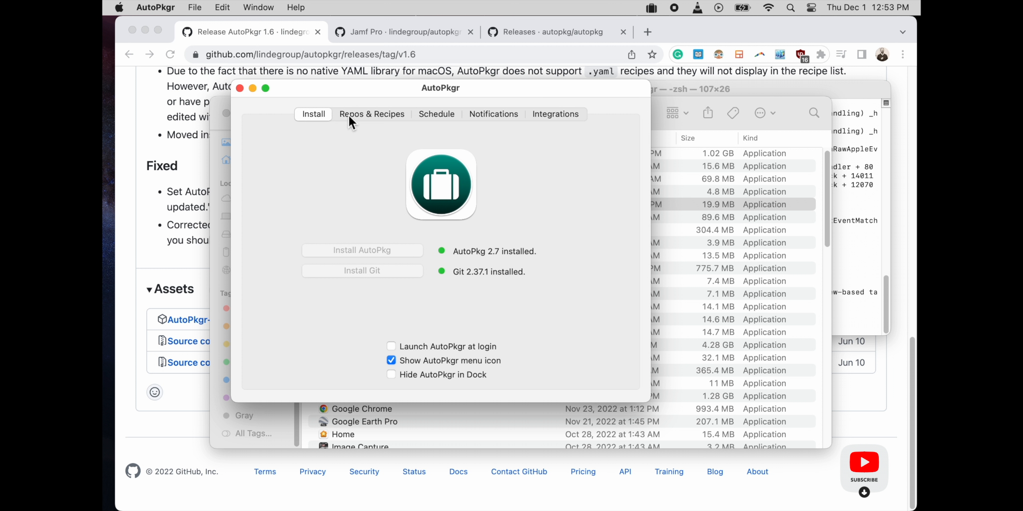
mouse_move(360, 167)
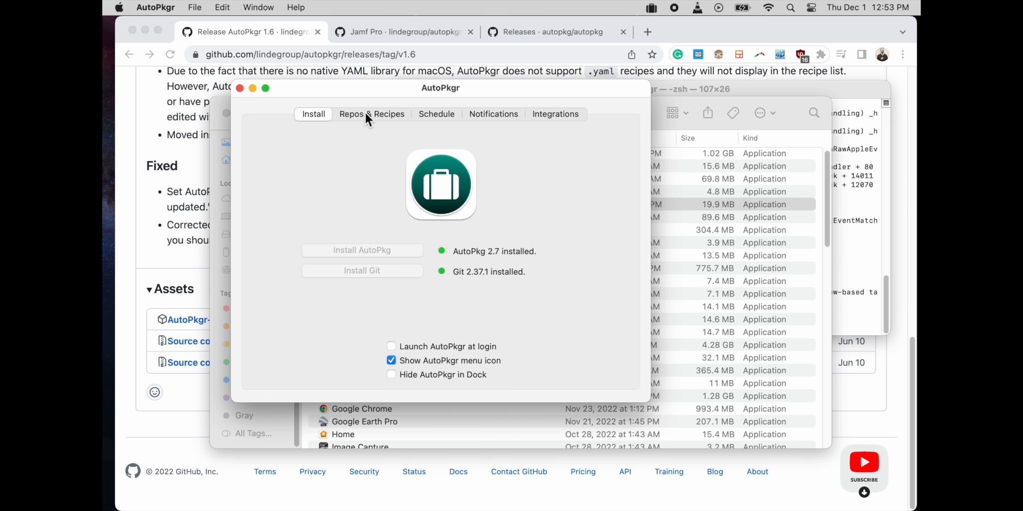
mouse_move(371, 120)
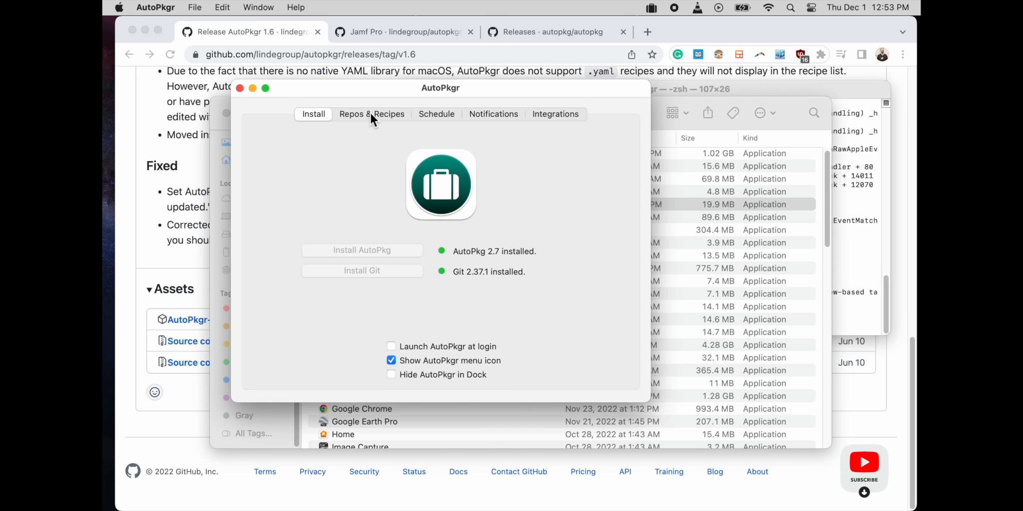
click(372, 114)
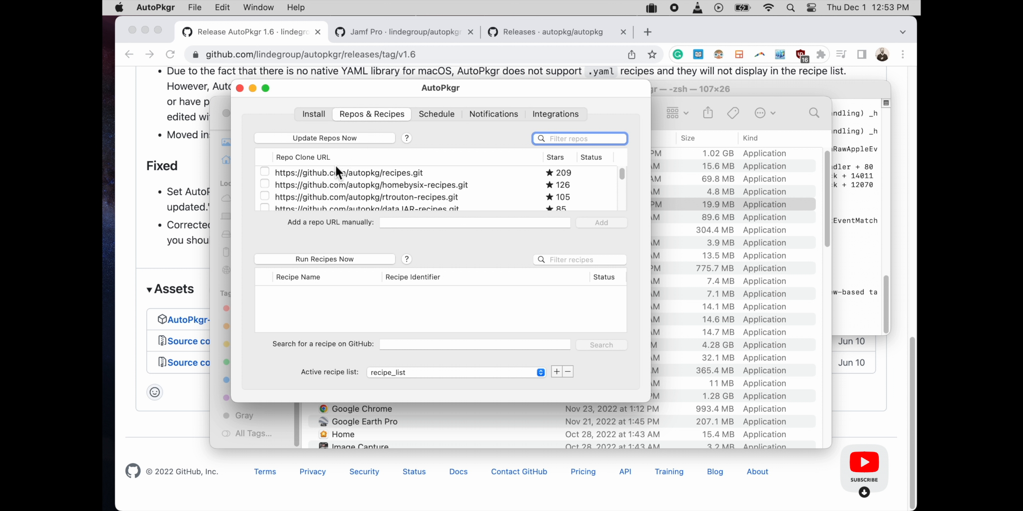
mouse_move(390, 268)
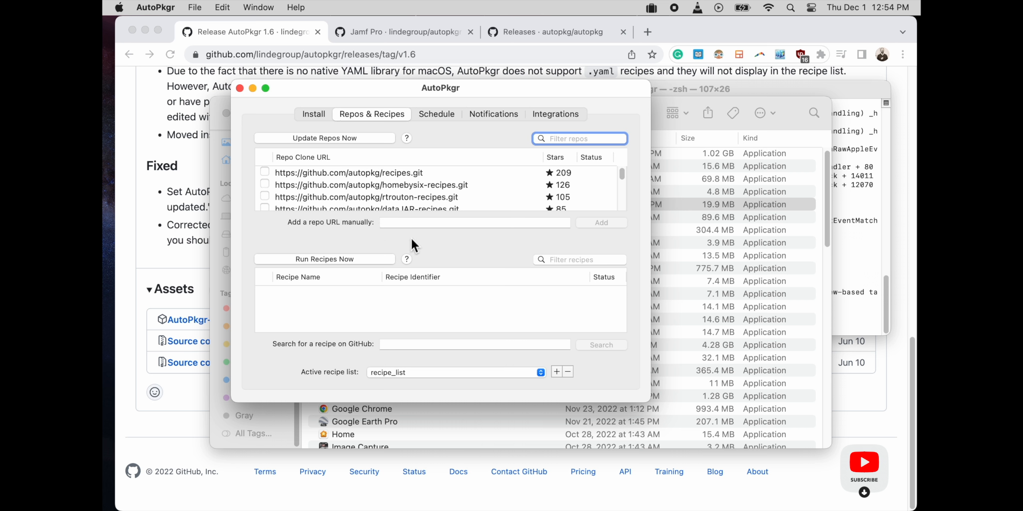
click(474, 223)
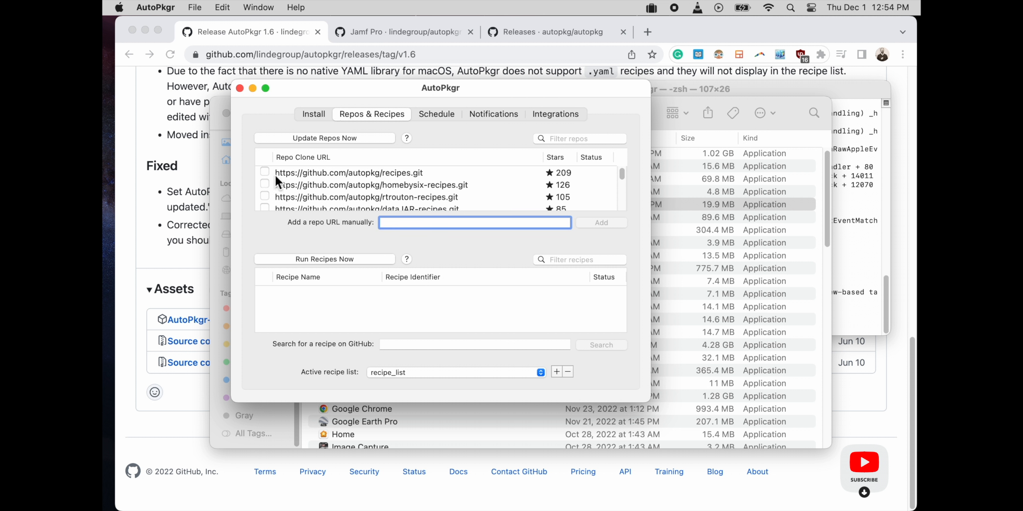
click(265, 172)
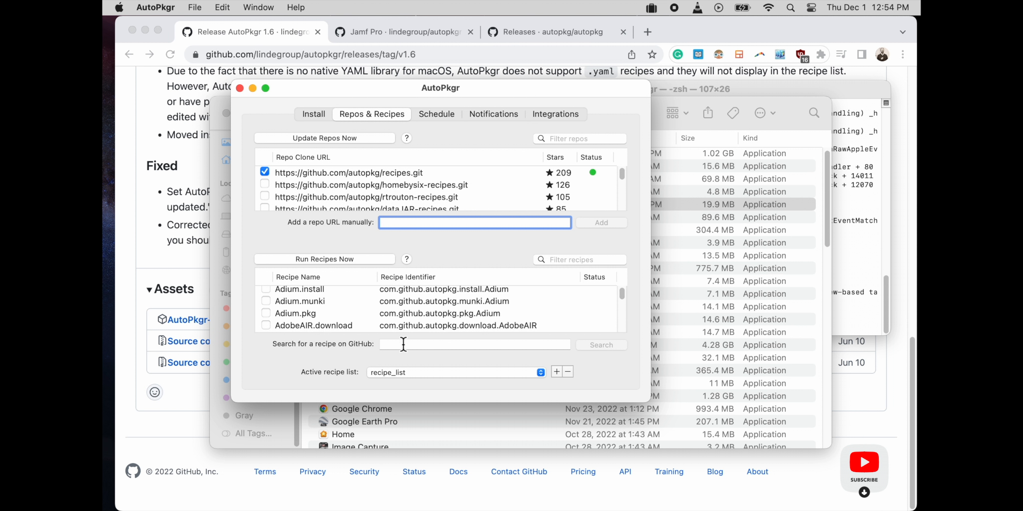
Tick the Firefox.pkg and GoogleEarth.download recipes while scrolling down the recipe list.
scroll(down, 3)
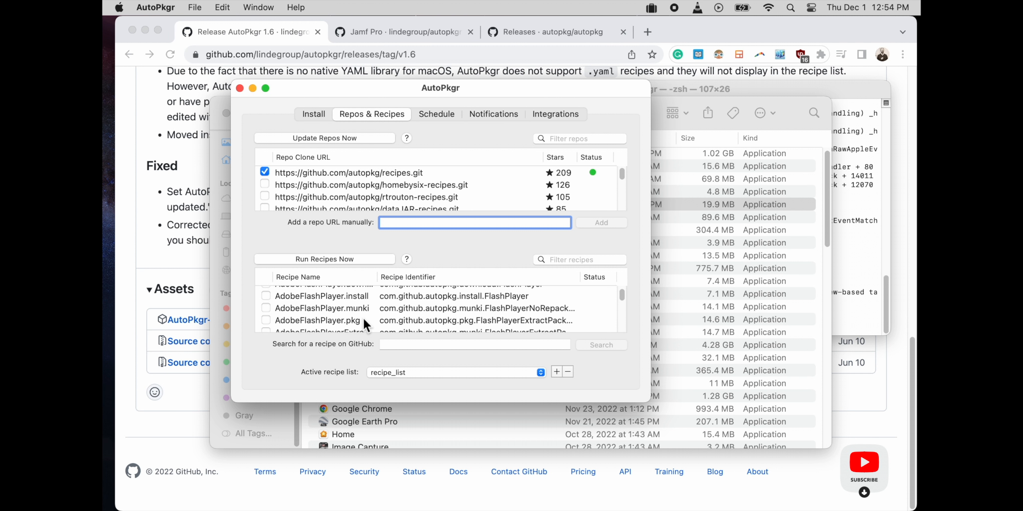
scroll(down, 3)
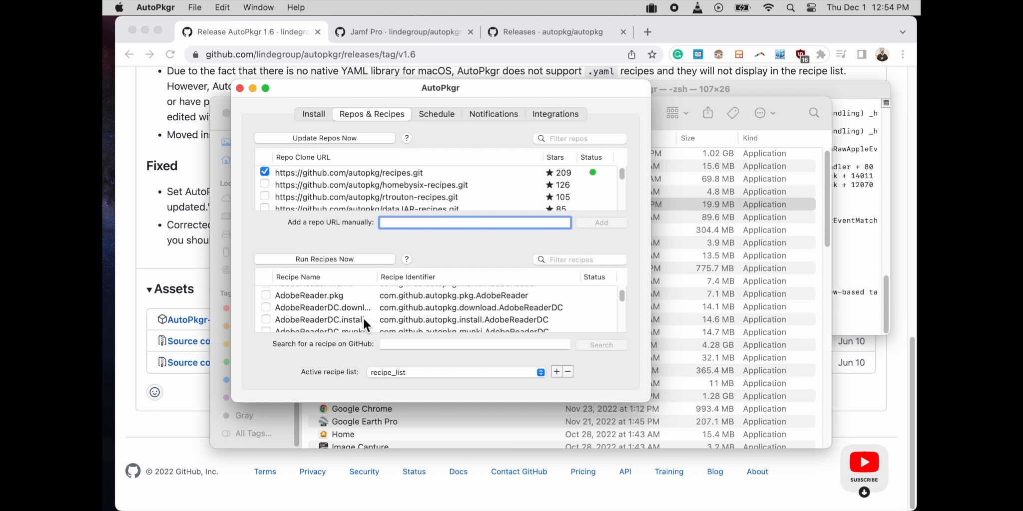
scroll(down, 3)
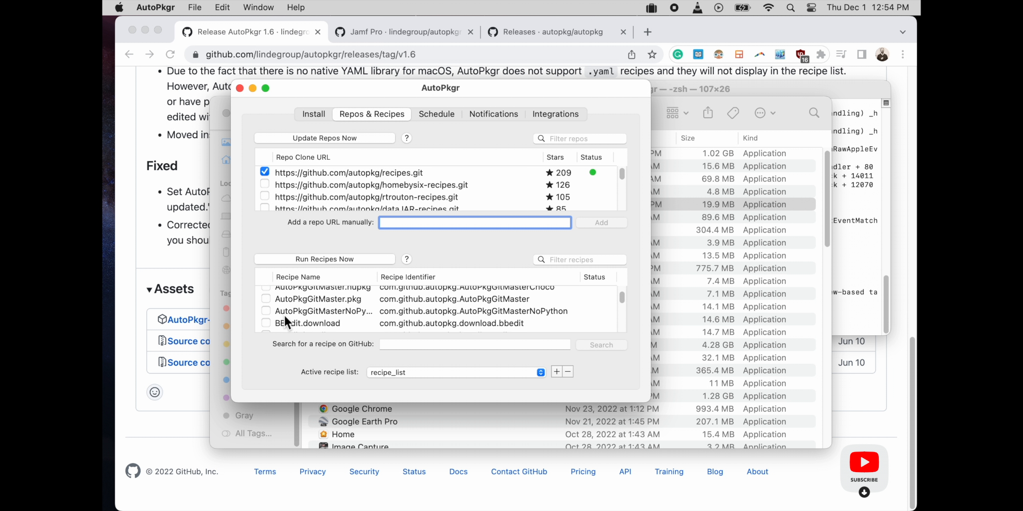
scroll(down, 3)
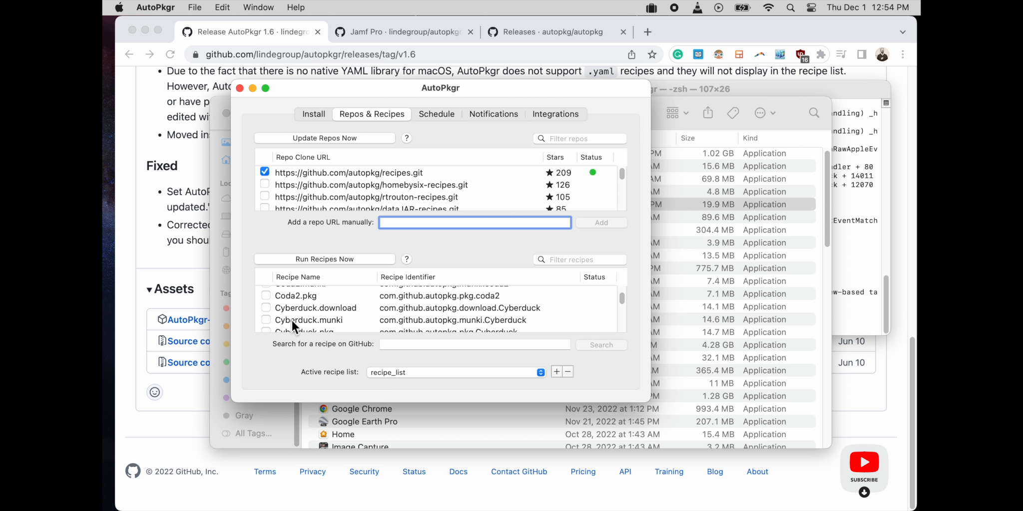
scroll(down, 3)
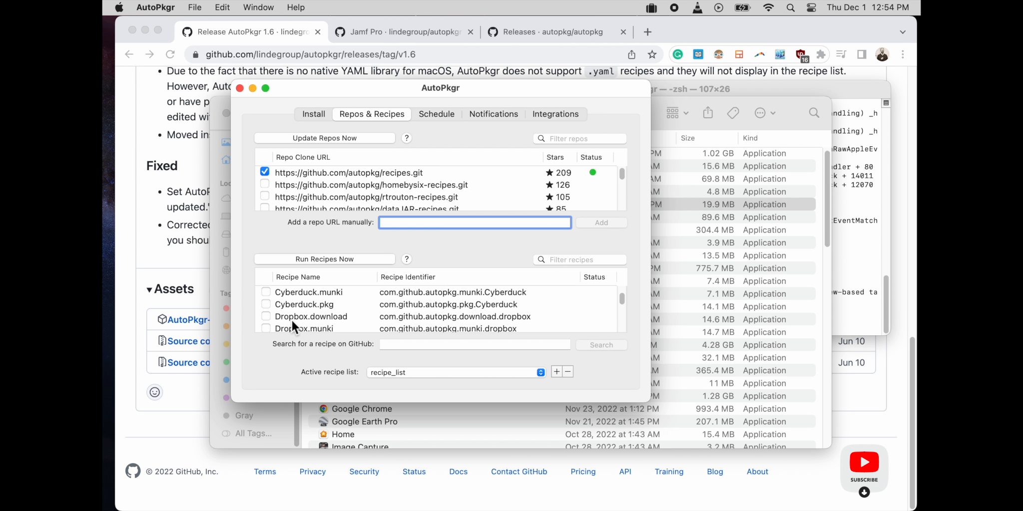
scroll(down, 3)
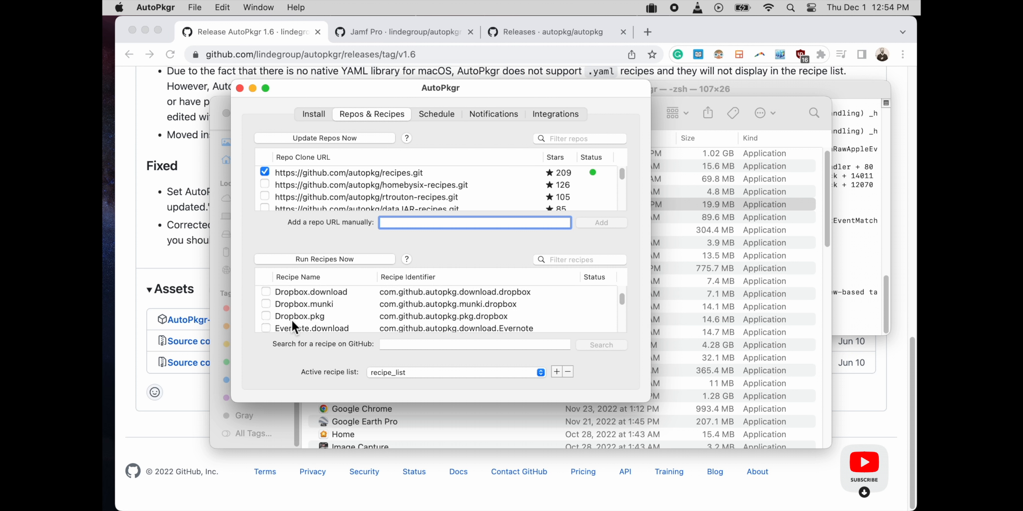
scroll(down, 3)
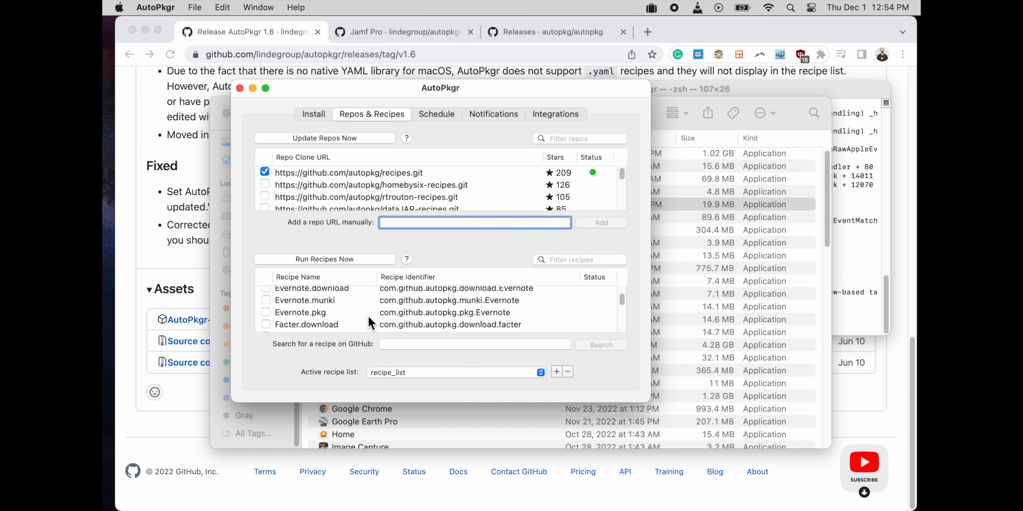
scroll(down, 3)
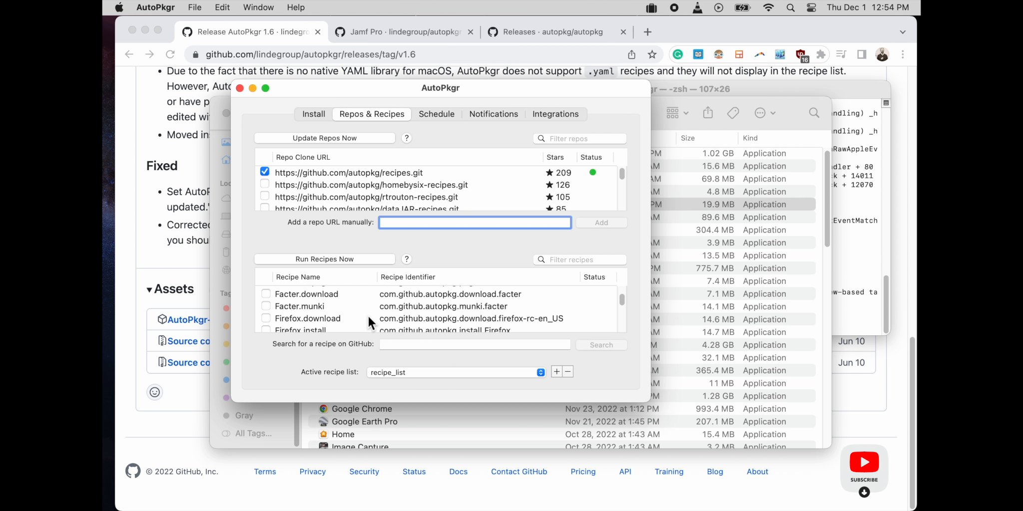
scroll(down, 3)
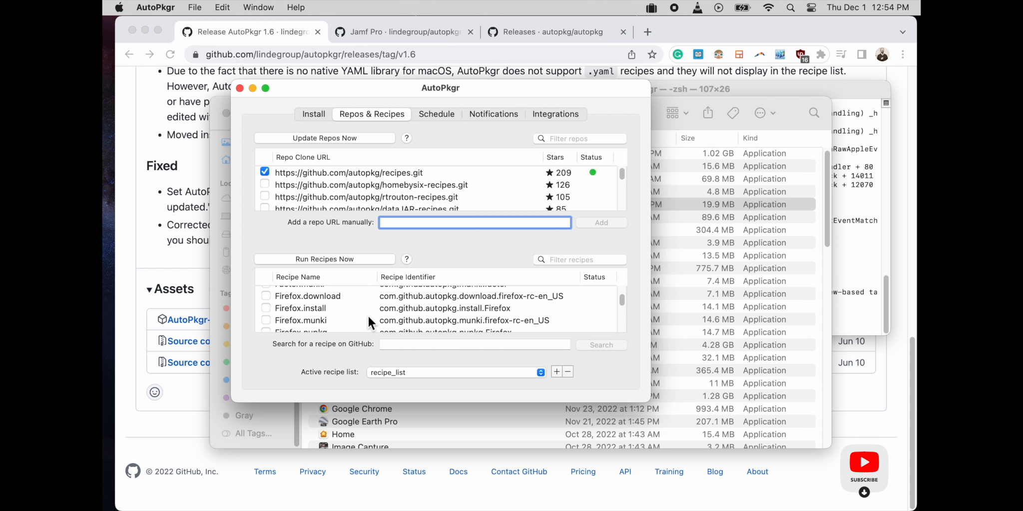
scroll(down, 3)
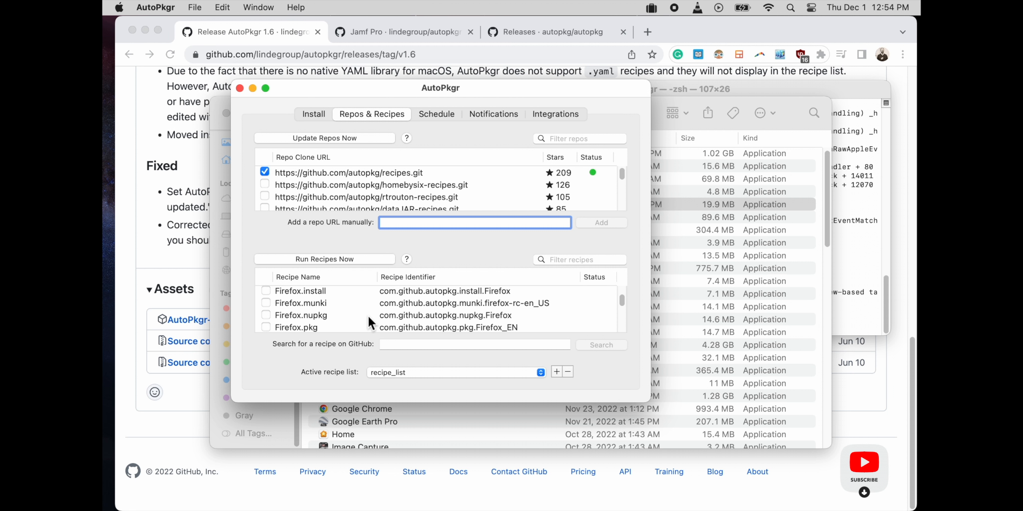
click(266, 328)
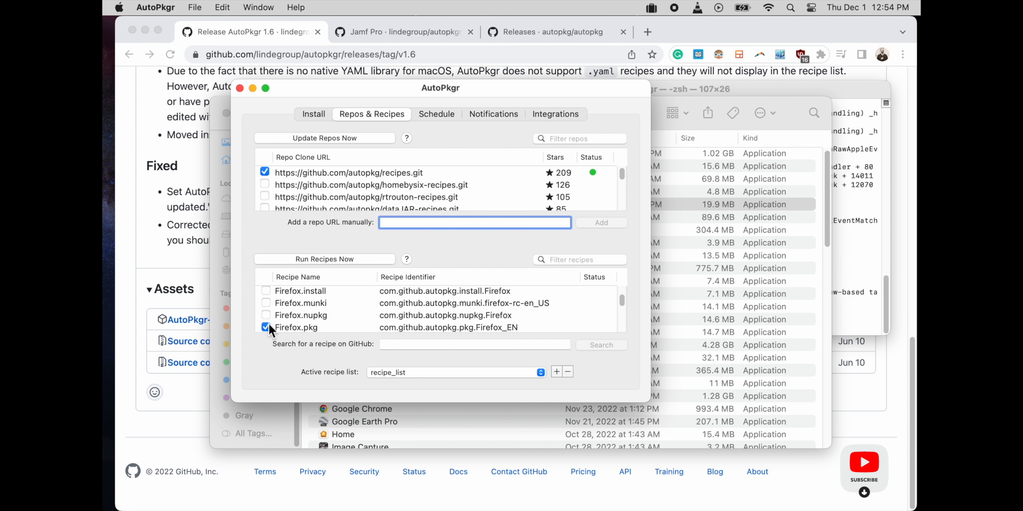
scroll(down, 3)
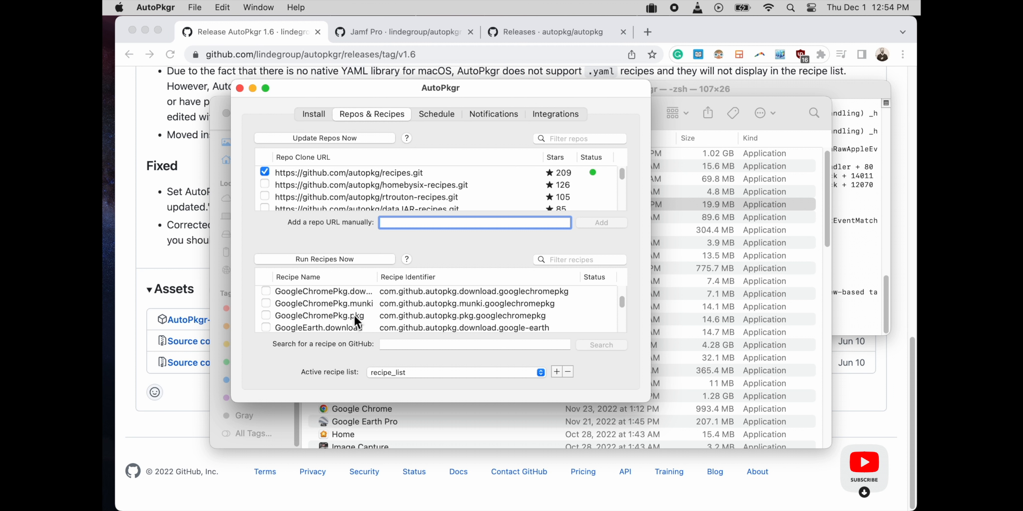
scroll(down, 3)
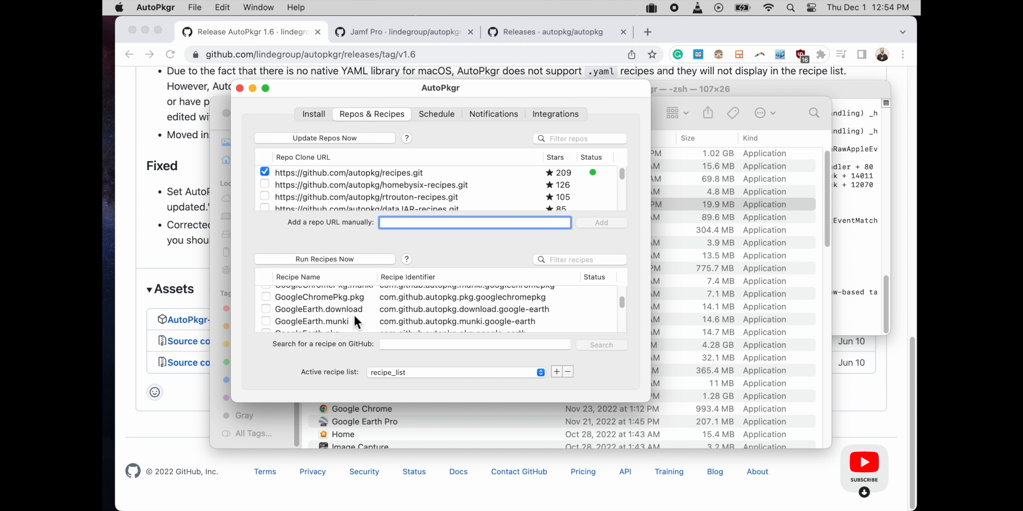
click(266, 307)
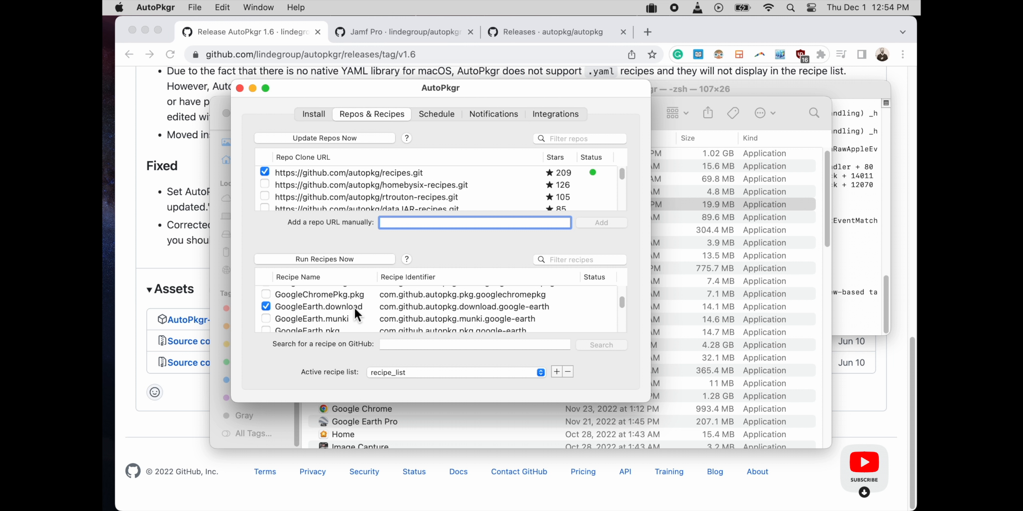
Scroll through the remaining recipes to the end of the list (Thunderbird, Transmit, VLC, munkitools).
scroll(down, 3)
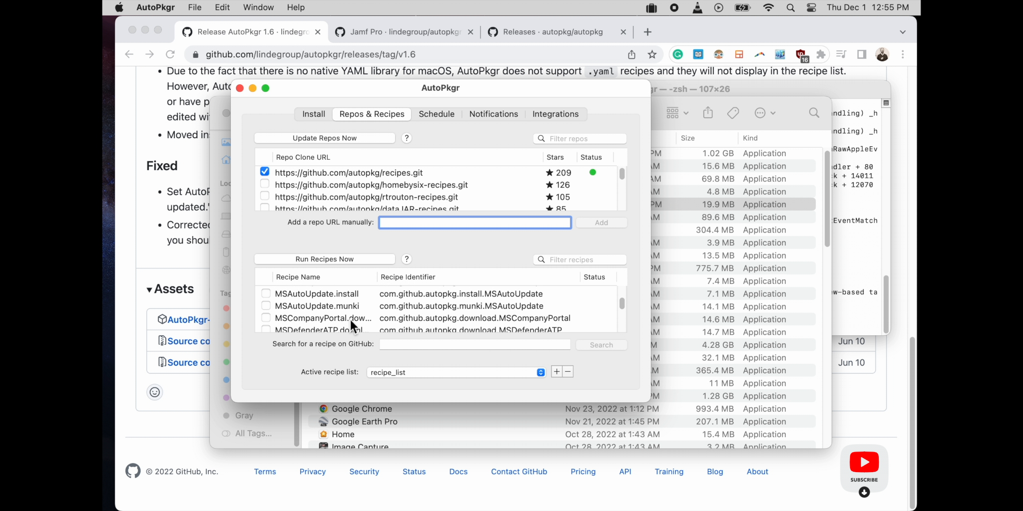
scroll(down, 3)
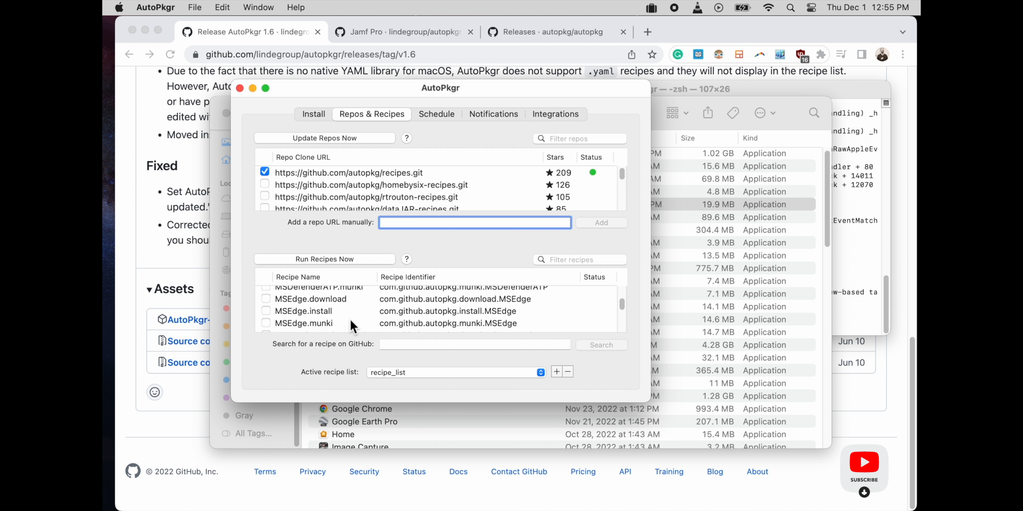
scroll(down, 3)
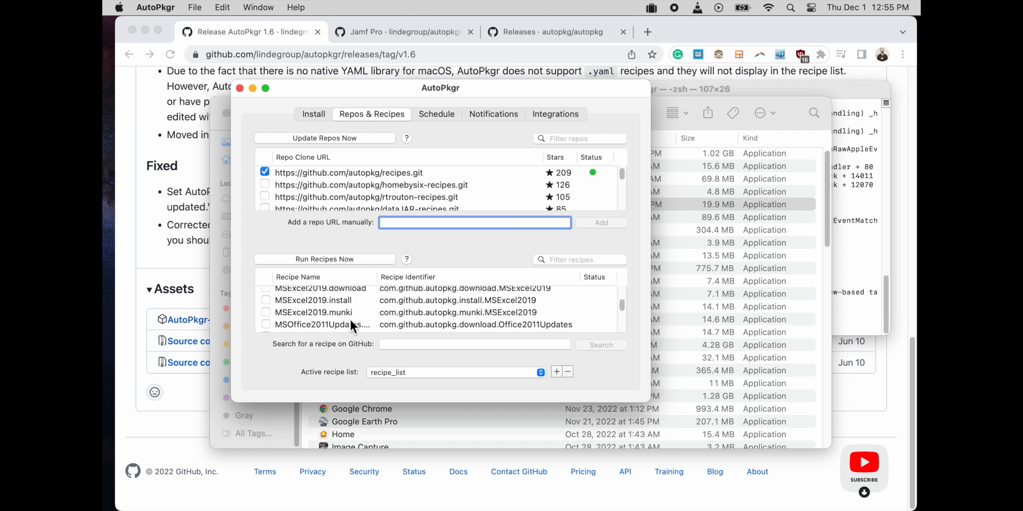
scroll(down, 3)
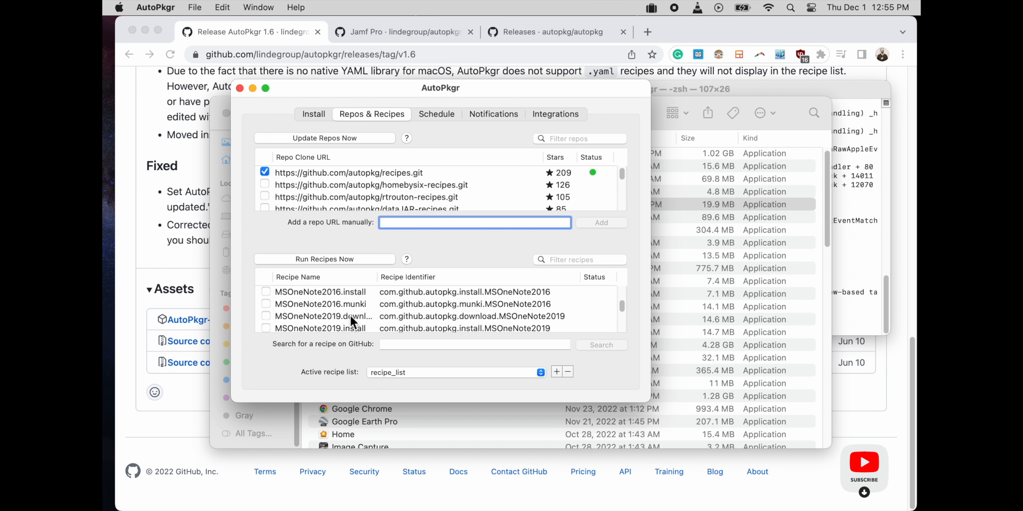
scroll(down, 3)
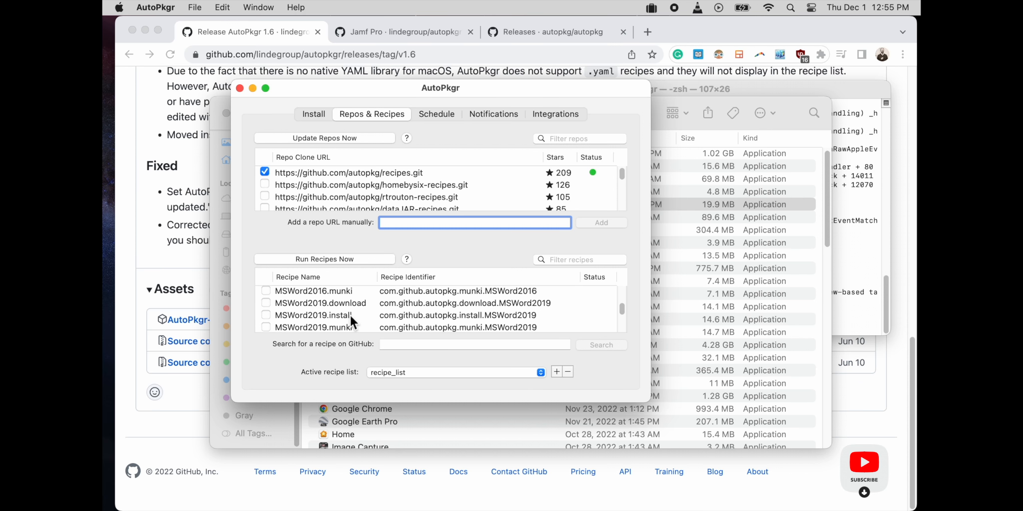
scroll(down, 3)
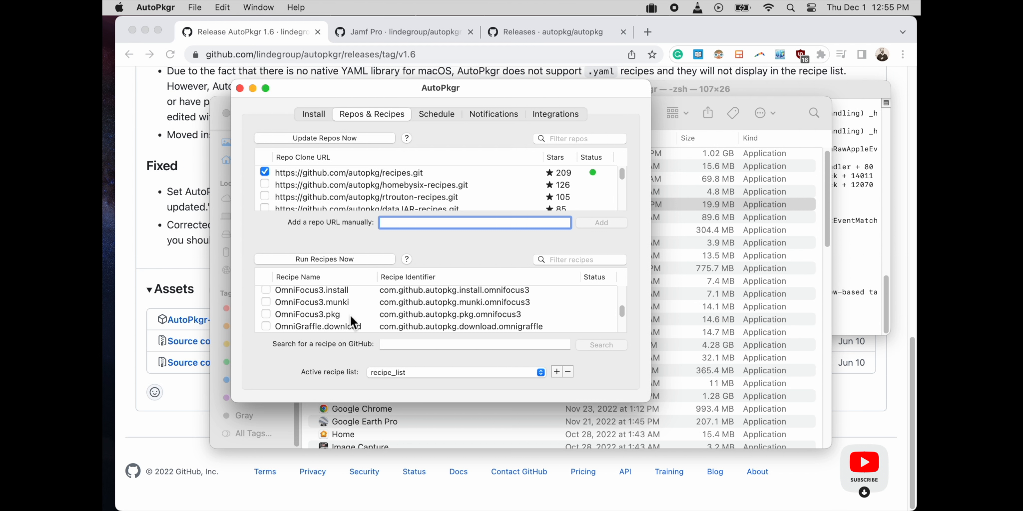
scroll(down, 3)
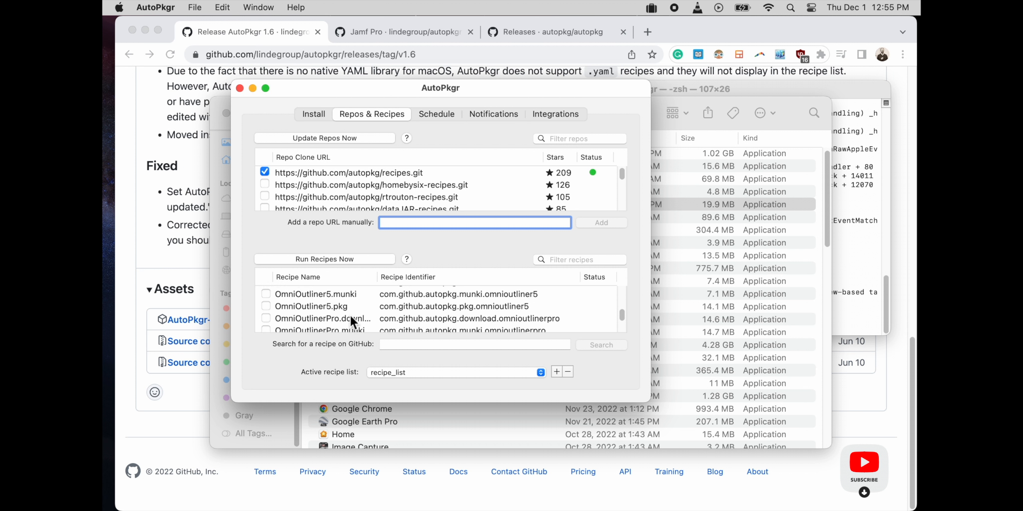
scroll(down, 3)
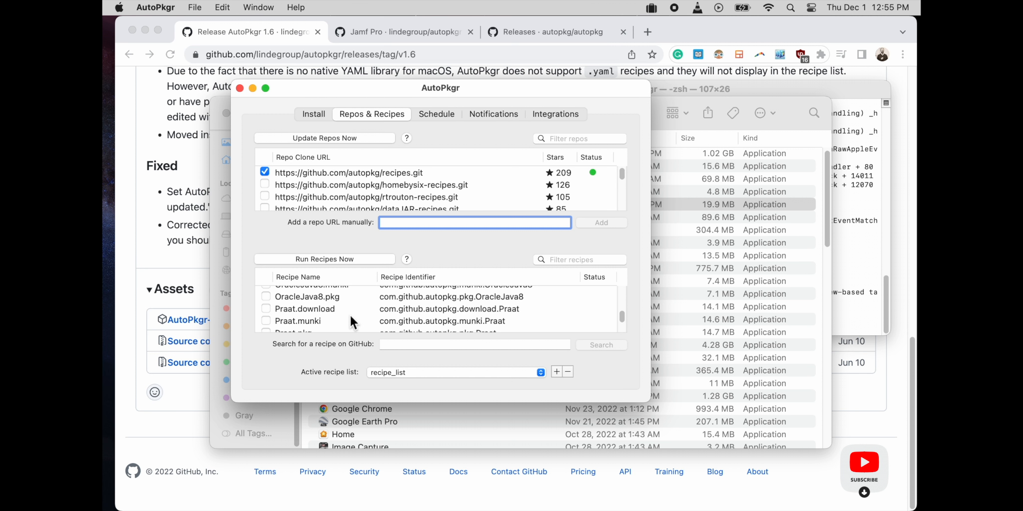
scroll(down, 3)
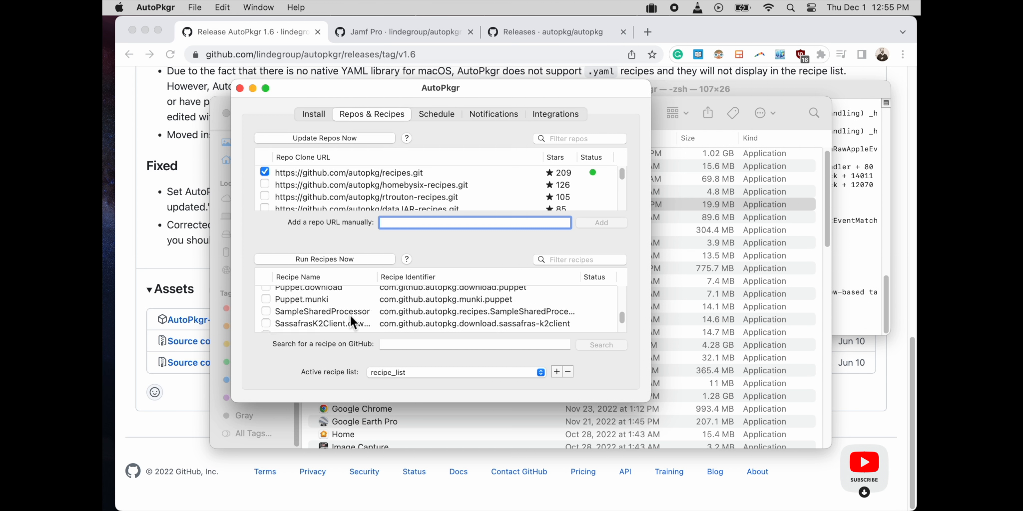
scroll(down, 3)
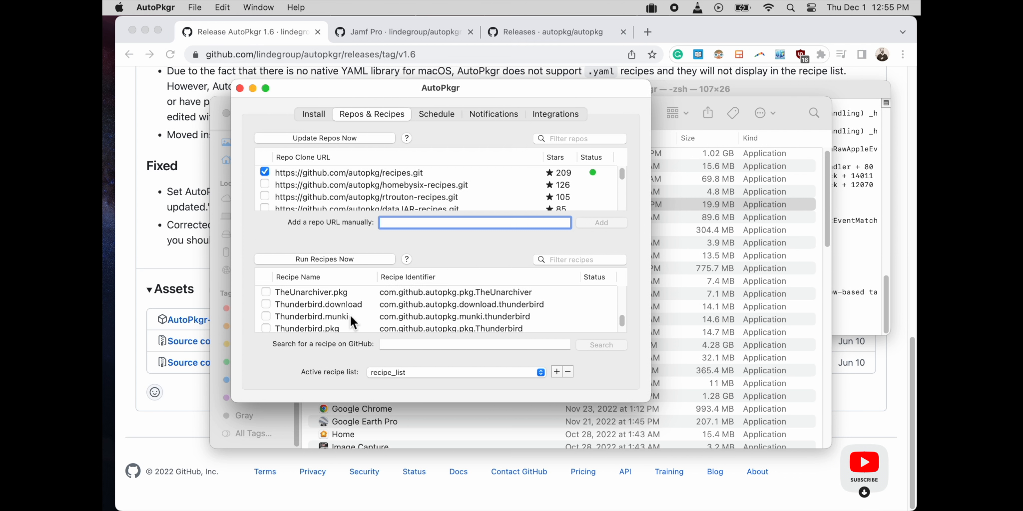
scroll(down, 3)
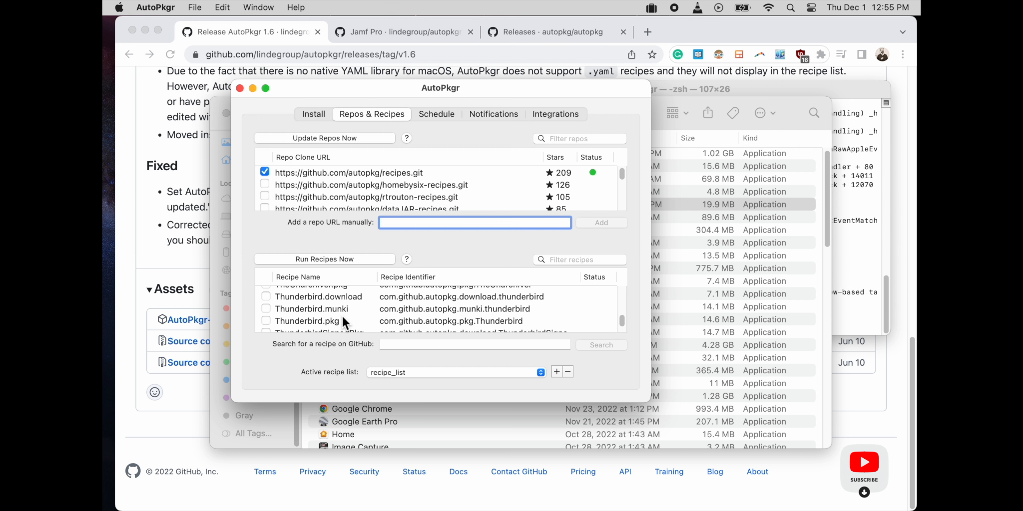
scroll(down, 3)
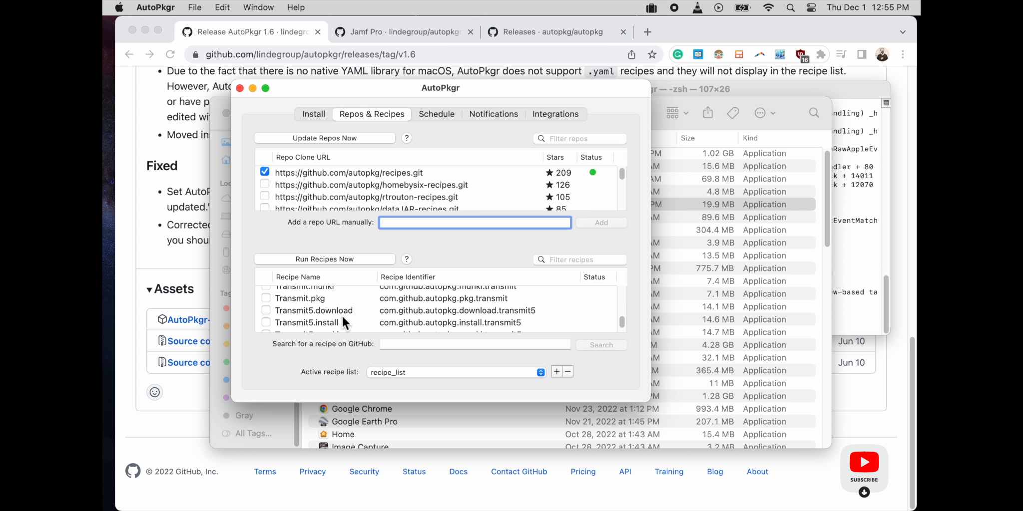
scroll(down, 3)
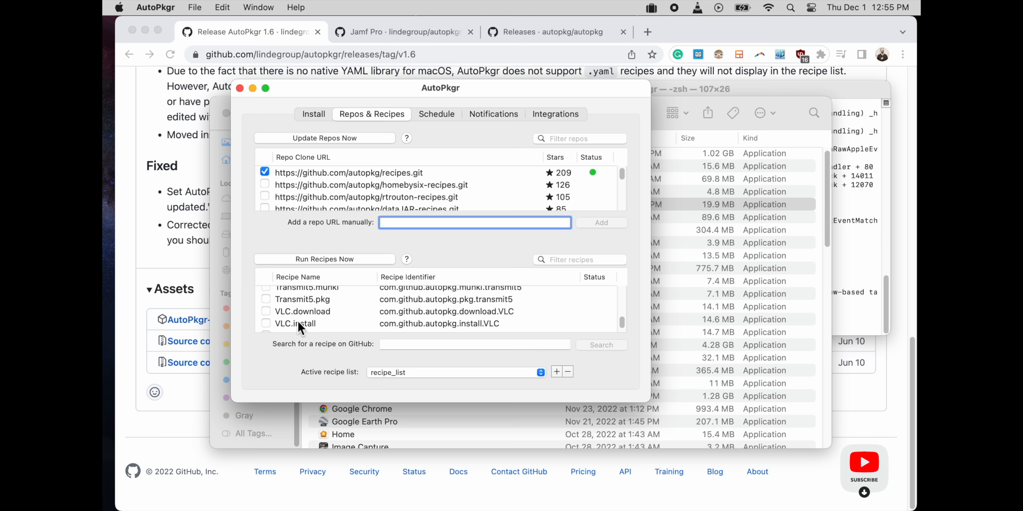
scroll(down, 3)
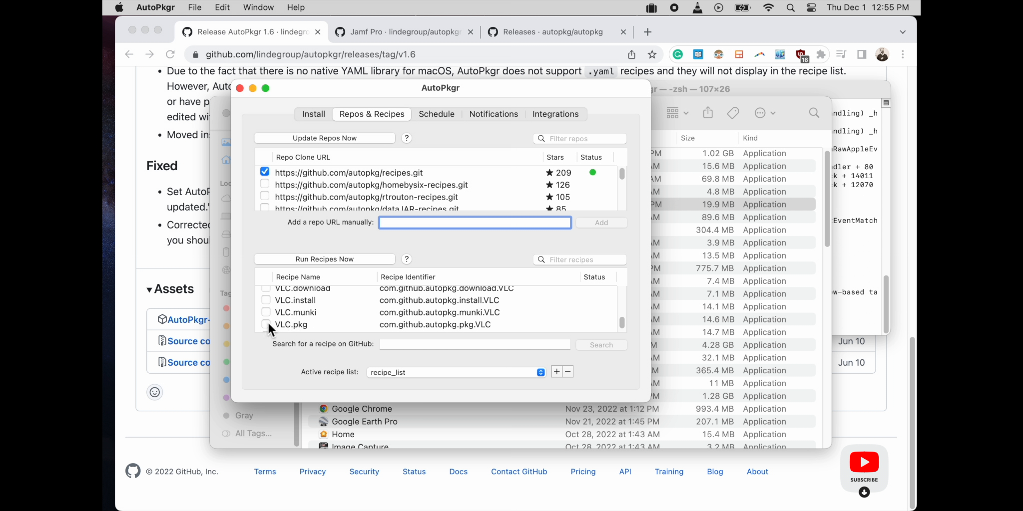
scroll(down, 3)
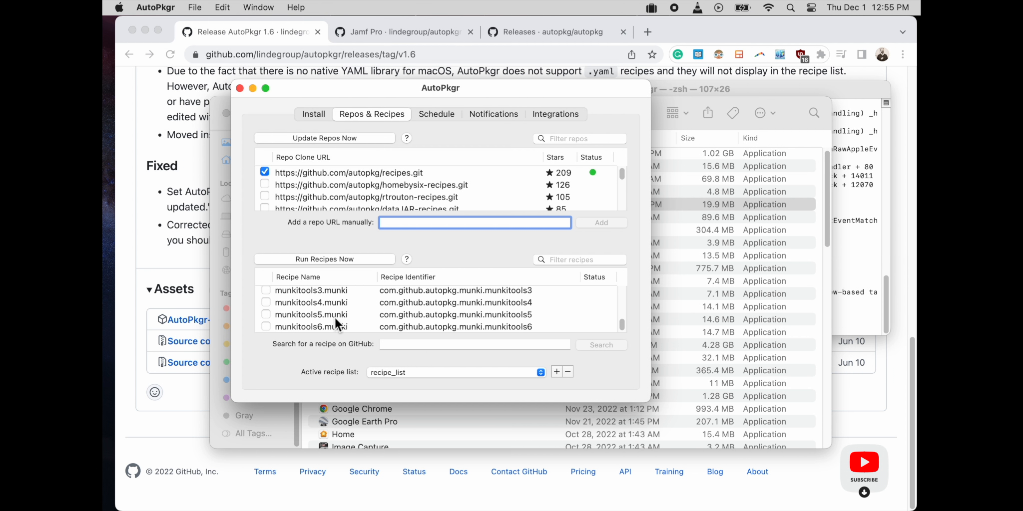
mouse_move(347, 321)
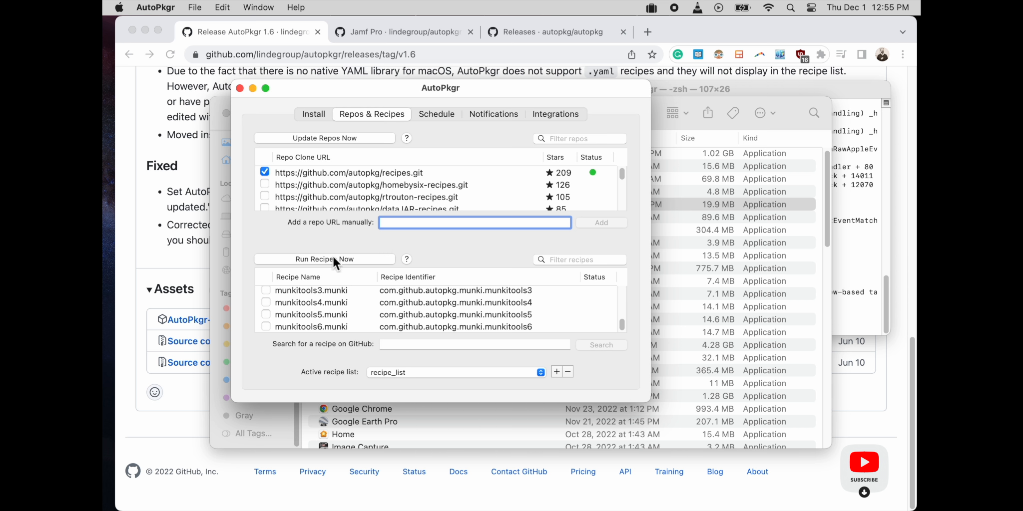
Start Run Recipes Now so the checked recipes begin downloading.
click(325, 259)
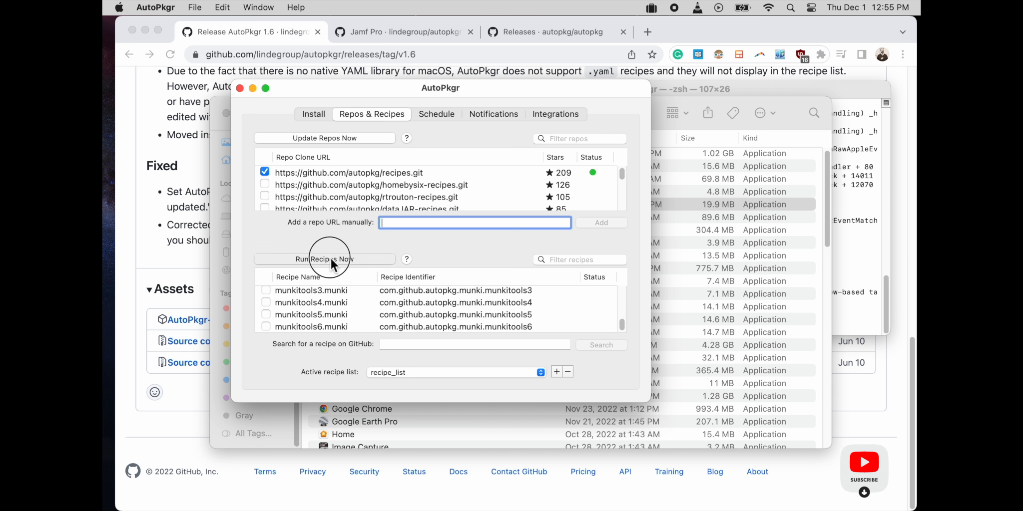
click(325, 258)
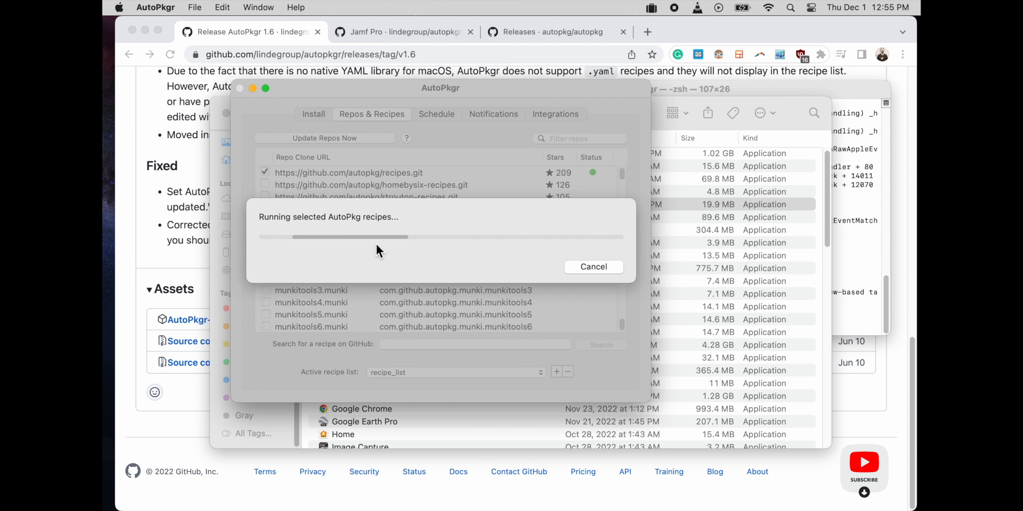
mouse_move(351, 98)
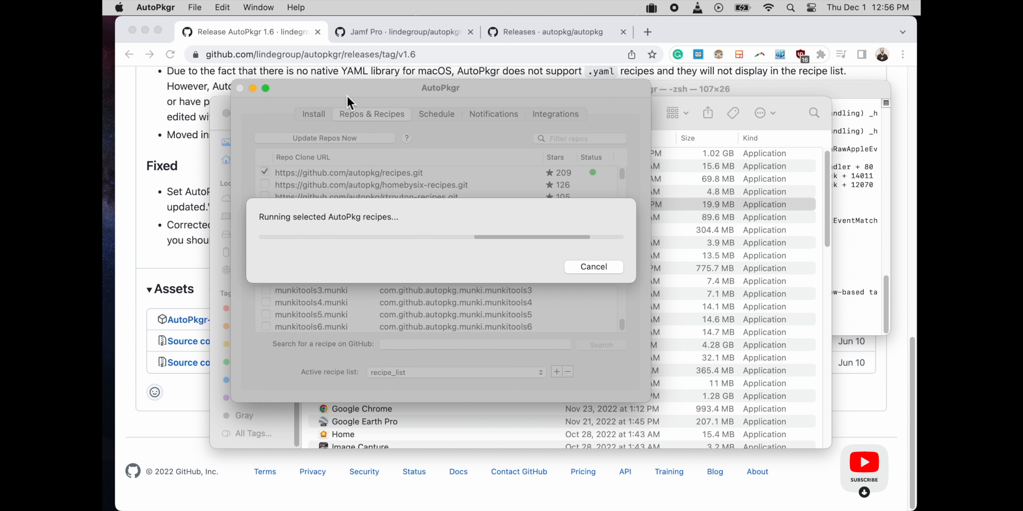
mouse_move(379, 112)
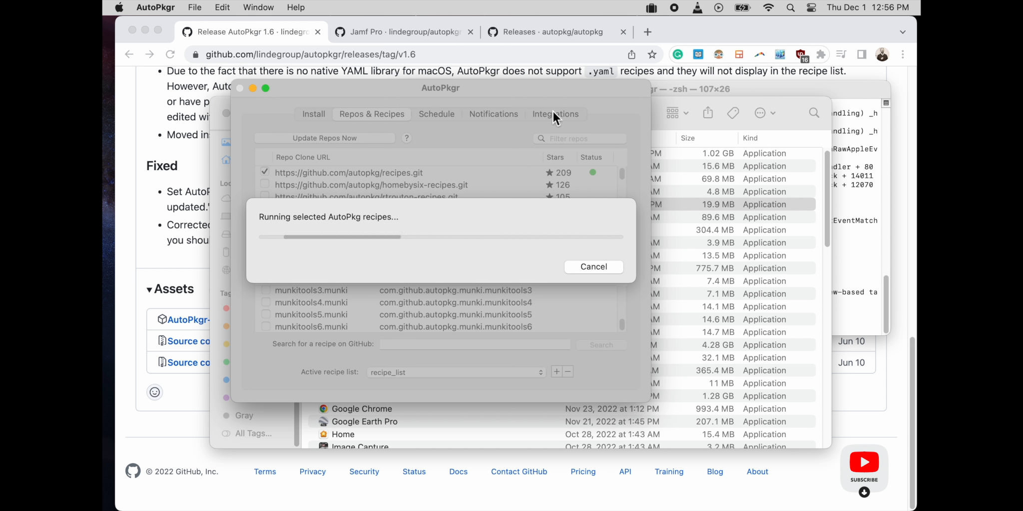
mouse_move(550, 112)
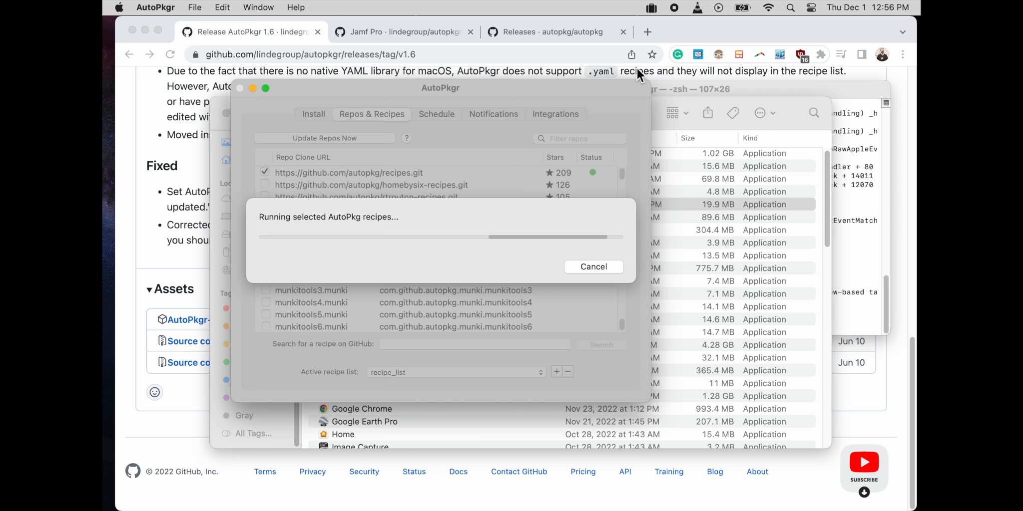
mouse_move(639, 74)
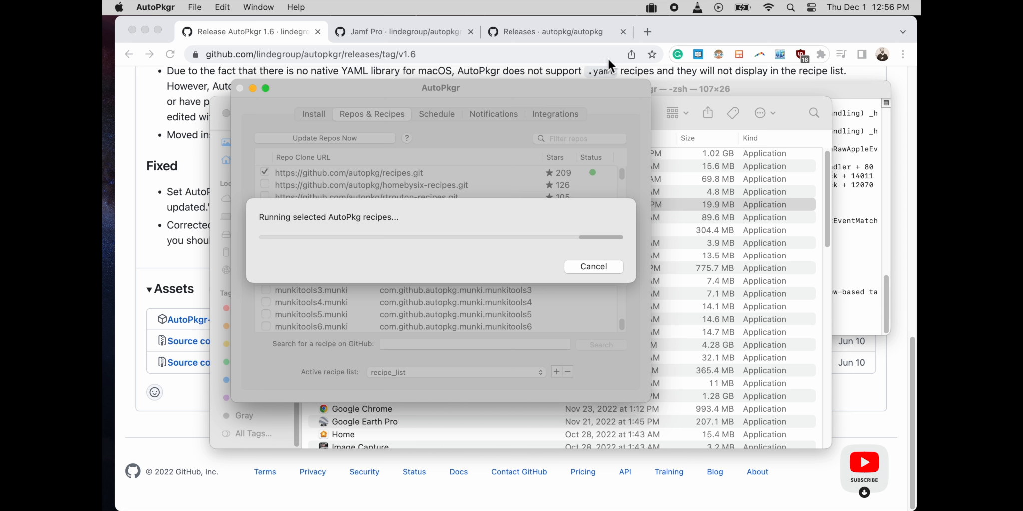
mouse_move(616, 97)
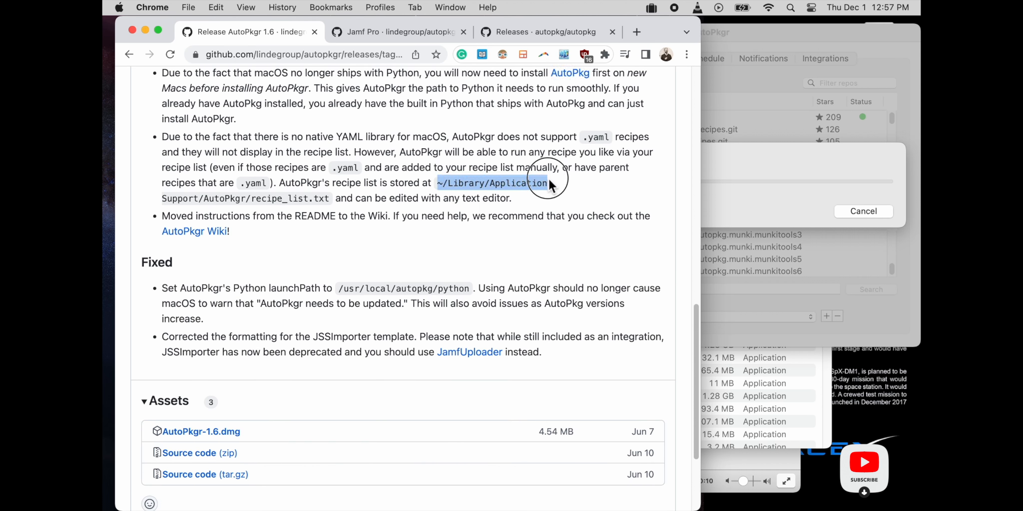
Use Finder's Go to Folder with ~/Library/Application Support trimmed to ~/Library/ and open it.
right_click(548, 183)
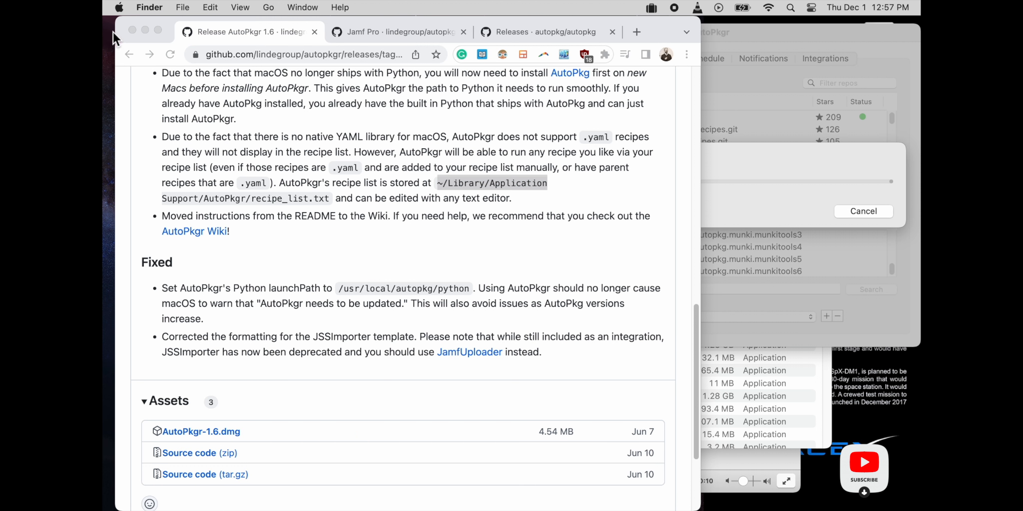
click(268, 7)
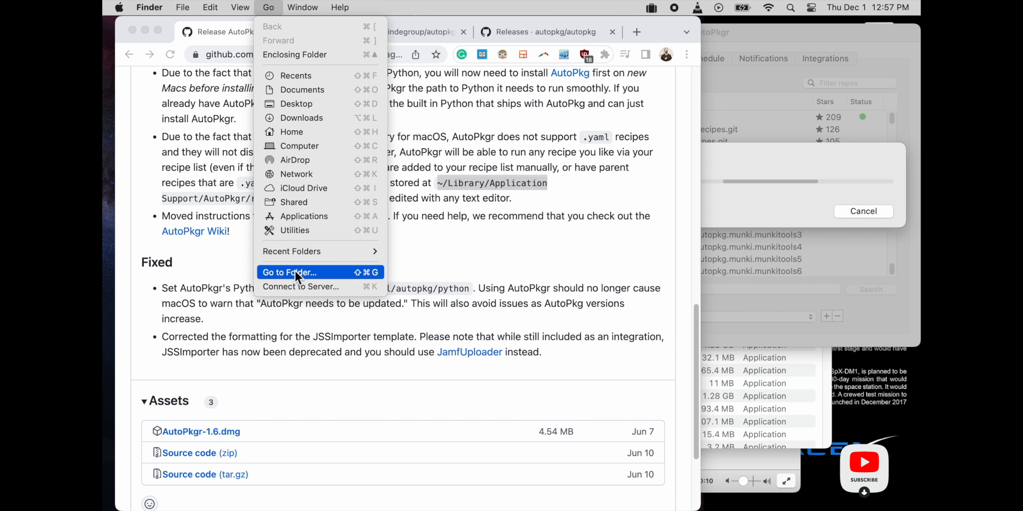
click(288, 272)
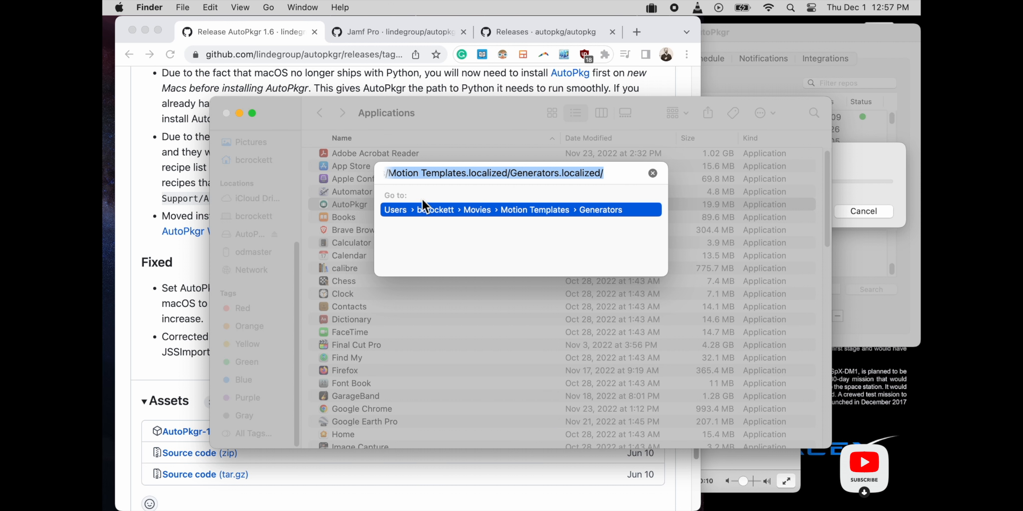
text(~/Library/Application Support)
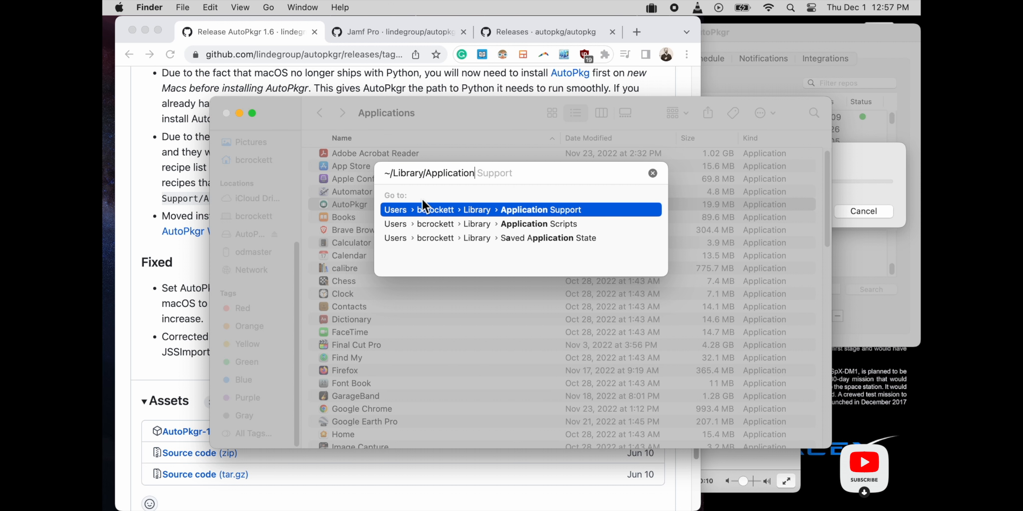
mouse_move(454, 222)
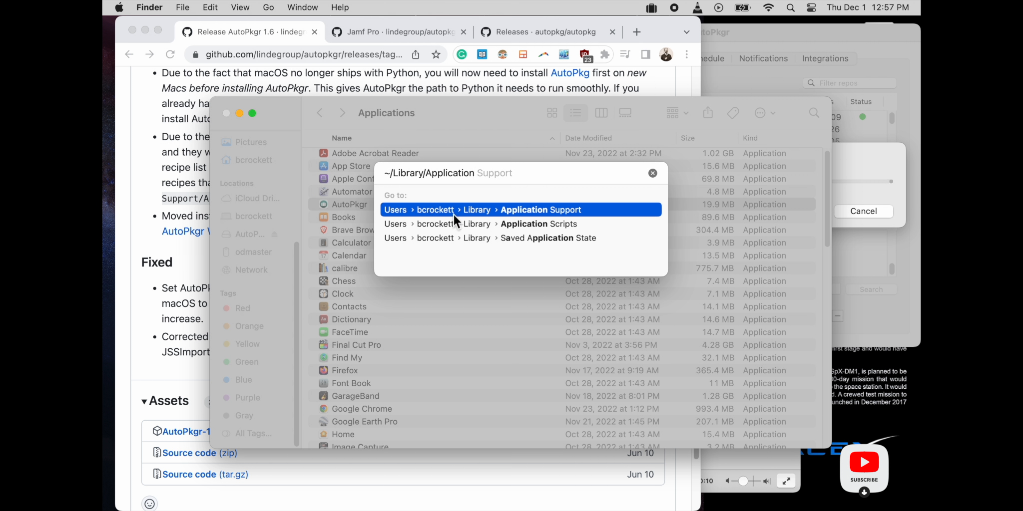
mouse_move(456, 206)
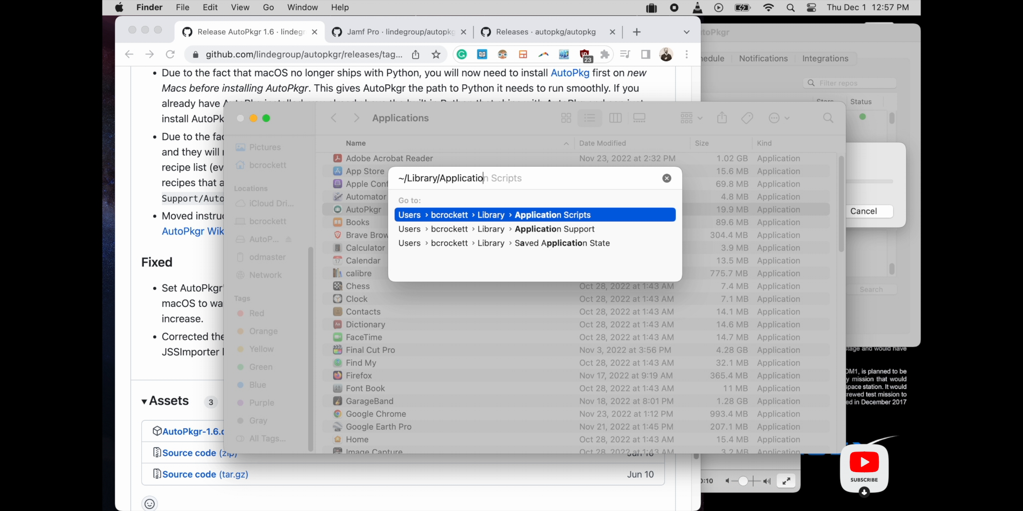
key(backspace)
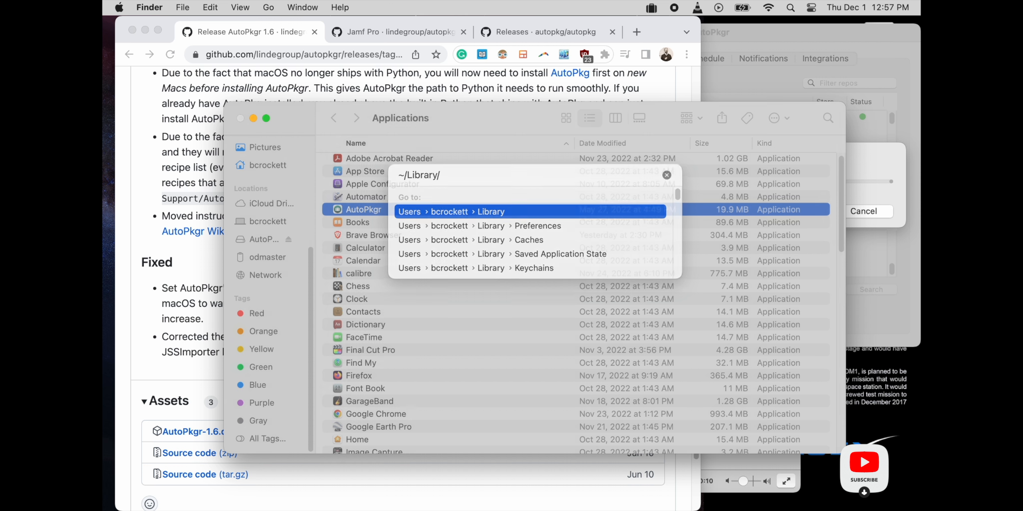
click(476, 212)
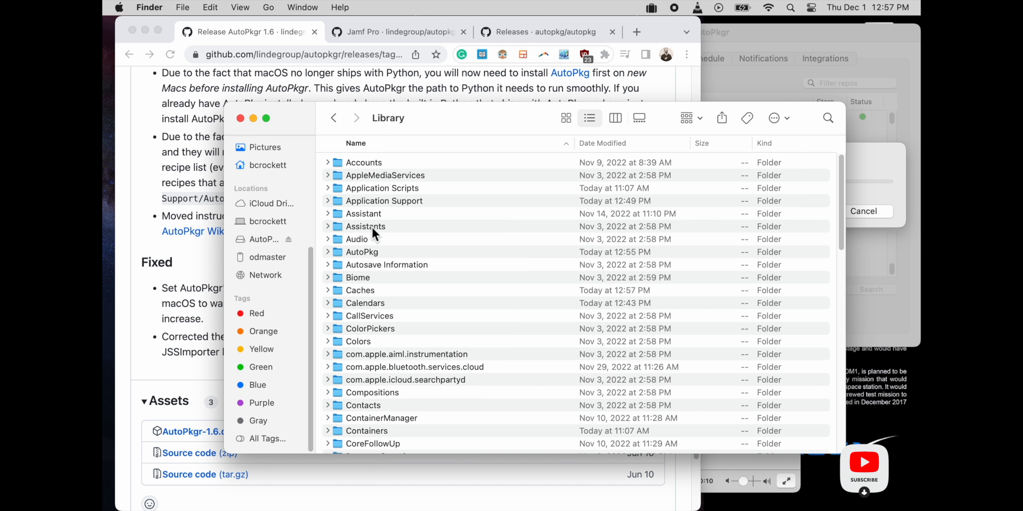
mouse_move(387, 189)
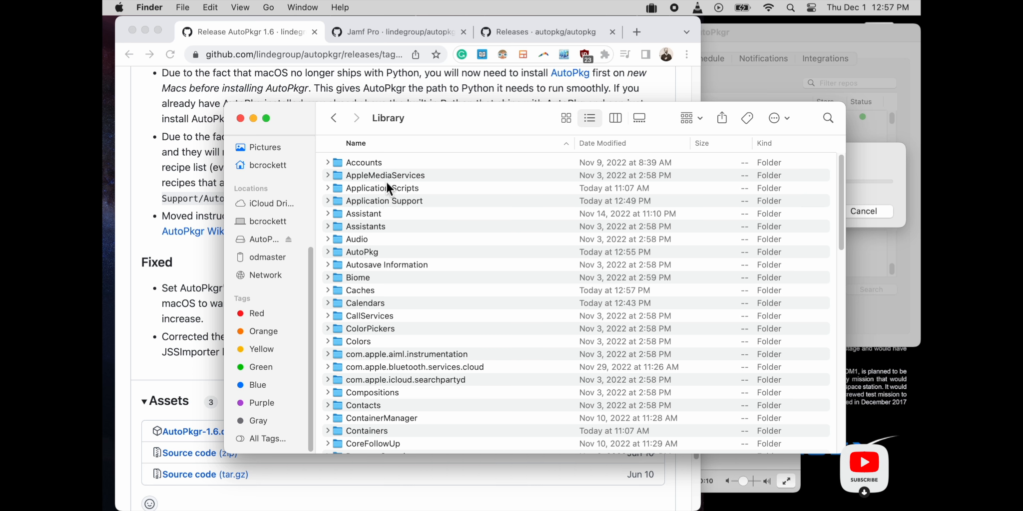
mouse_move(387, 260)
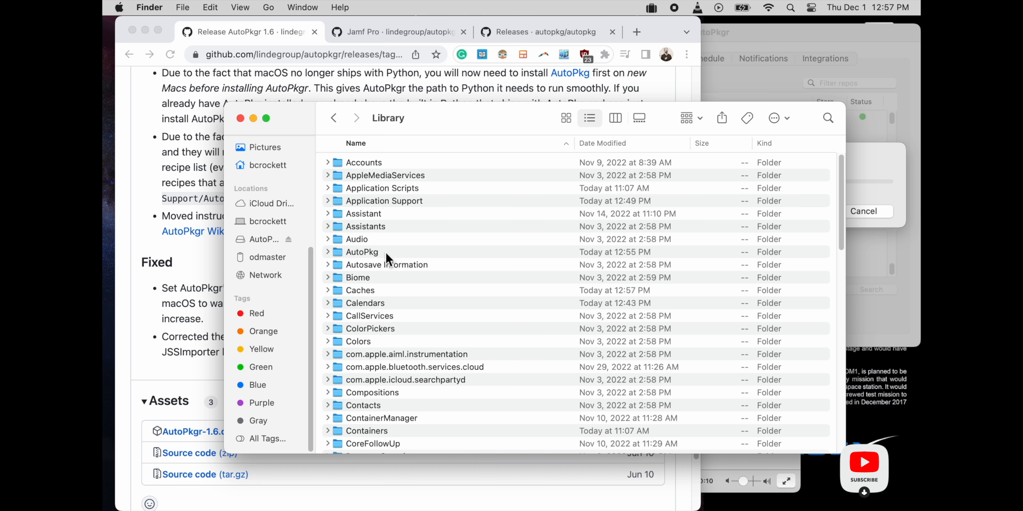
Browse the AutoPkg folder in column view, peek at RecipeRepos, and settle on the Cache folder.
click(361, 252)
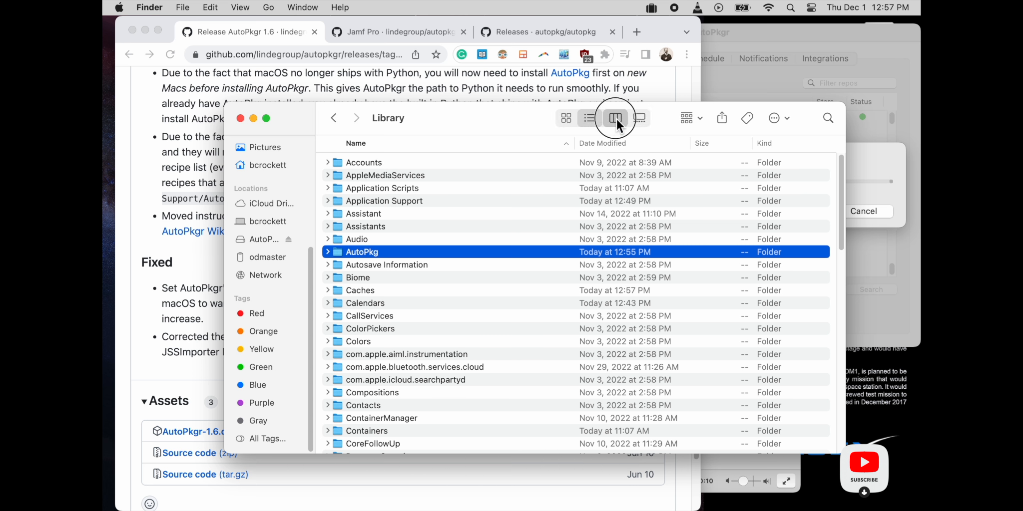
click(614, 118)
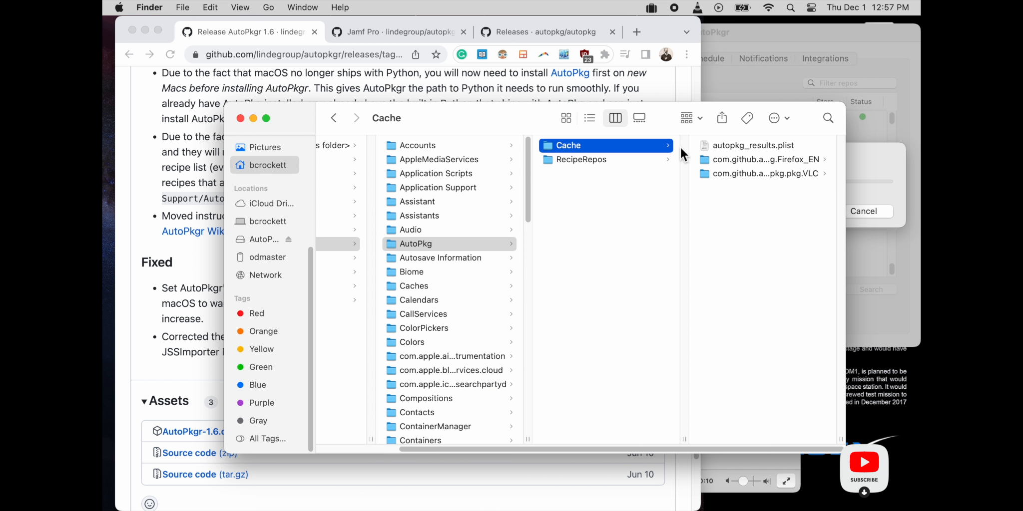
mouse_move(551, 183)
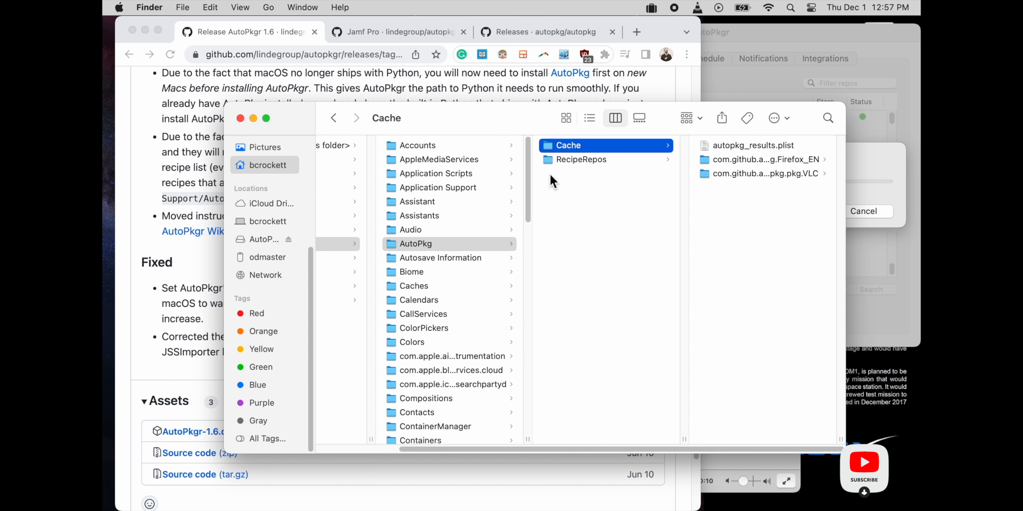
click(580, 159)
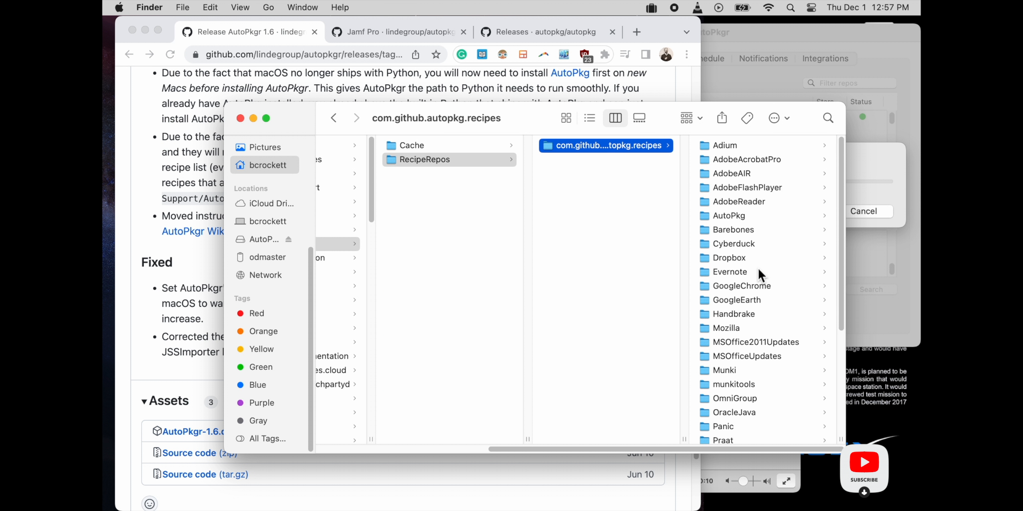
click(411, 146)
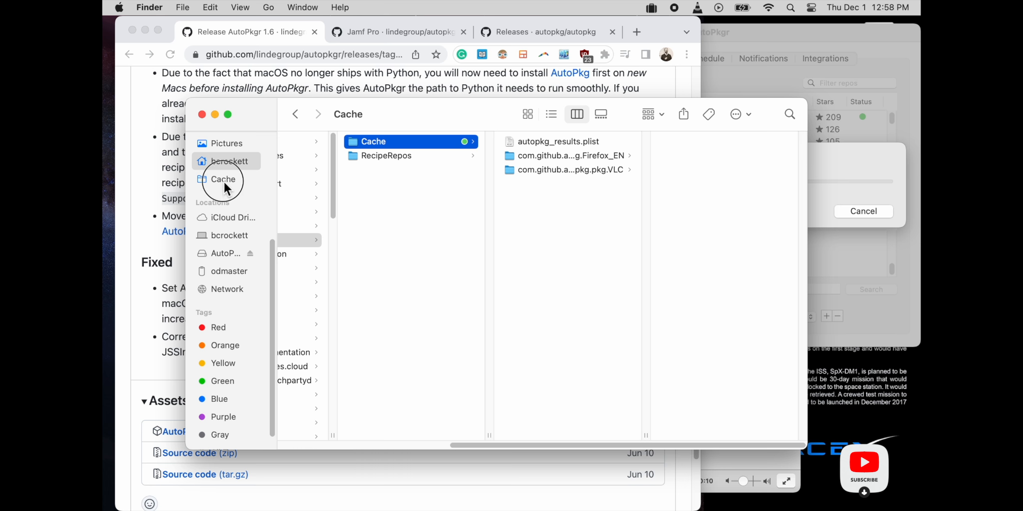
Show the pinned Cache folder as a list and expand VLC to reveal VLC-3.0.18.pkg.
click(527, 114)
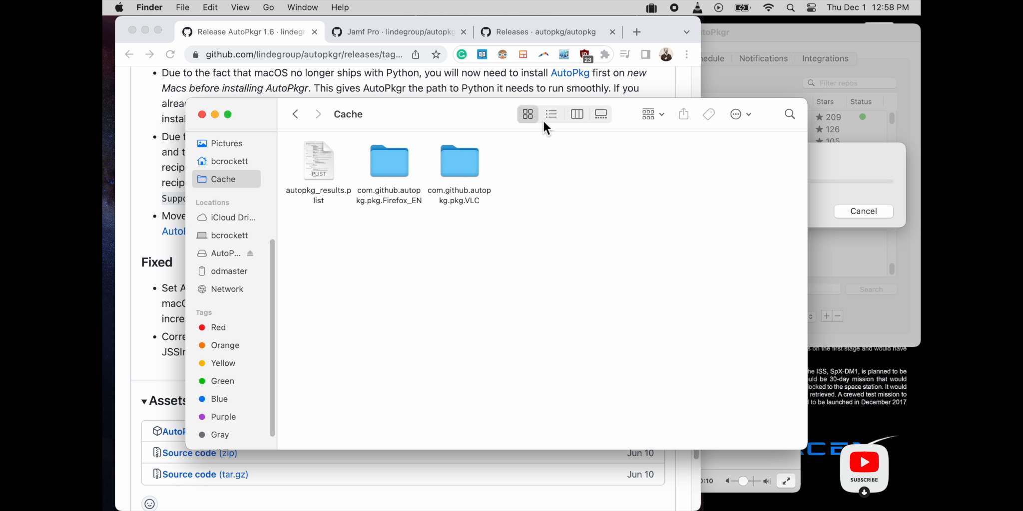
click(550, 114)
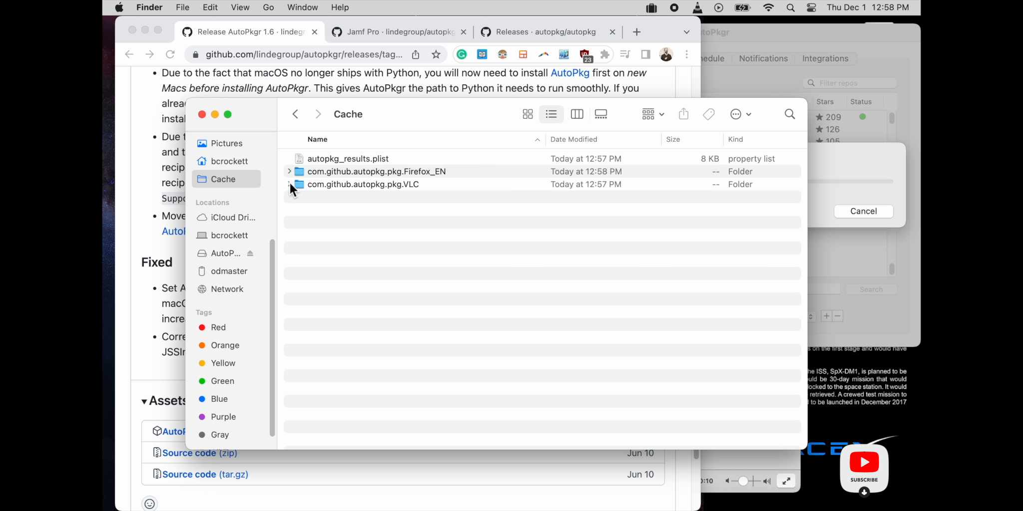
click(289, 184)
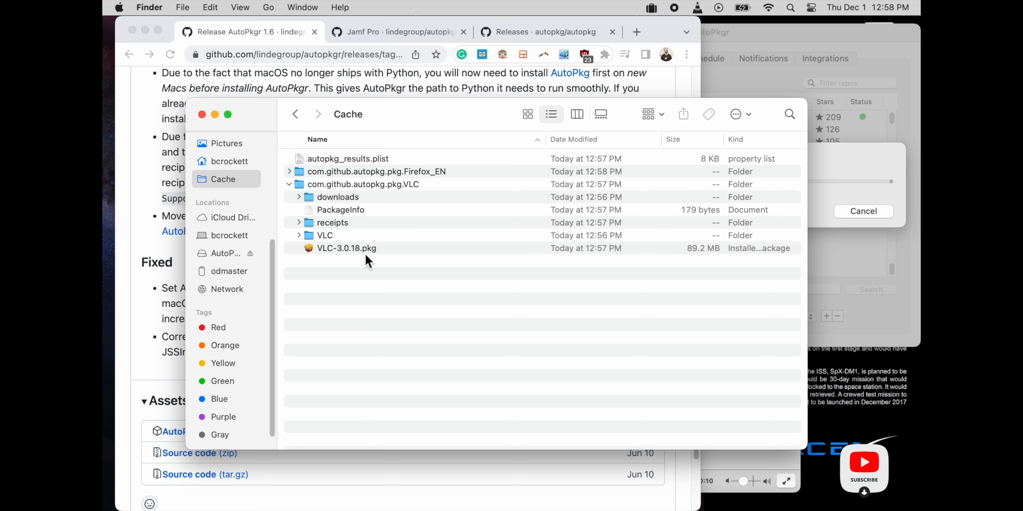
Switch to Jamf Pro and go to Settings > Computer management > Packages.
click(289, 172)
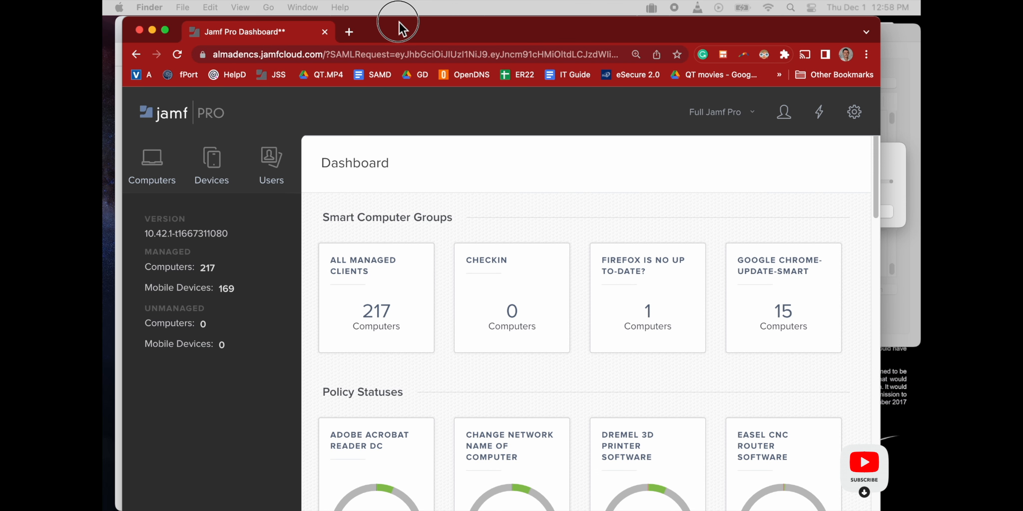
click(854, 112)
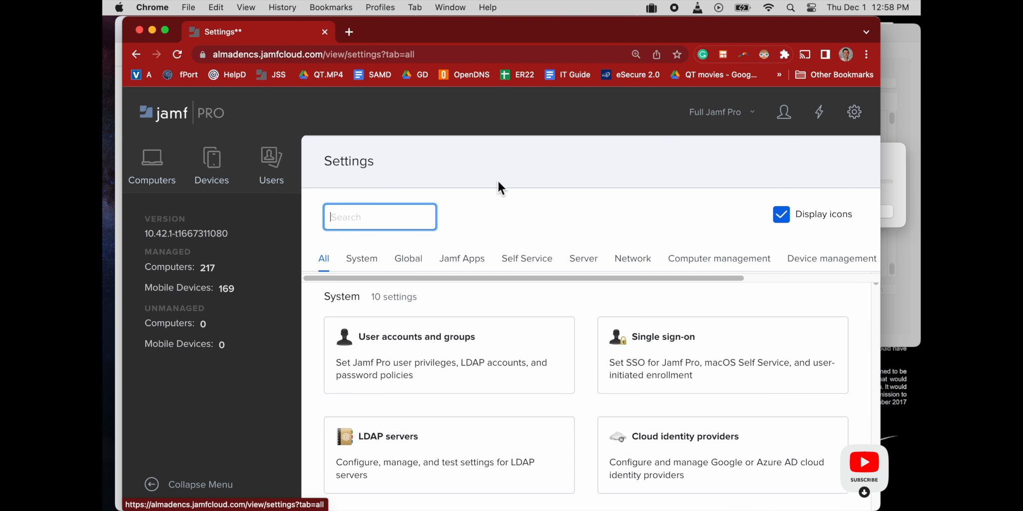
click(718, 259)
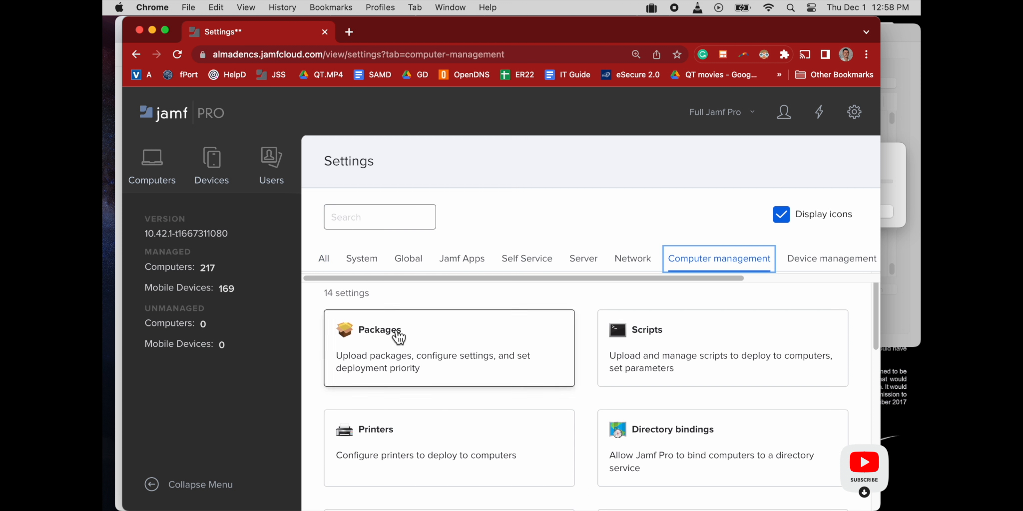
click(380, 330)
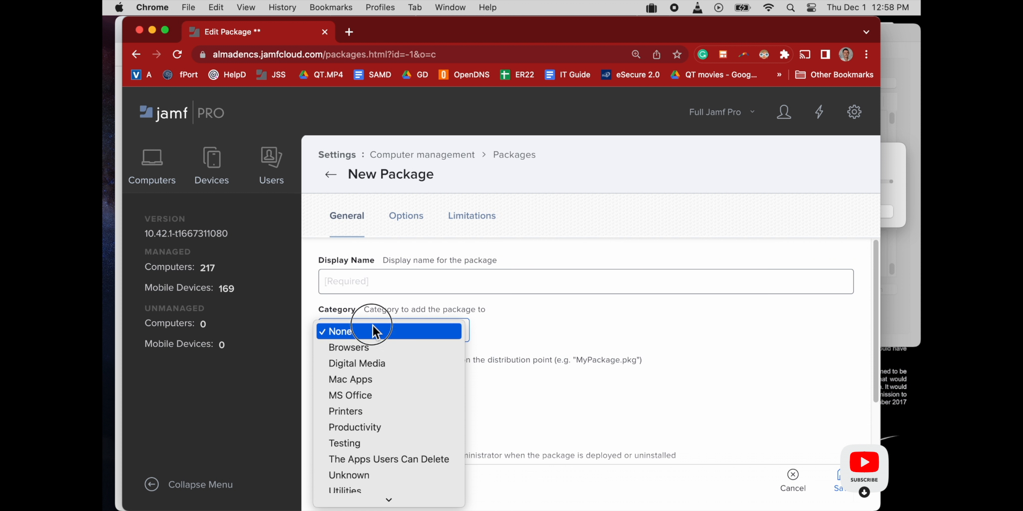
Set category Mac Apps and choose VLC-3.0.18.pkg from the Cache folder as the package file.
click(350, 379)
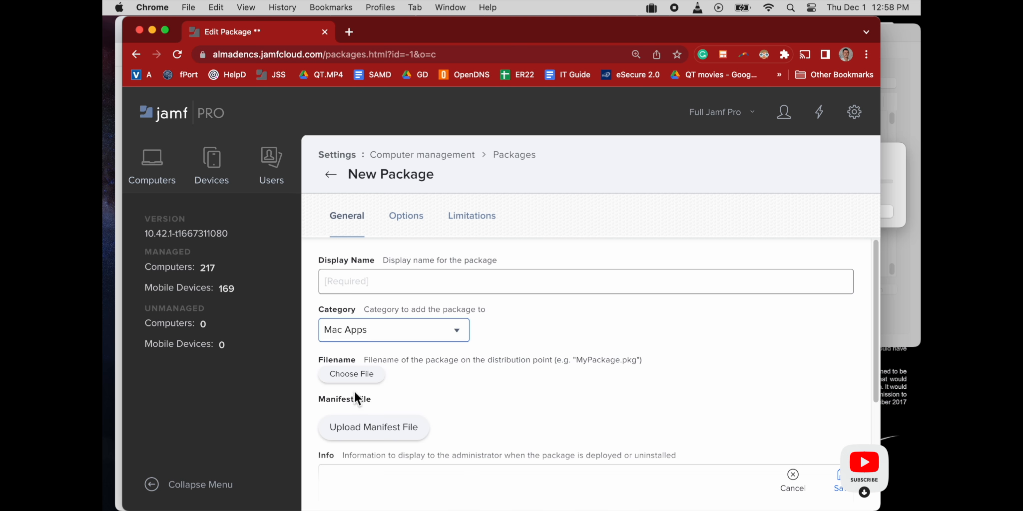
click(351, 374)
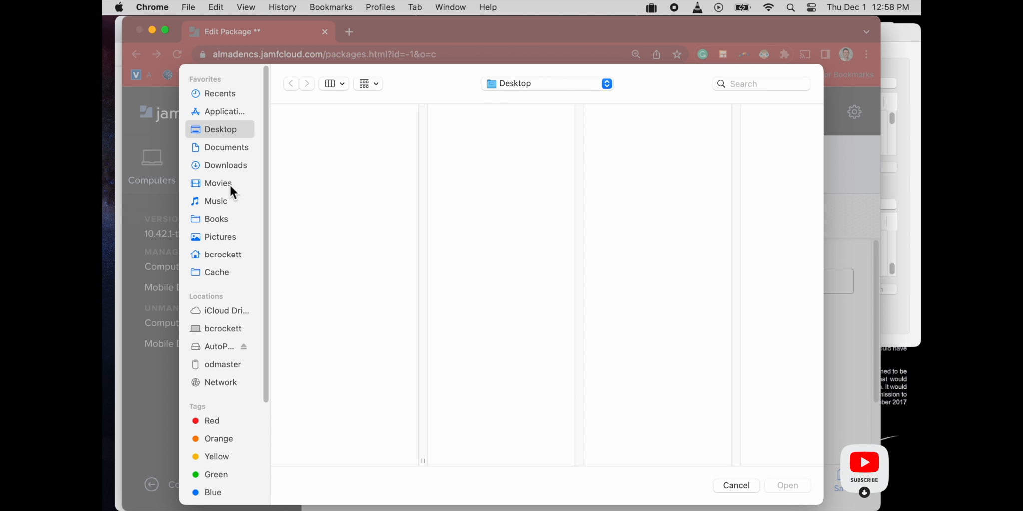
click(216, 272)
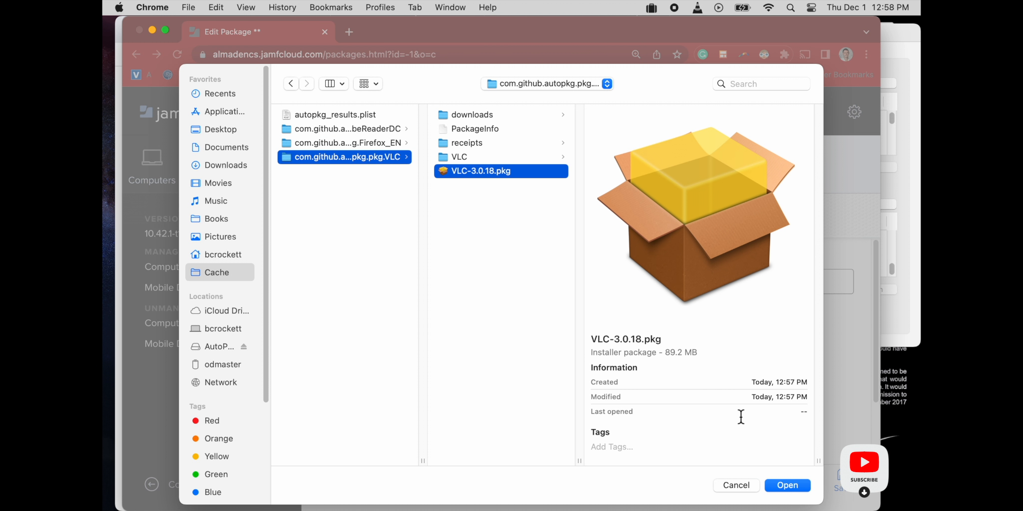
click(787, 485)
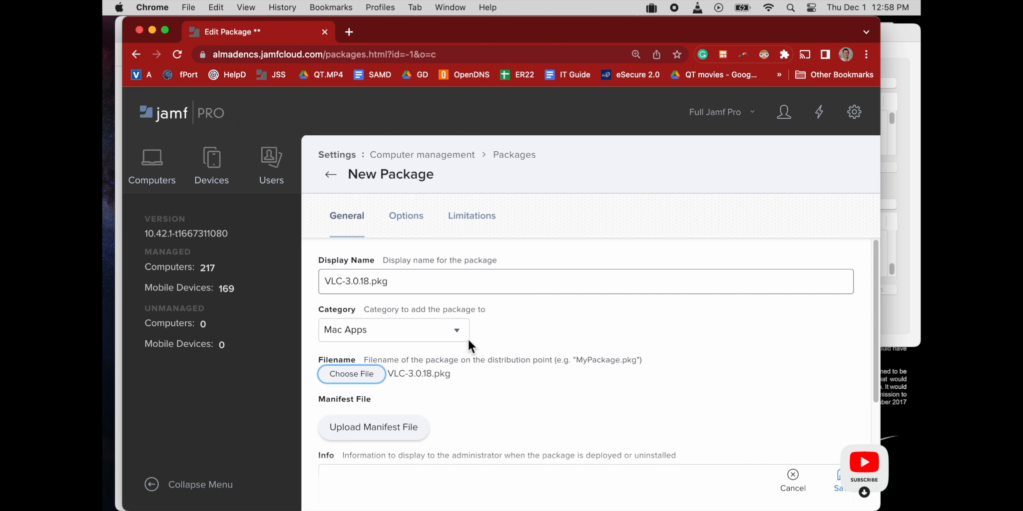
scroll(down, 3)
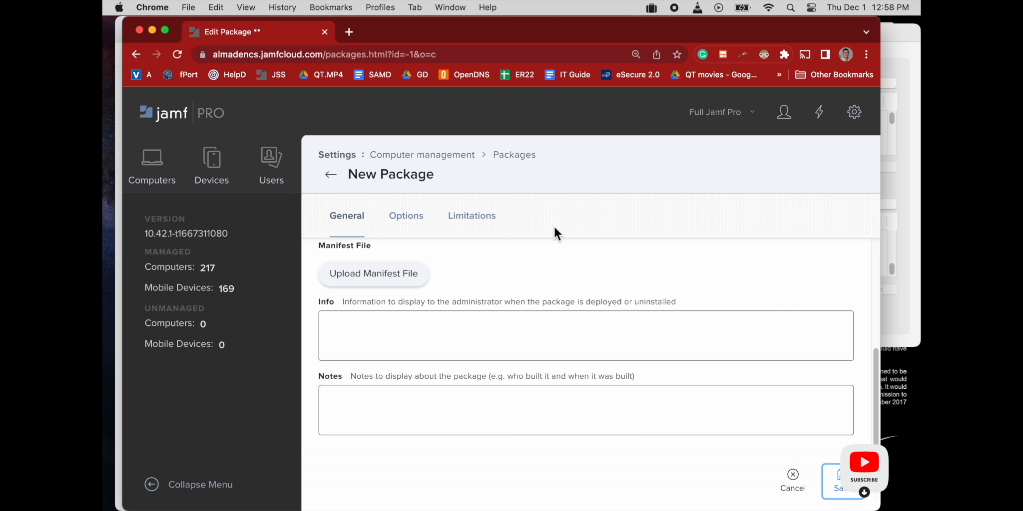
mouse_move(802, 426)
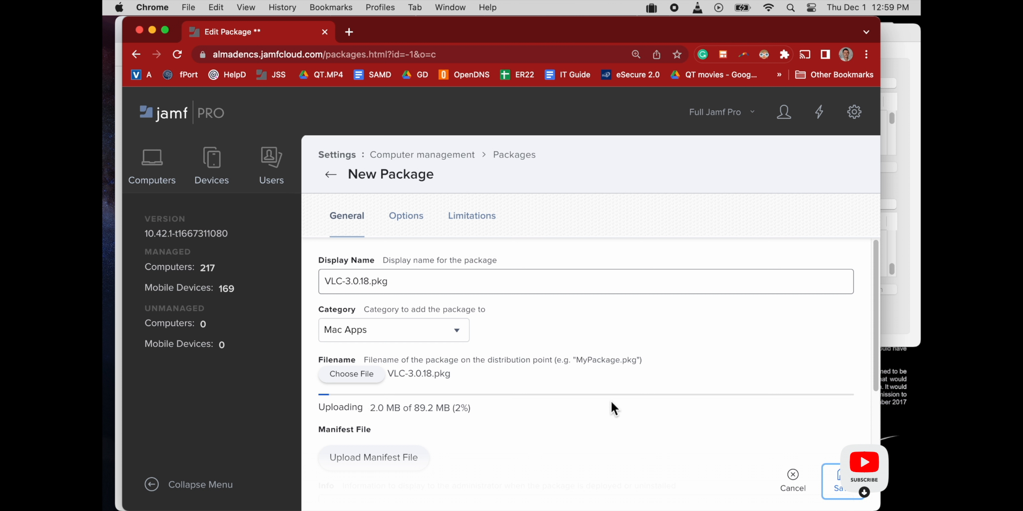
mouse_move(665, 276)
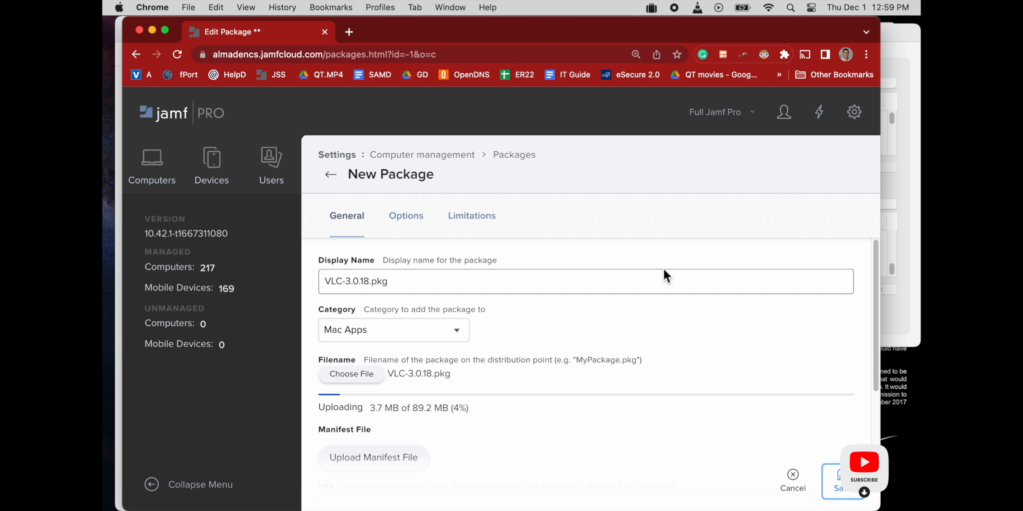
mouse_move(785, 219)
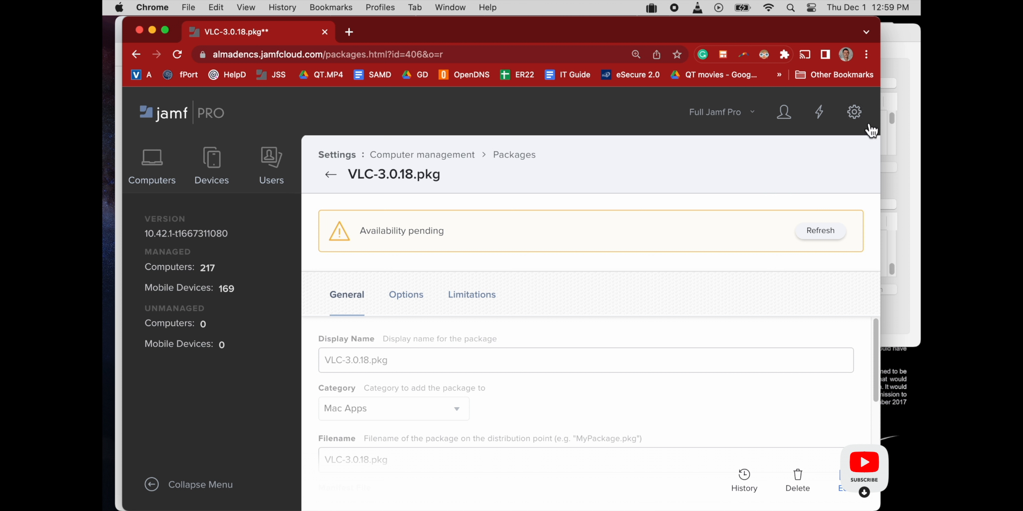
mouse_move(514, 155)
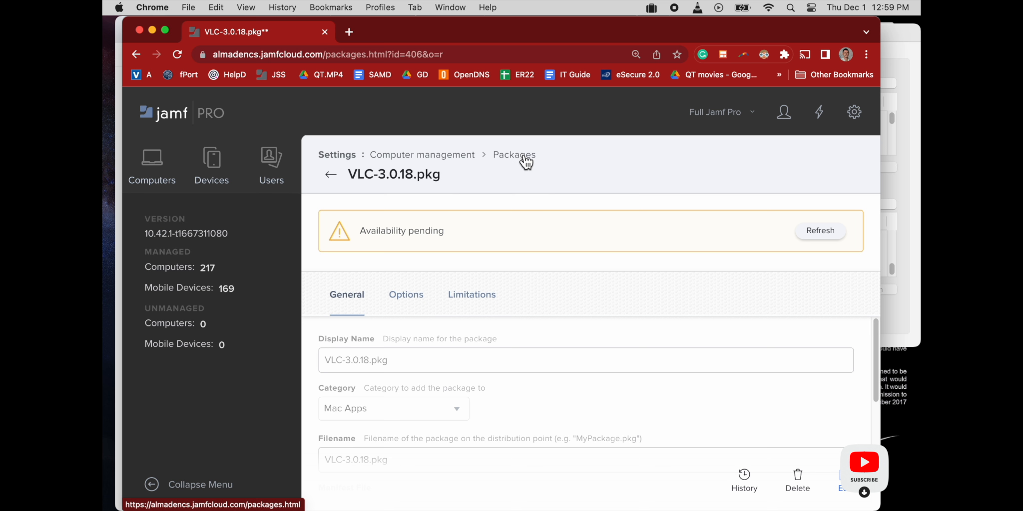
Start a new package and choose Firefox-107.0.1.pkg from the Cache Firefox folder.
click(513, 155)
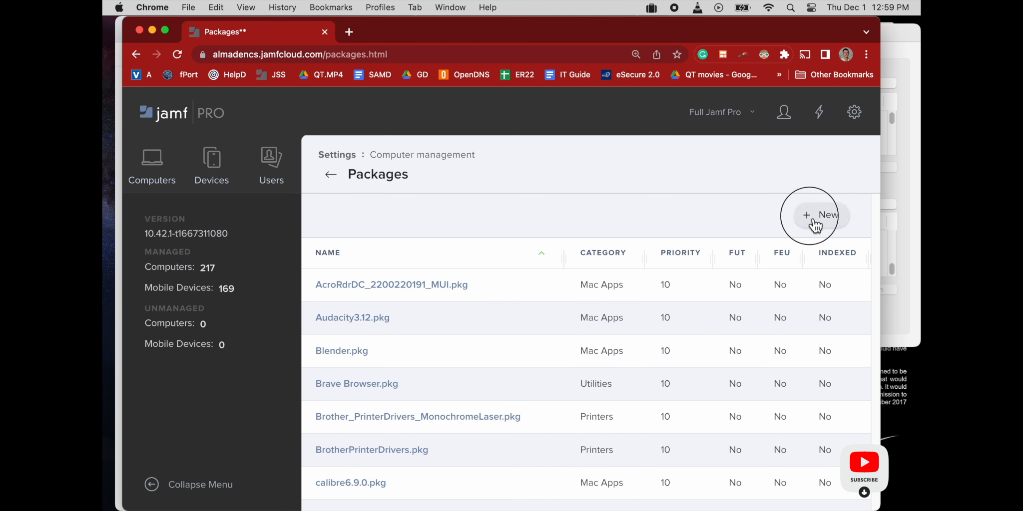
click(819, 216)
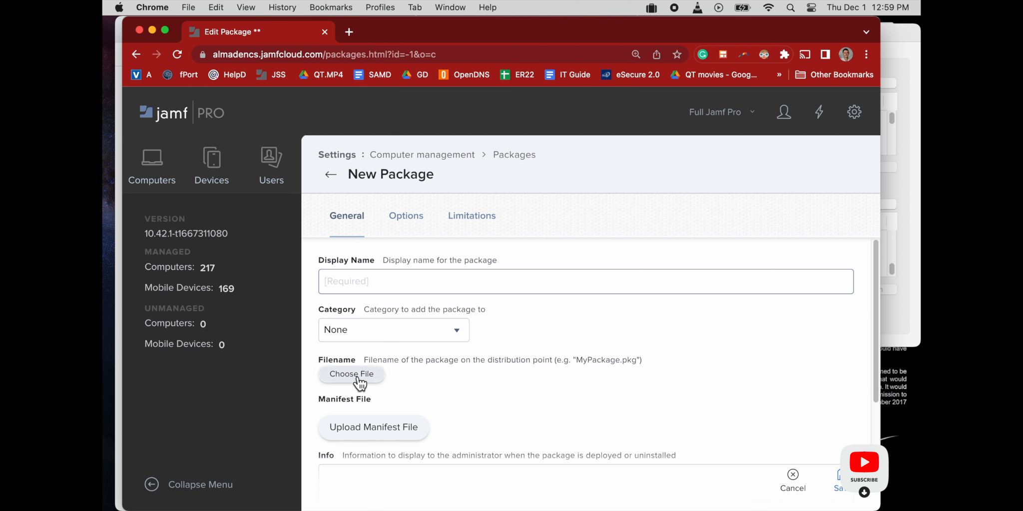
click(351, 373)
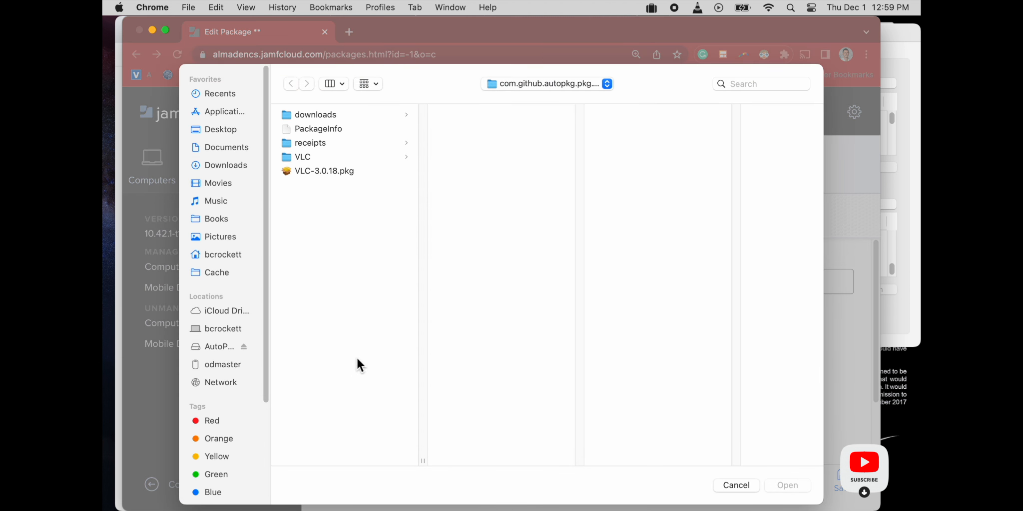
mouse_move(305, 103)
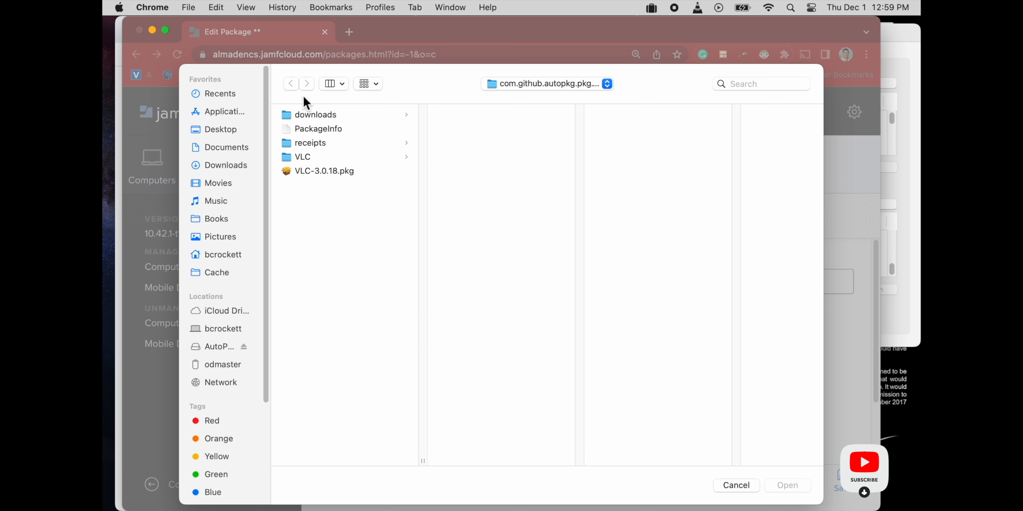
click(216, 272)
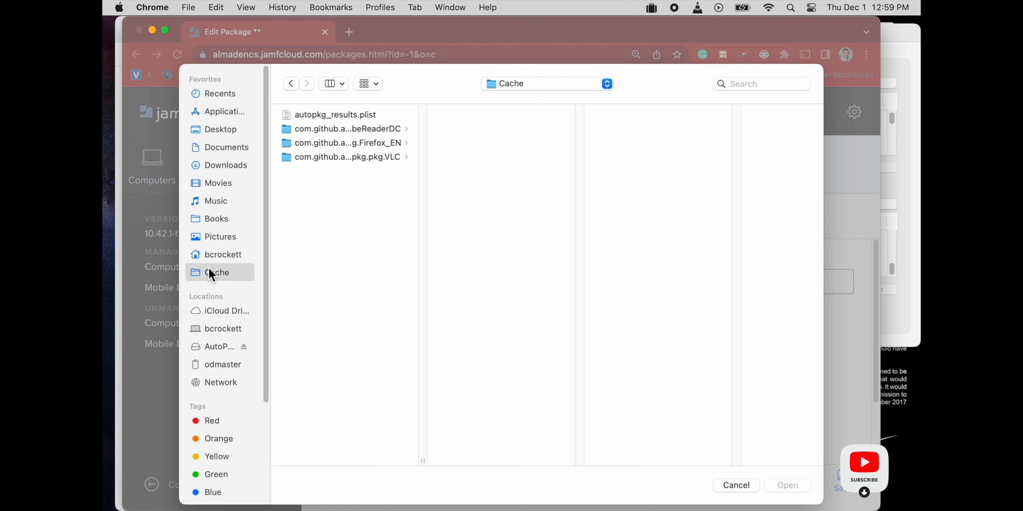
mouse_move(347, 143)
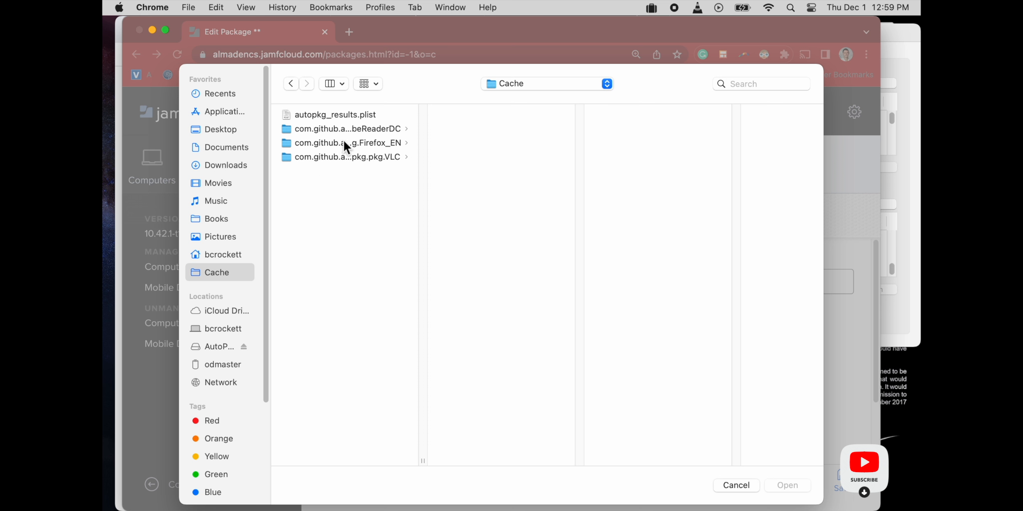
click(346, 143)
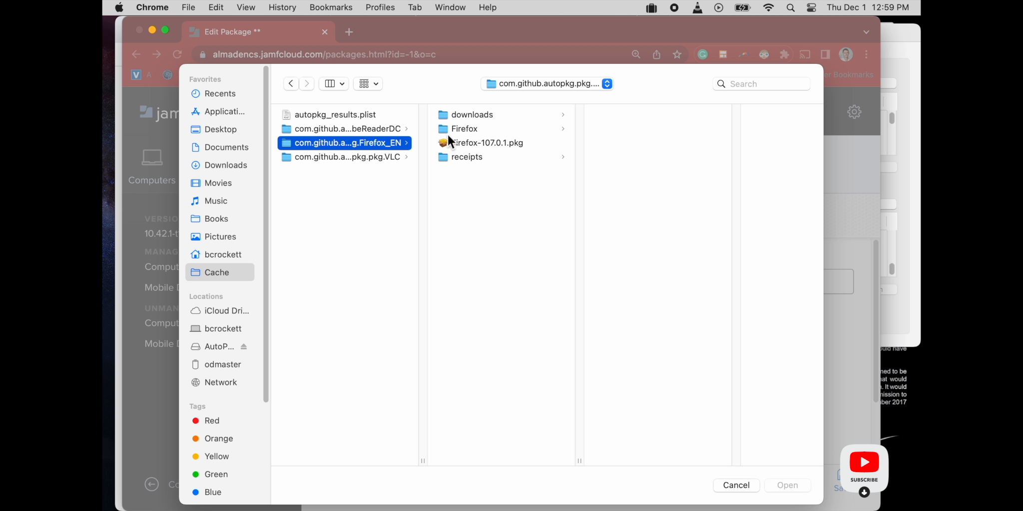
click(487, 143)
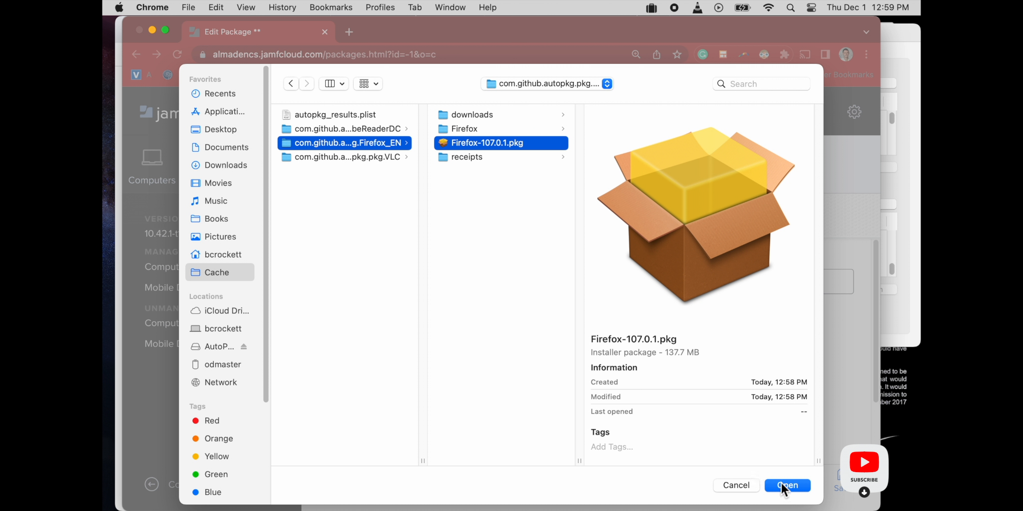
click(787, 485)
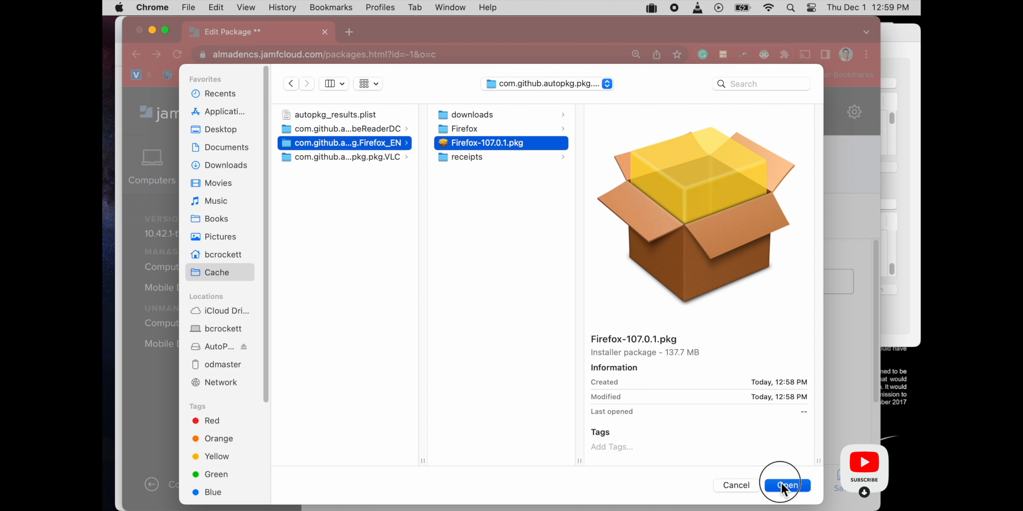
click(786, 485)
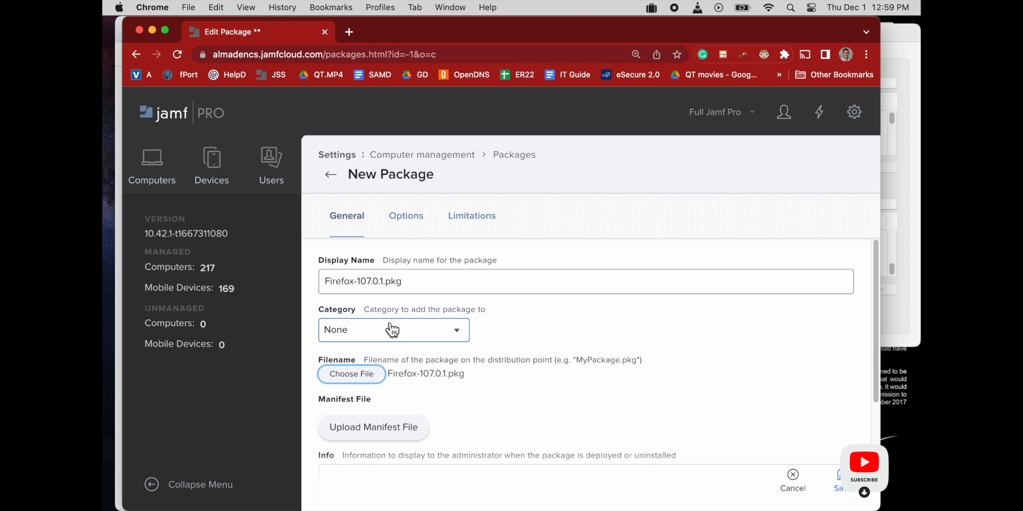
File the Firefox package under Browsers and save it to start the upload.
click(394, 329)
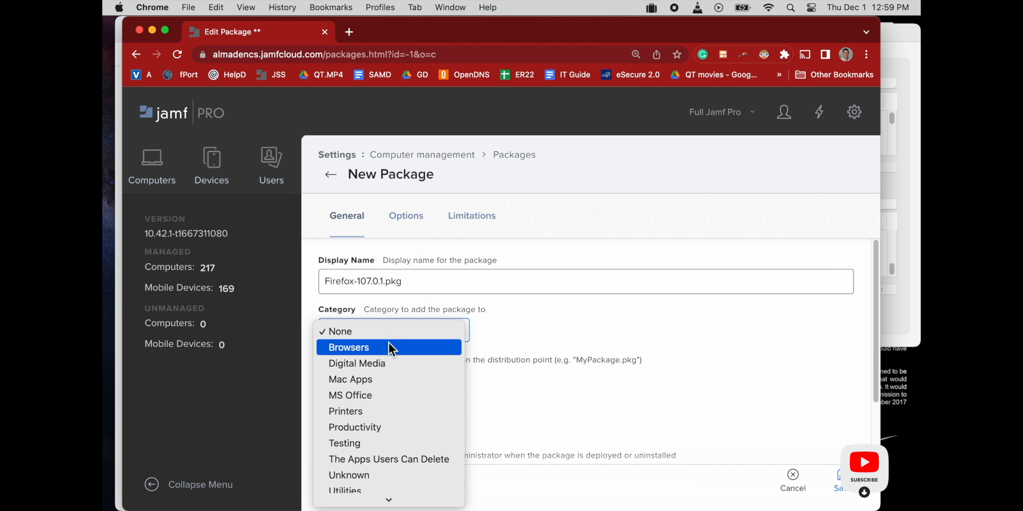
click(348, 347)
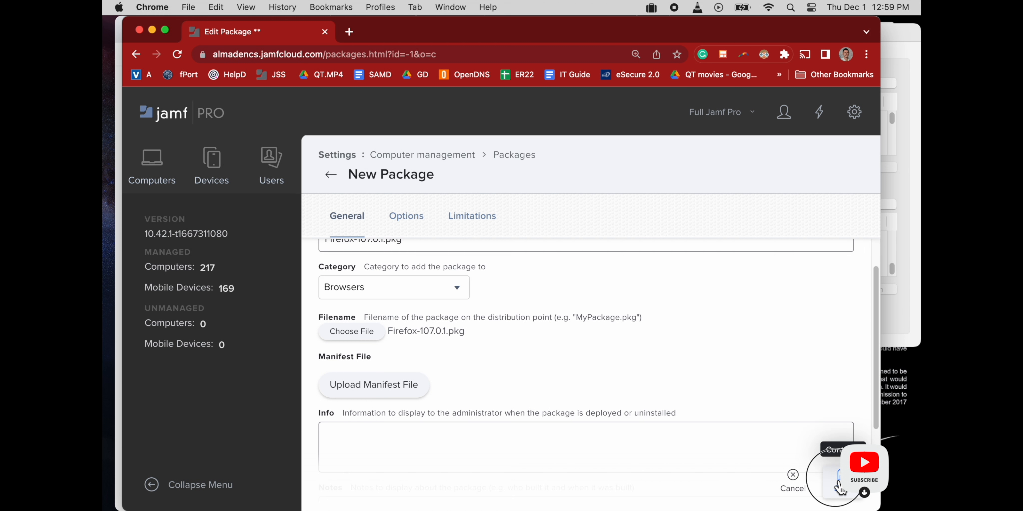
click(351, 331)
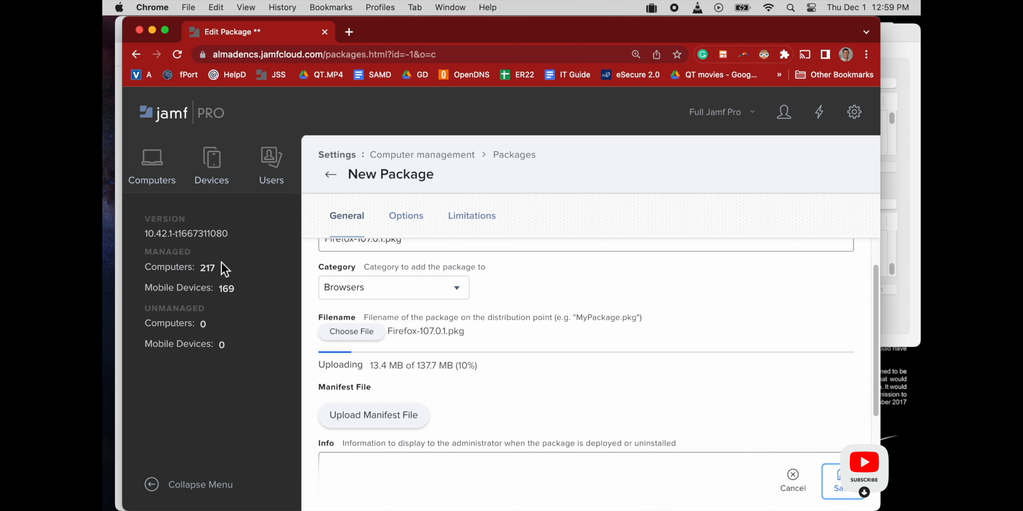
mouse_move(409, 257)
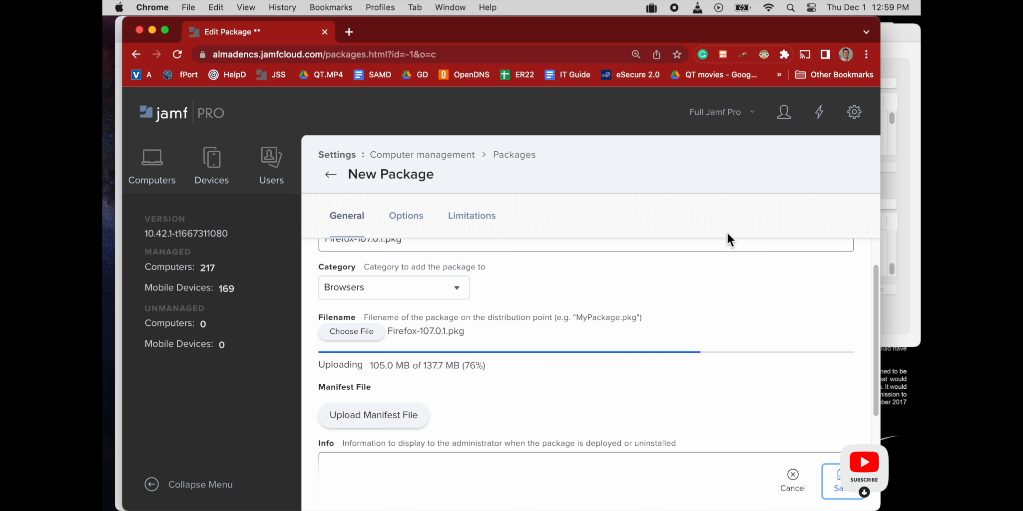
mouse_move(916, 60)
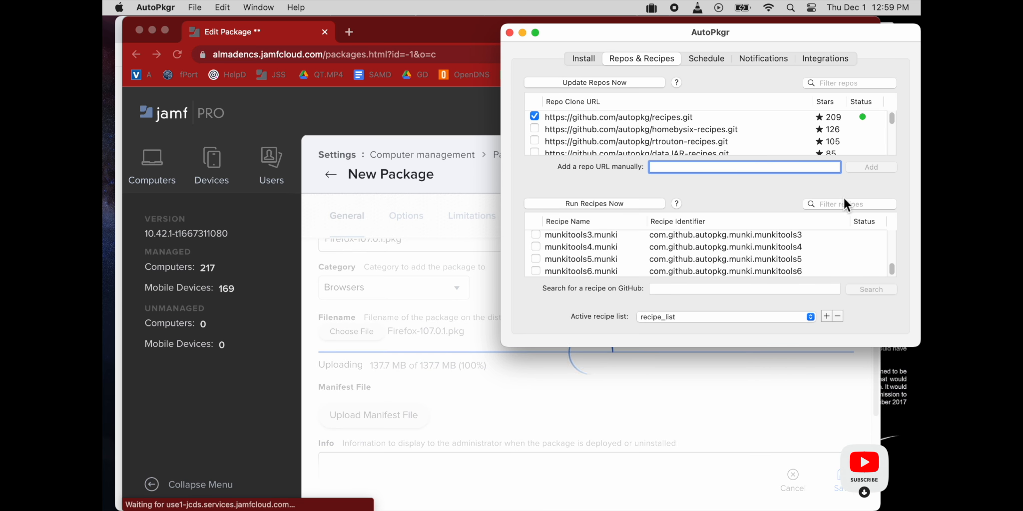
Search for a chrome recipe and enable the homebysix-recipes repository.
text(chrome)
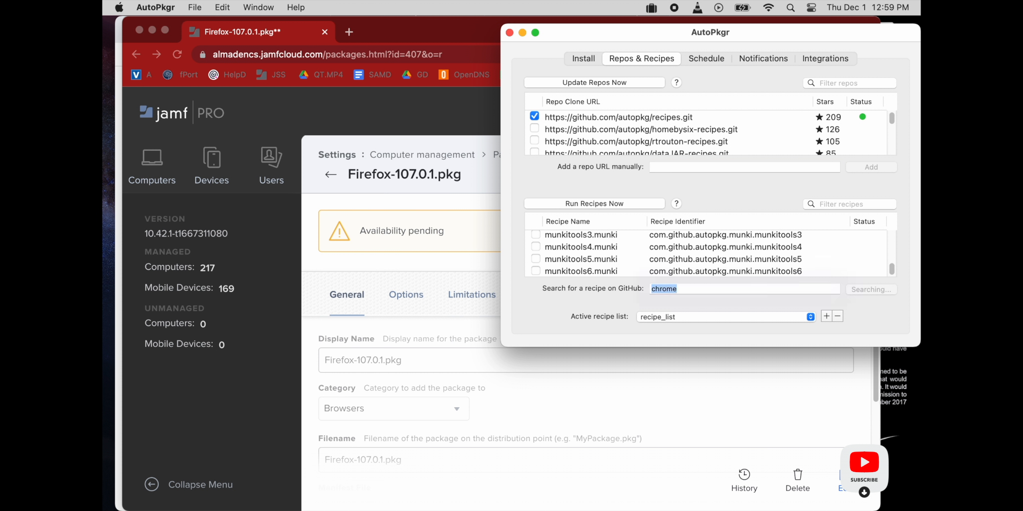
click(870, 289)
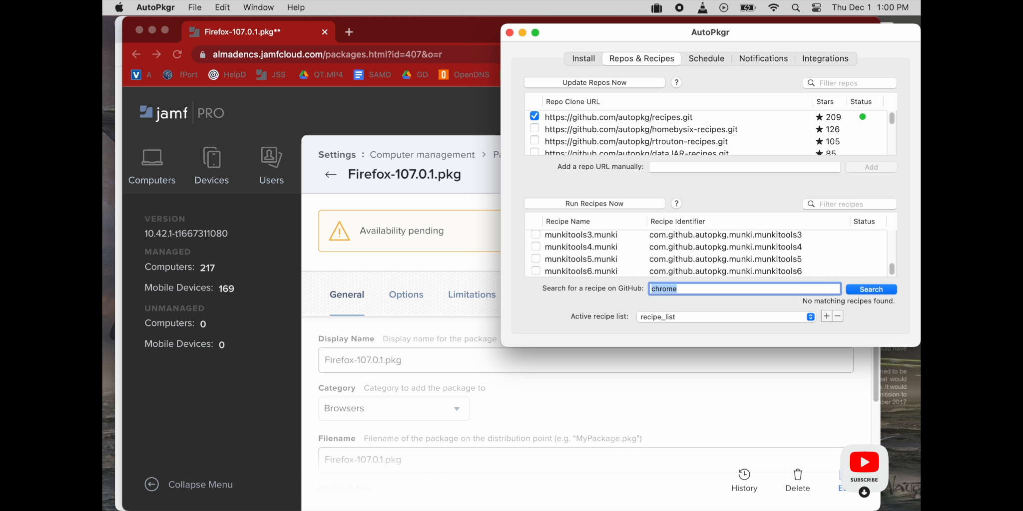
scroll(down, 3)
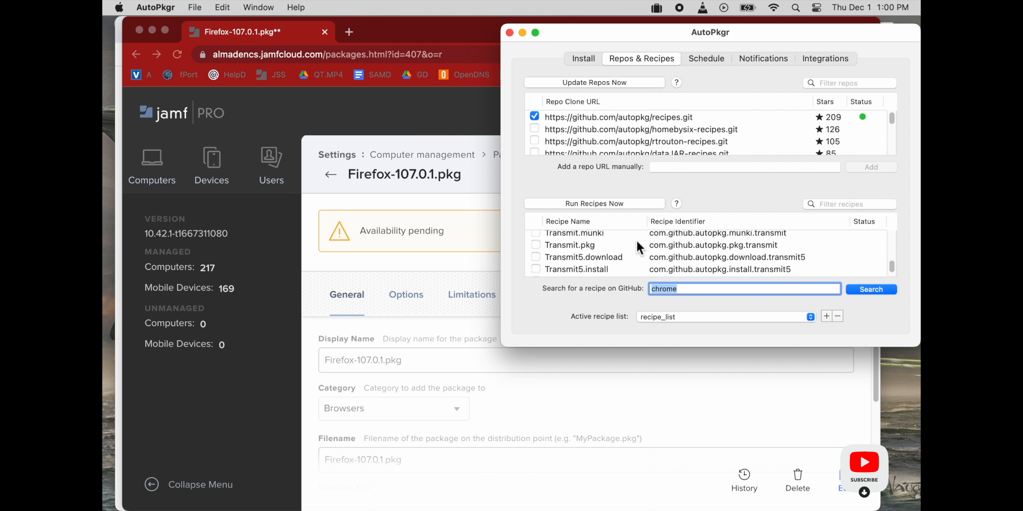
scroll(down, 3)
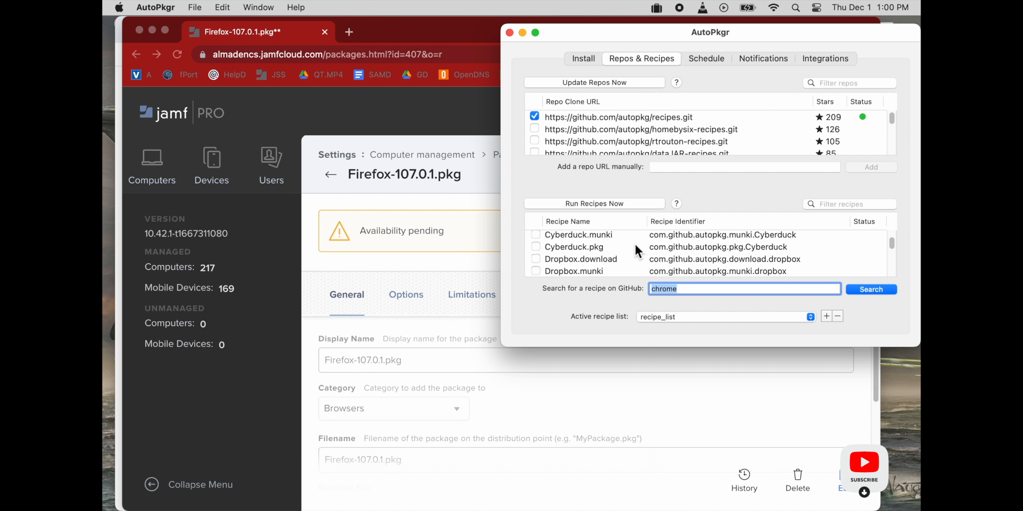
text(chrome)
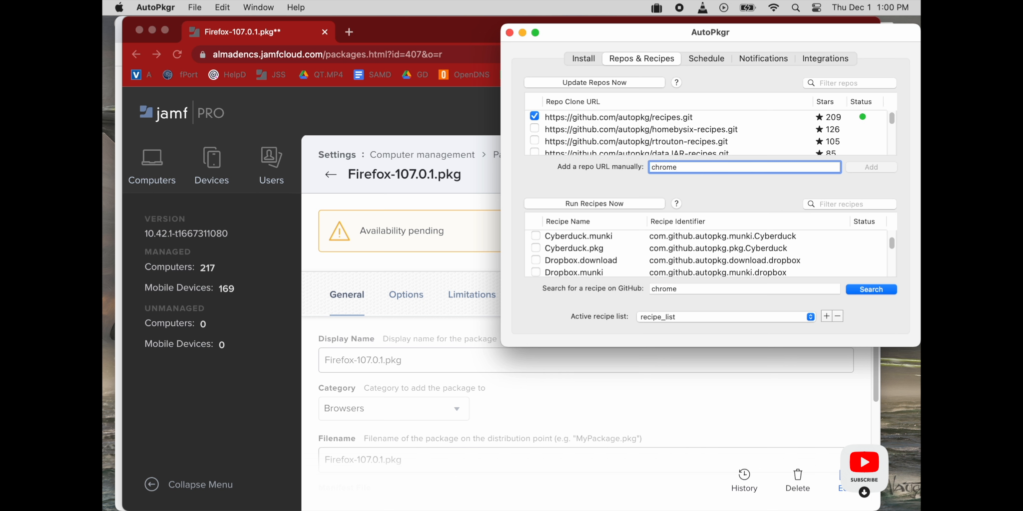
click(535, 128)
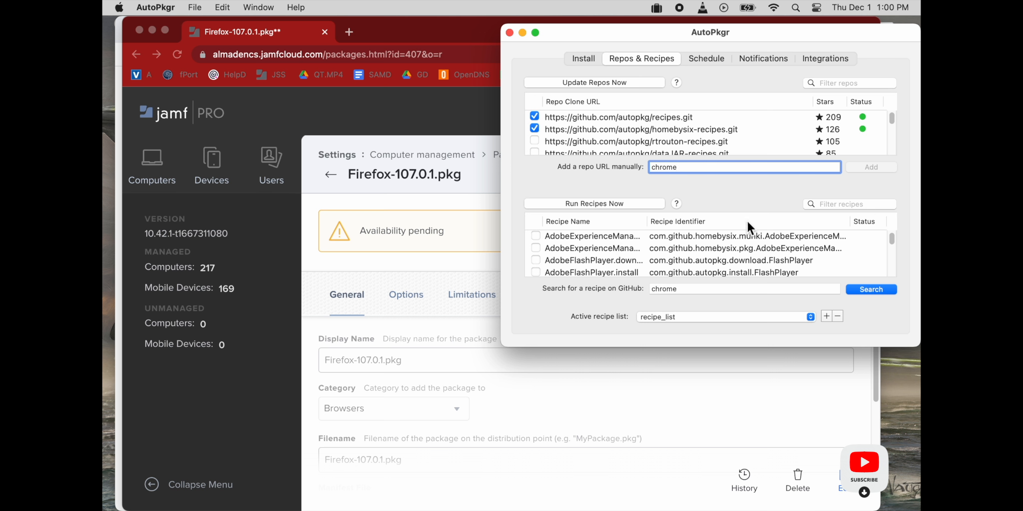
Filter the recipes, tick GoogleChrome.pkg, and return to the Jamf Pro packages page.
click(871, 289)
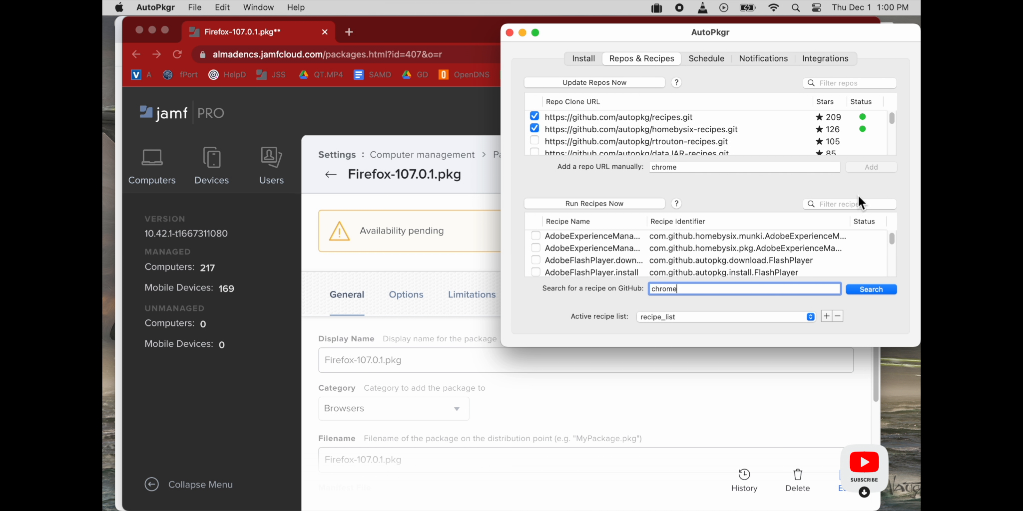
click(871, 288)
text(chrome)
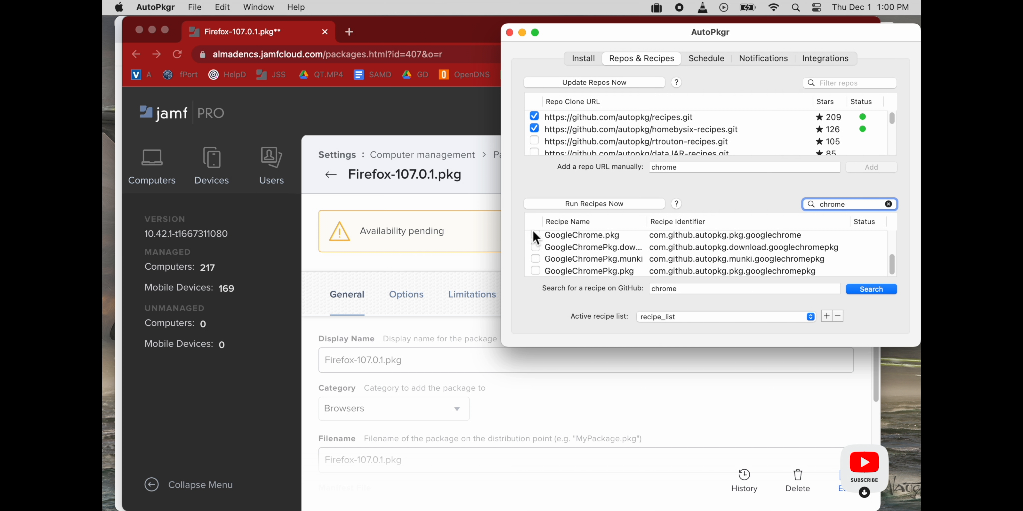
click(535, 234)
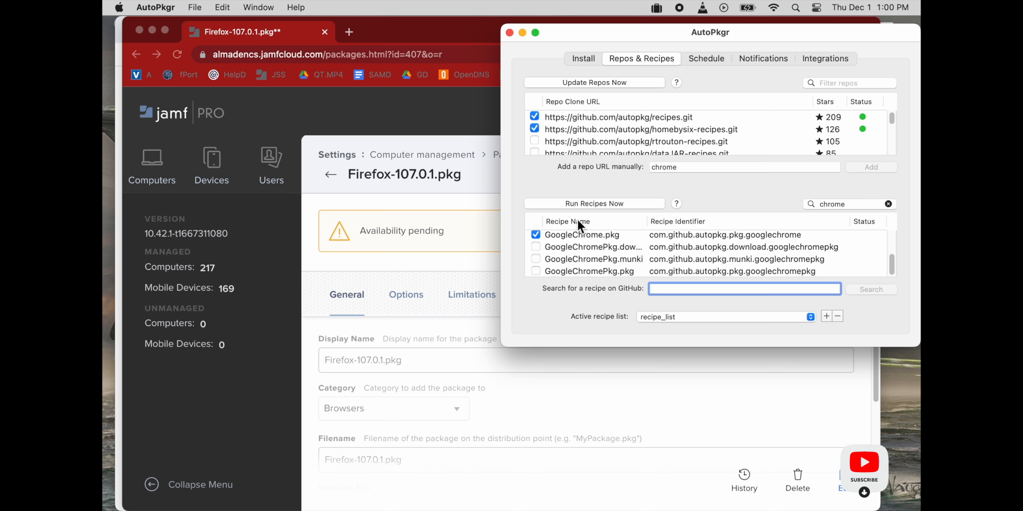
click(593, 204)
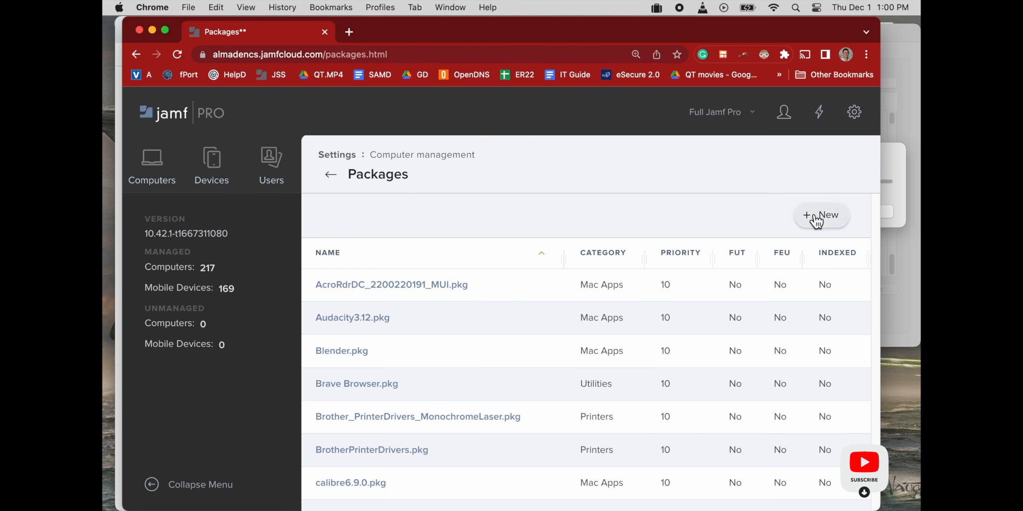
click(821, 215)
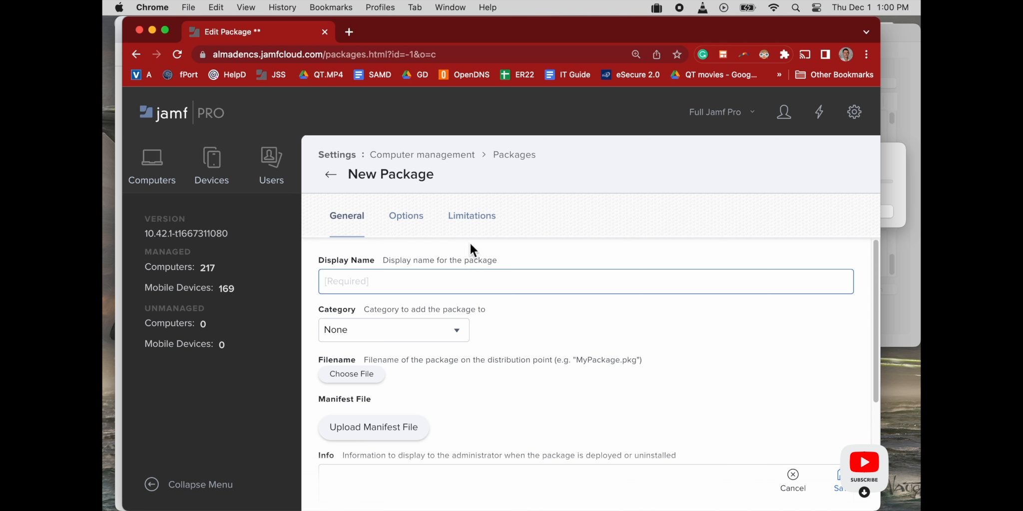
click(351, 374)
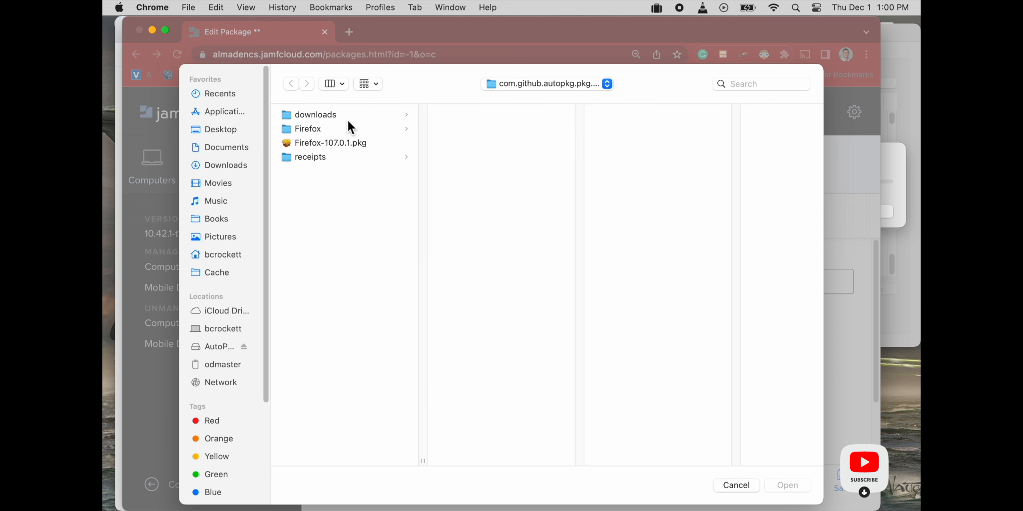
click(217, 271)
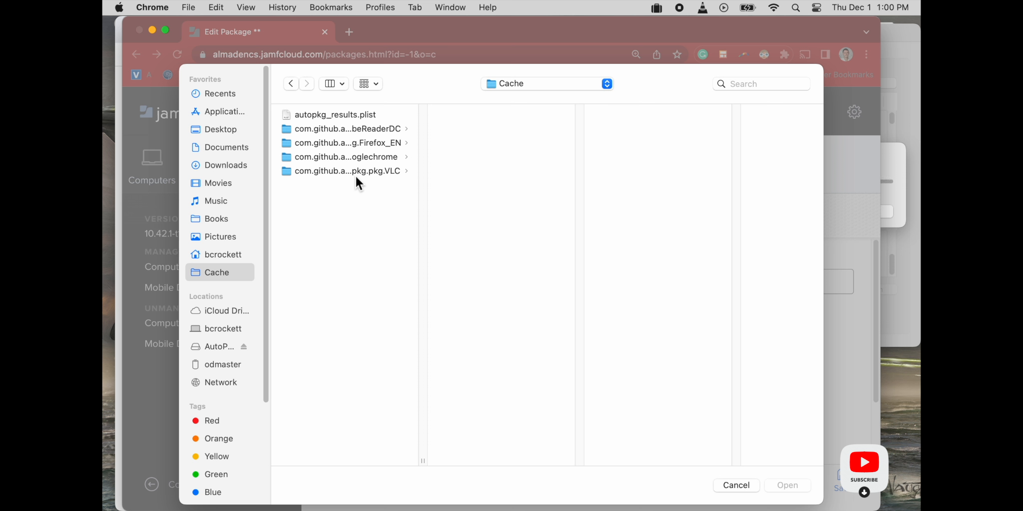
click(346, 129)
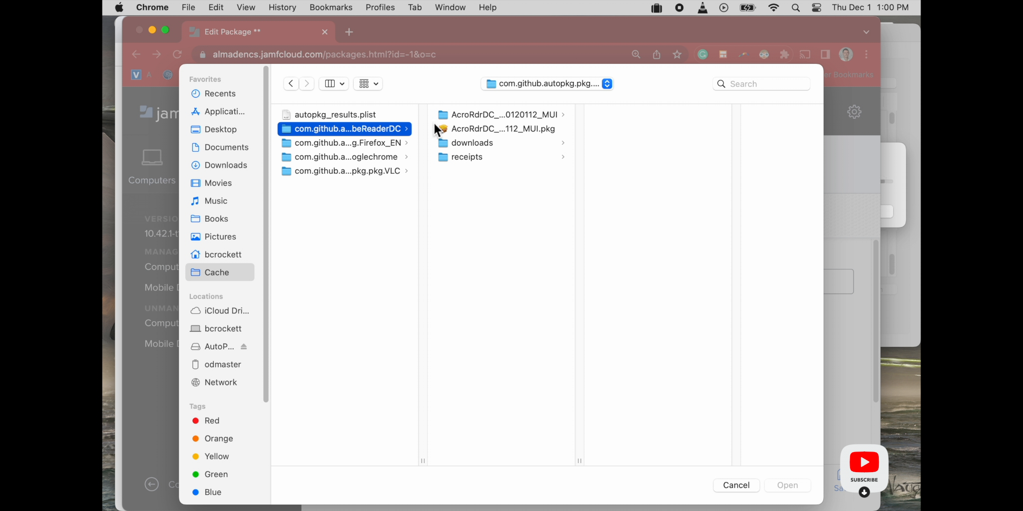
click(503, 129)
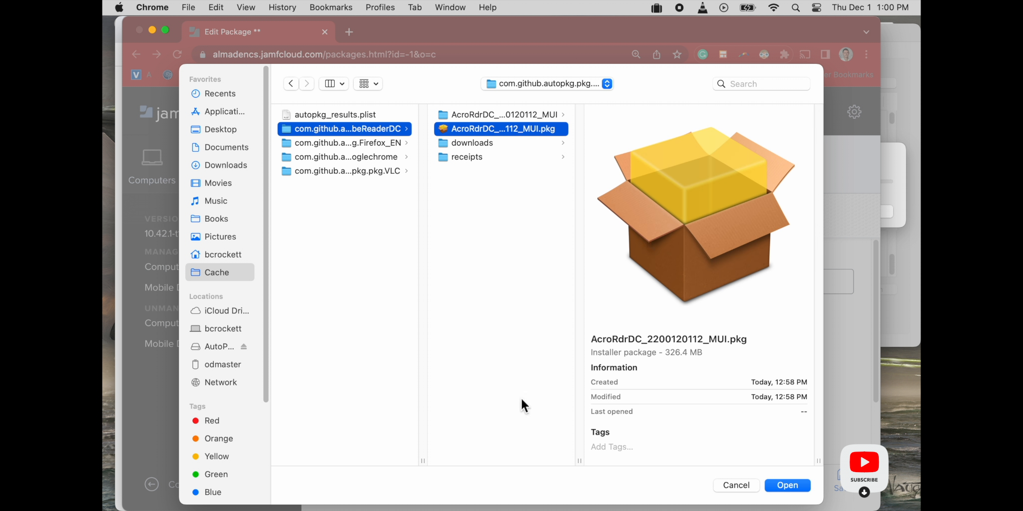
mouse_move(683, 446)
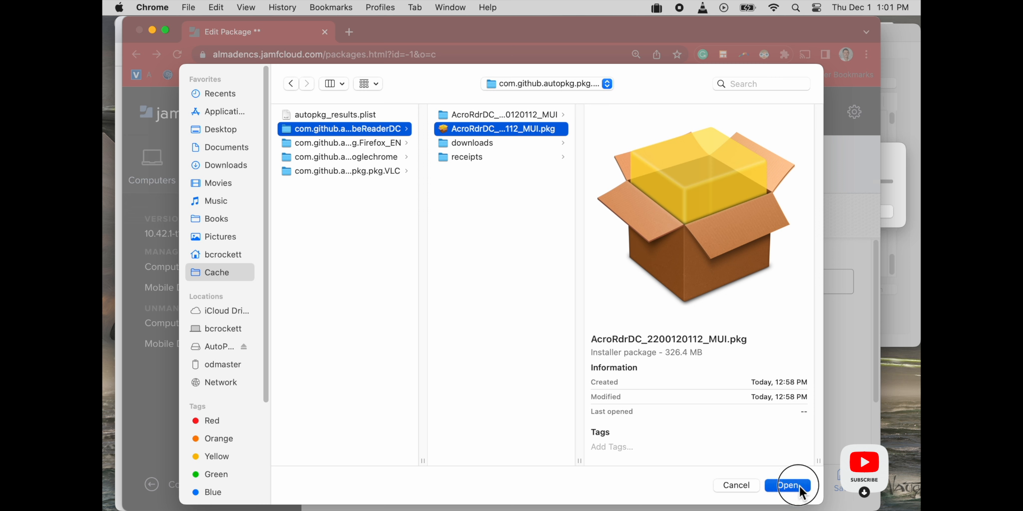
click(788, 486)
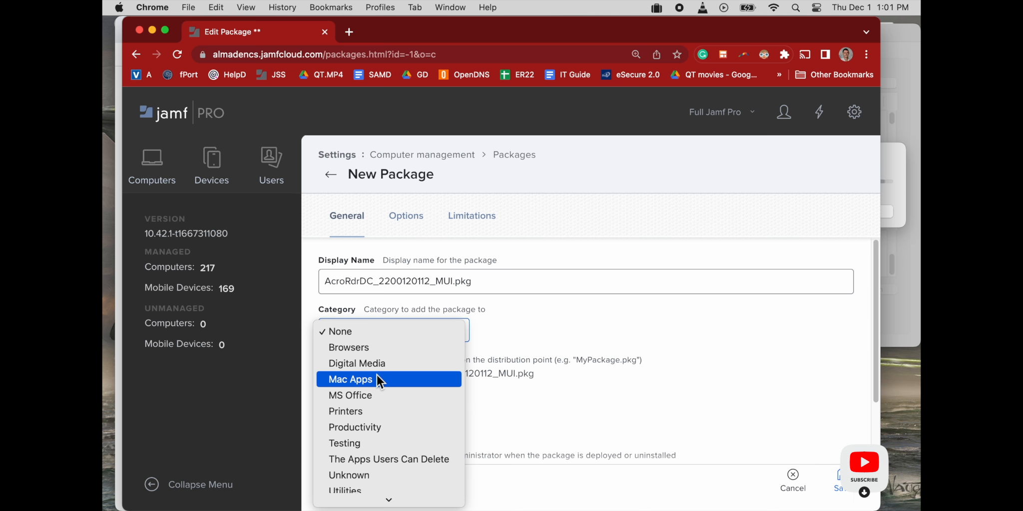
click(351, 379)
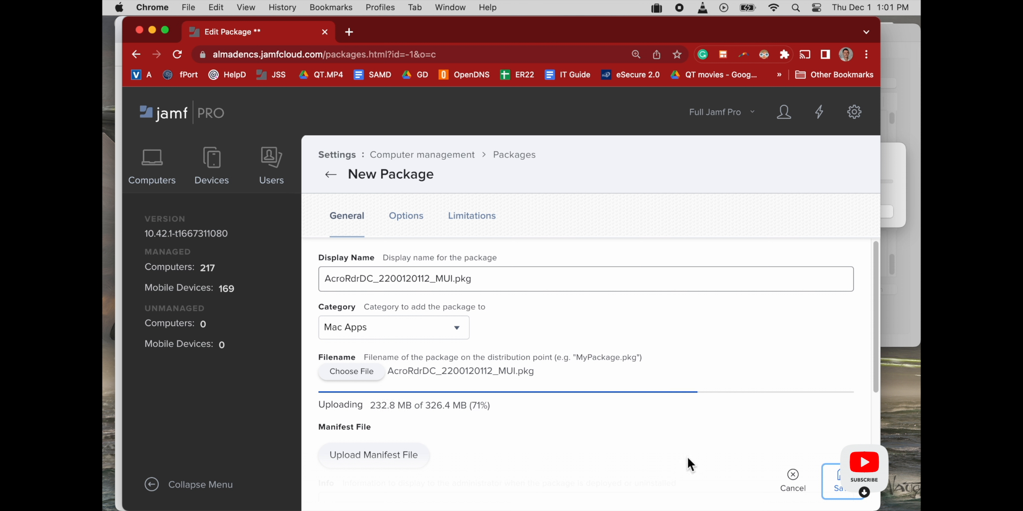
mouse_move(676, 157)
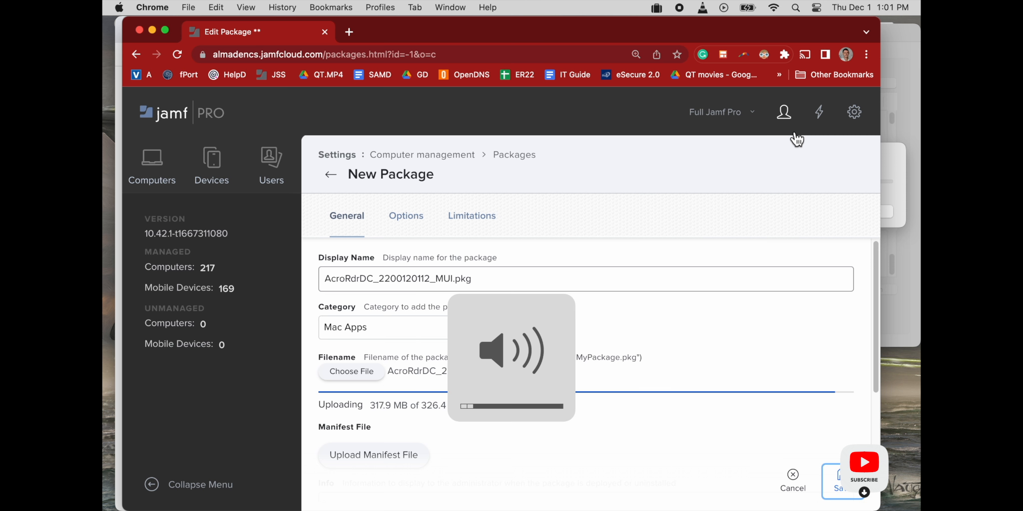
click(841, 479)
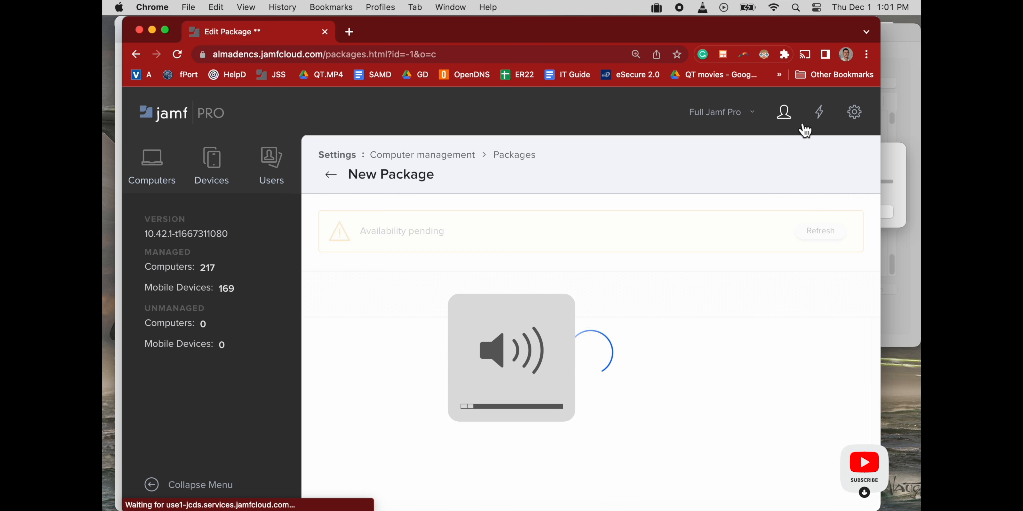